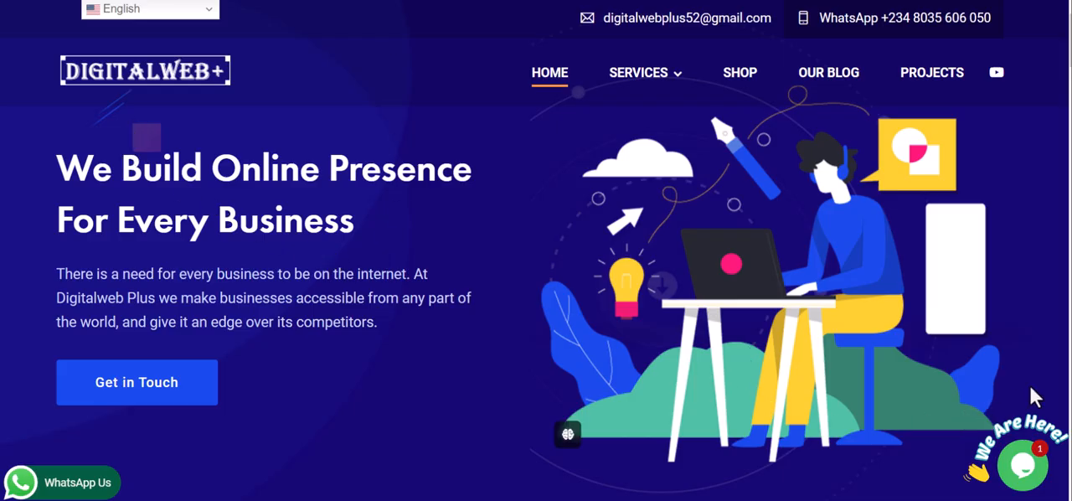
pyautogui.moveTo(1012, 393)
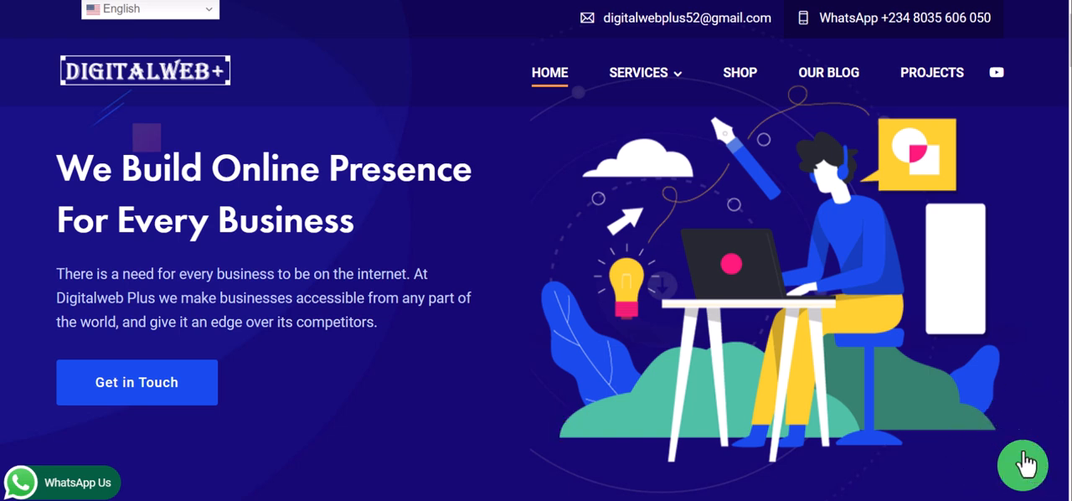
# Open the green chat bubble on the DigitalWeb+ site and close it again.
pyautogui.click(1022, 465)
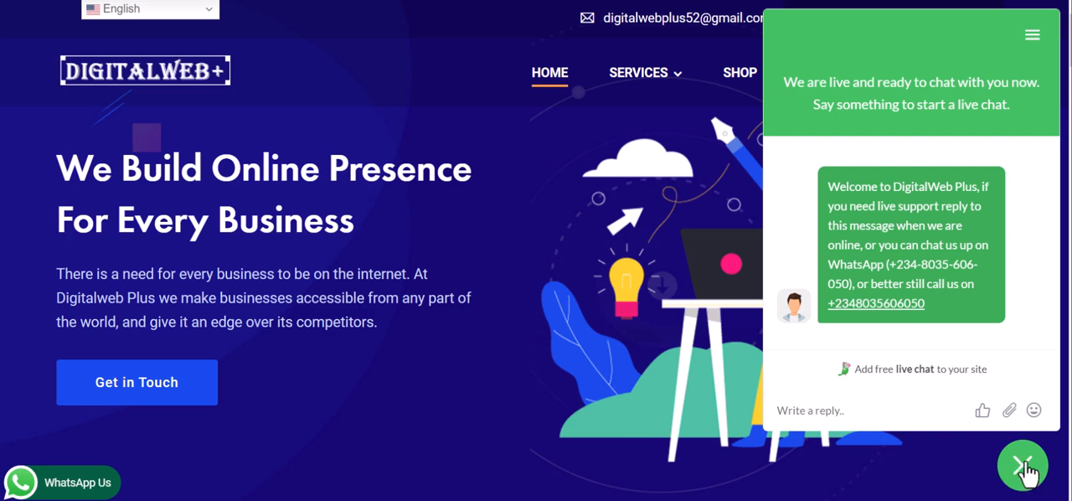
pyautogui.click(1021, 465)
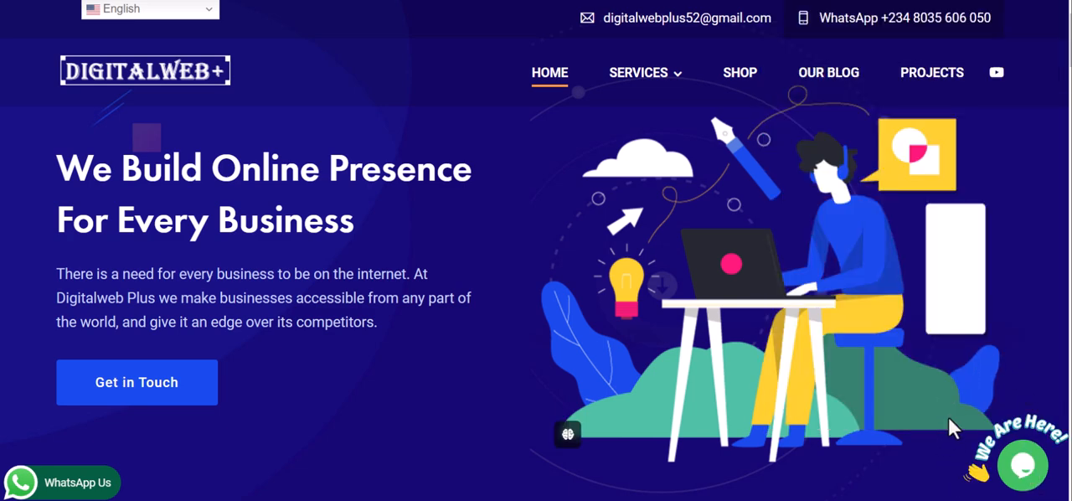
pyautogui.moveTo(951, 400)
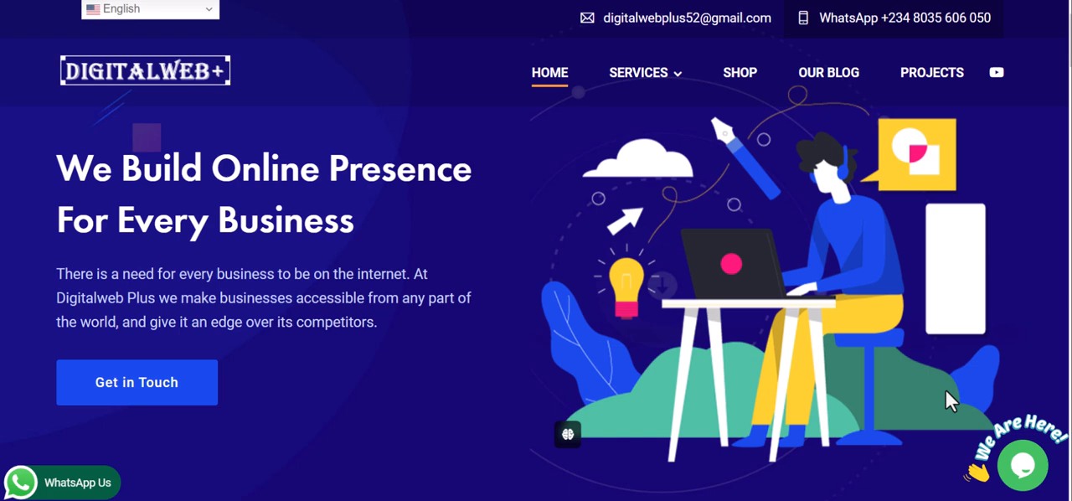
pyautogui.moveTo(121, 57)
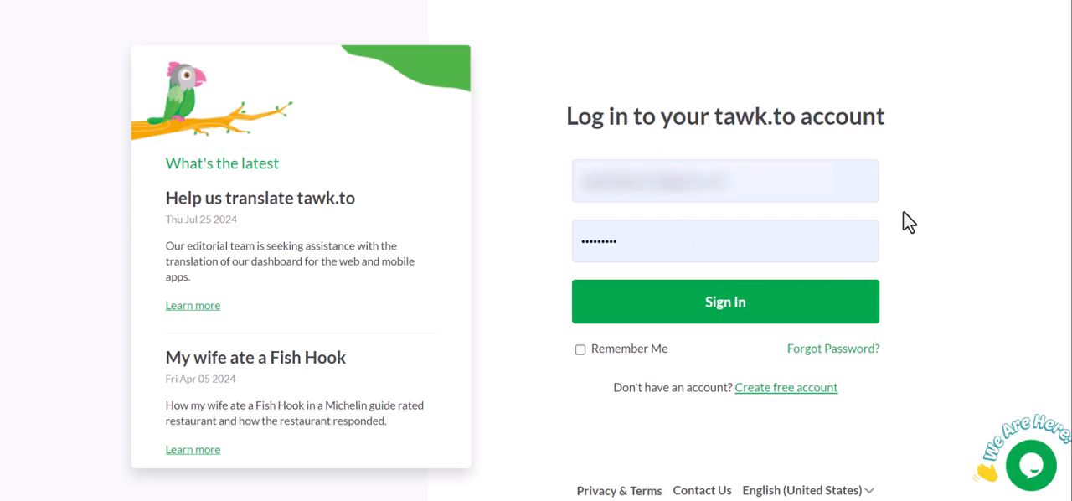
pyautogui.moveTo(733, 345)
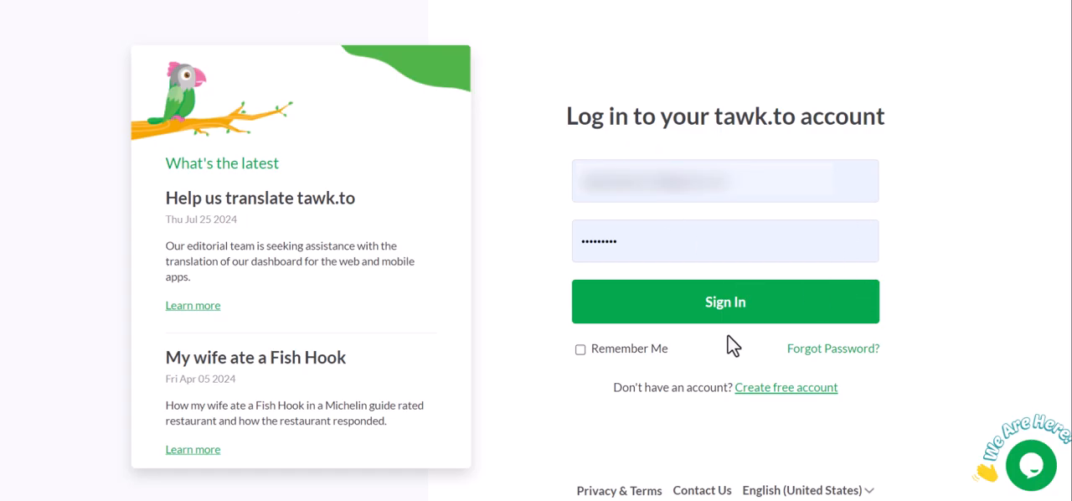
pyautogui.moveTo(727, 321)
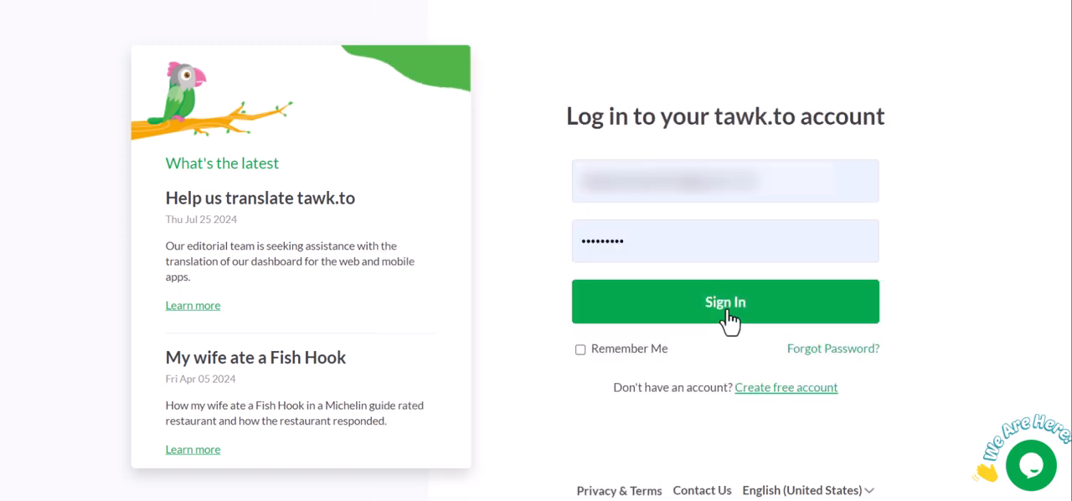
# Sign in so the DigitalWeb Plus dashboard with visitor and chat stats loads.
pyautogui.click(725, 301)
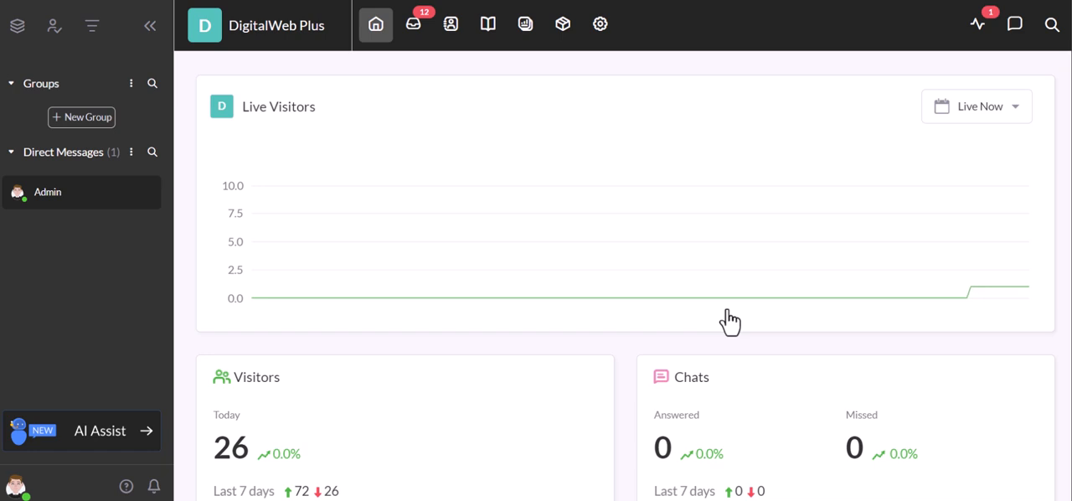
pyautogui.moveTo(599, 244)
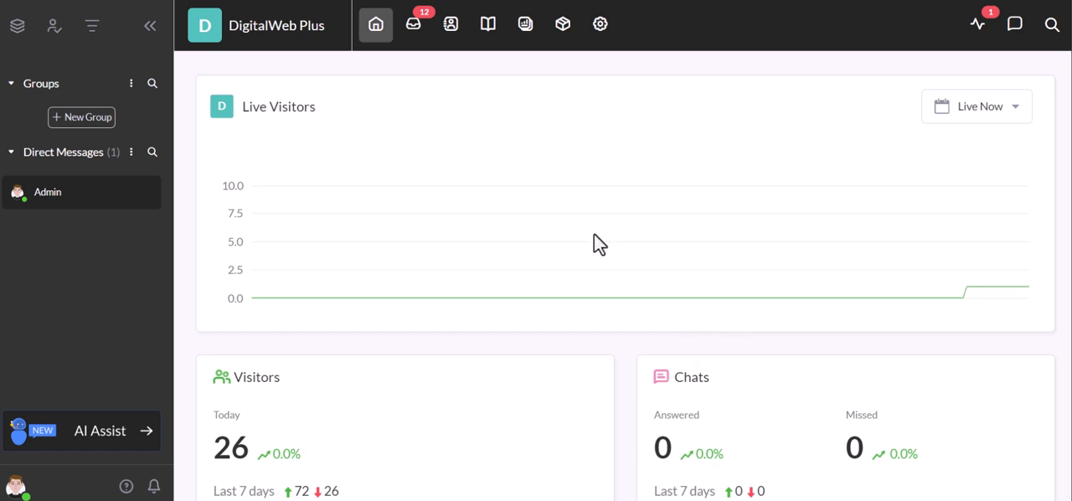
# Show the property list — Admin profile, DigitalWeb Plus, scriptsdemo — keeping DigitalWeb Plus active.
pyautogui.click(265, 25)
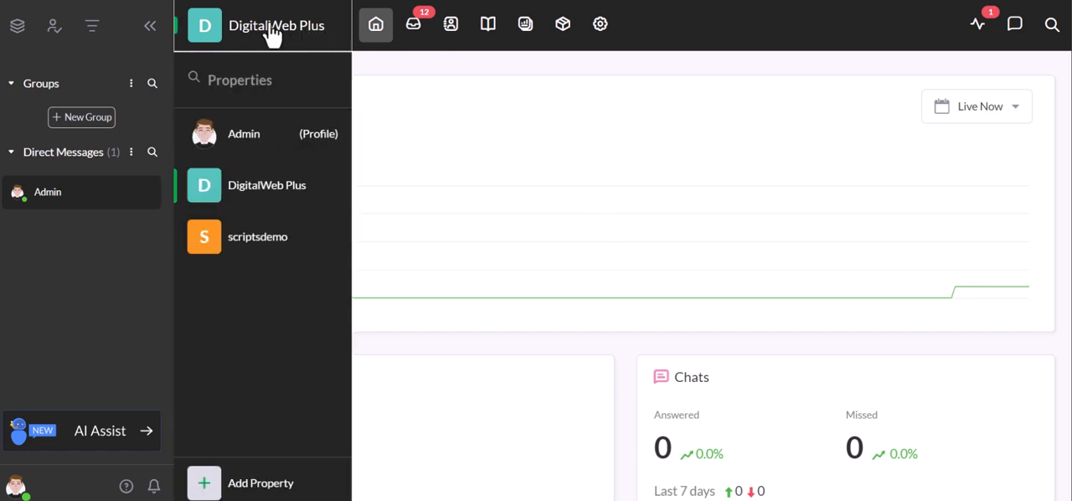
pyautogui.moveTo(245, 160)
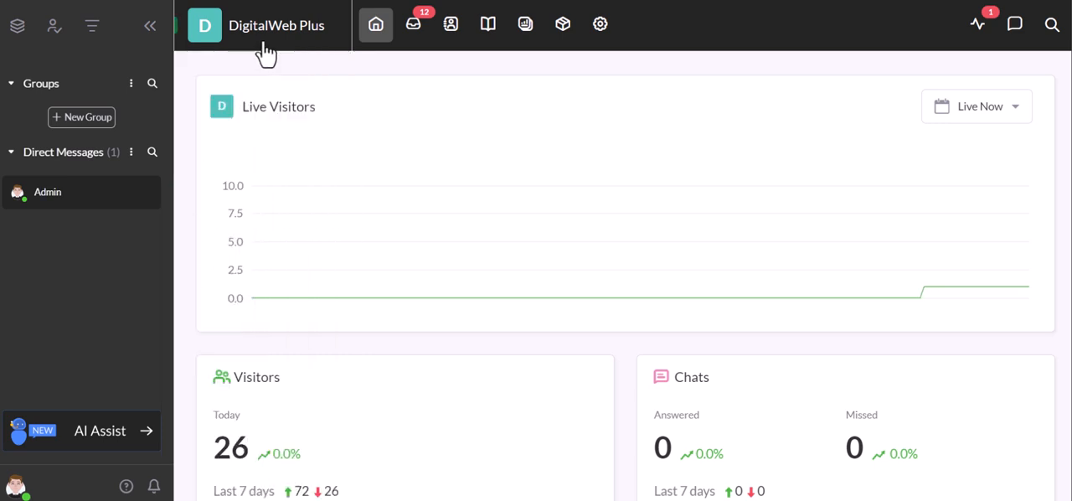
pyautogui.click(276, 25)
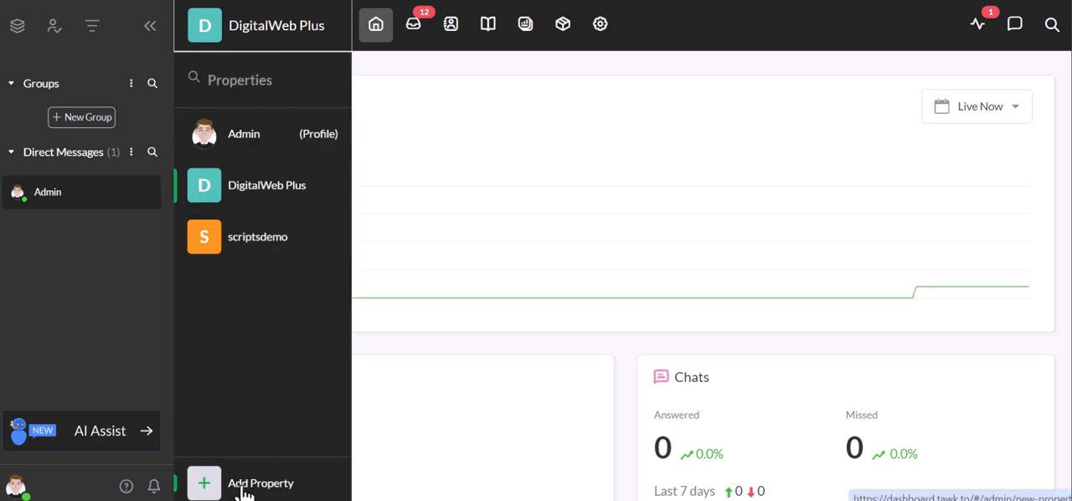
pyautogui.moveTo(244, 482)
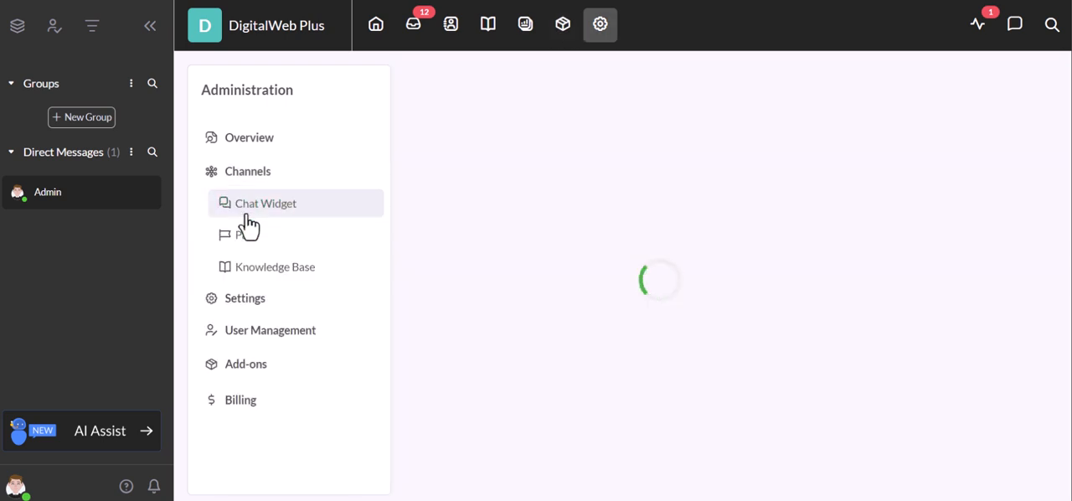
pyautogui.click(265, 203)
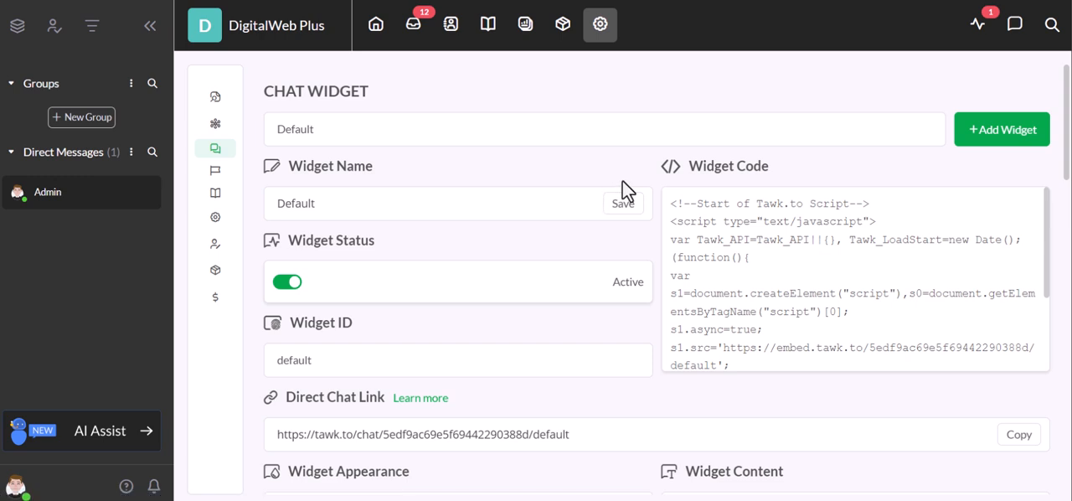
pyautogui.click(854, 281)
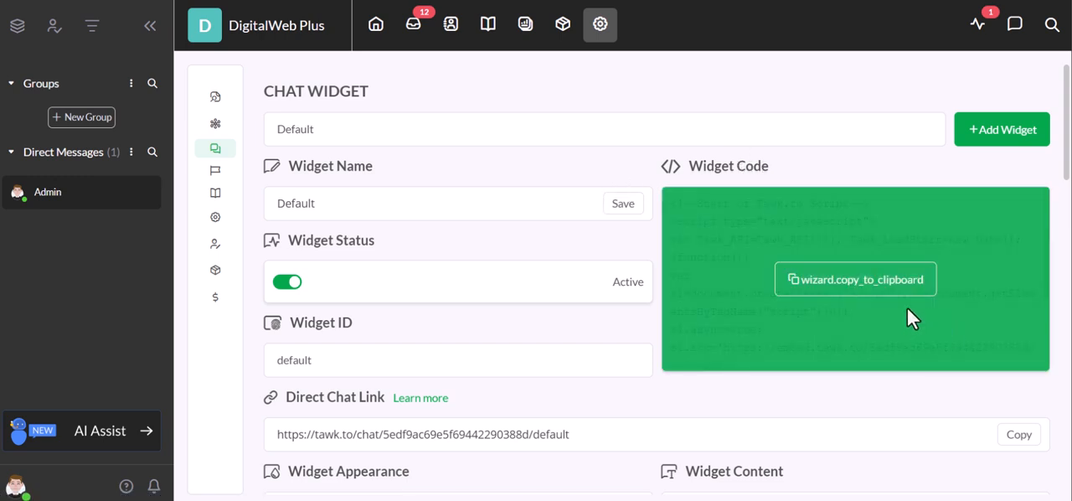
pyautogui.moveTo(884, 311)
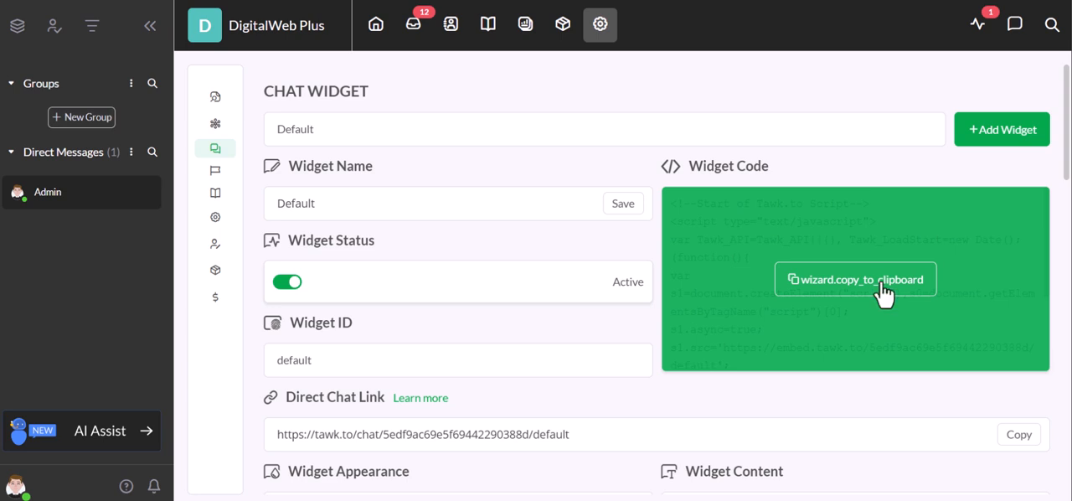
pyautogui.moveTo(921, 295)
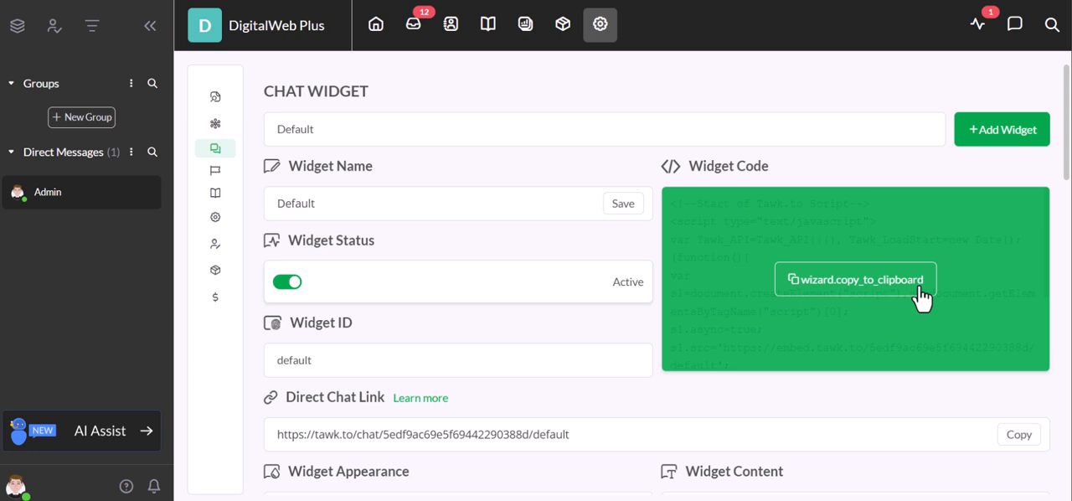
pyautogui.moveTo(837, 288)
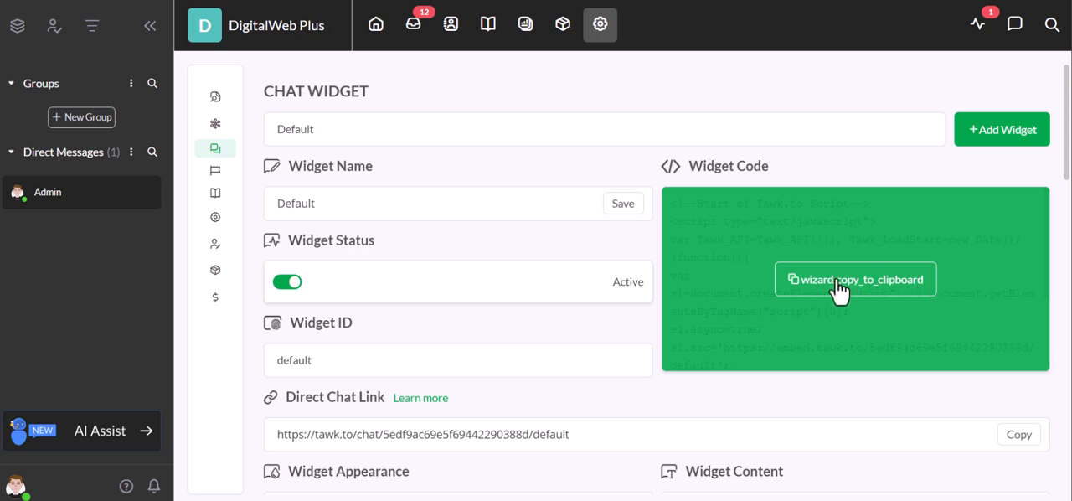
pyautogui.moveTo(676, 243)
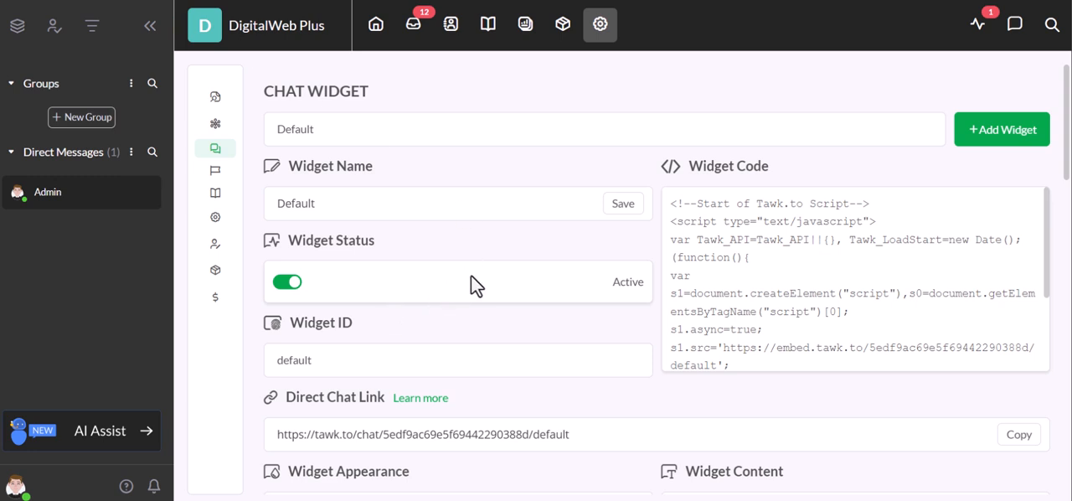
# Change the widget colour in Widget Appearance from green to red #de2618.
pyautogui.scroll(-3)
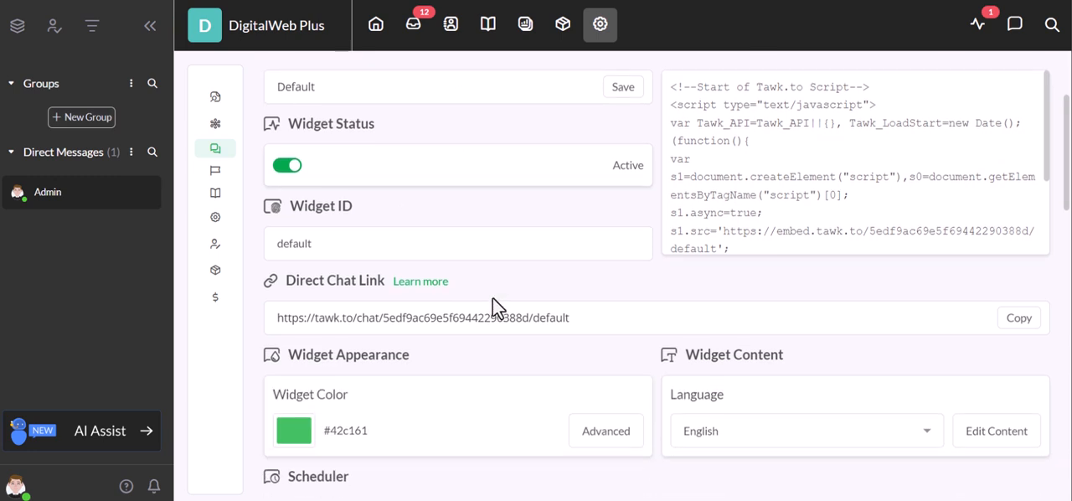
pyautogui.scroll(-3)
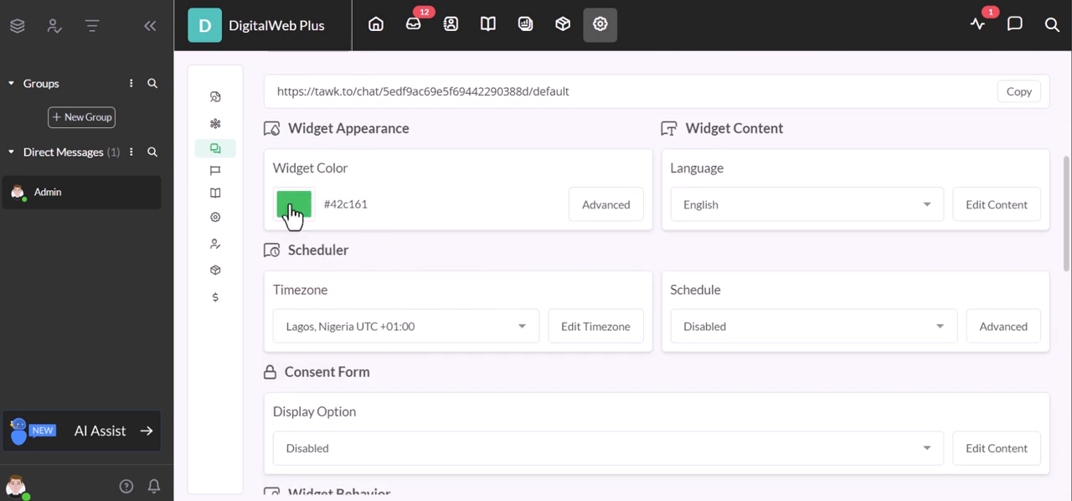
pyautogui.click(293, 204)
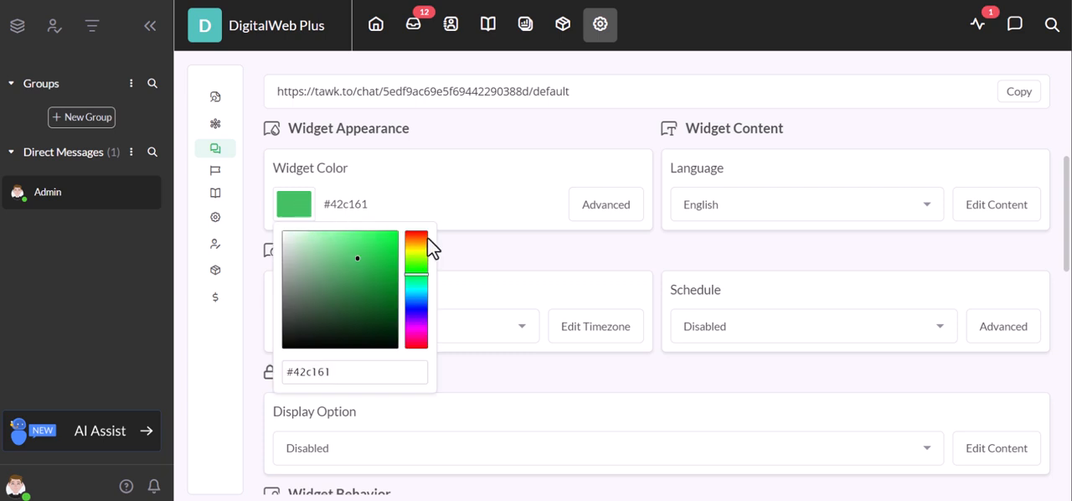
pyautogui.moveTo(358, 278)
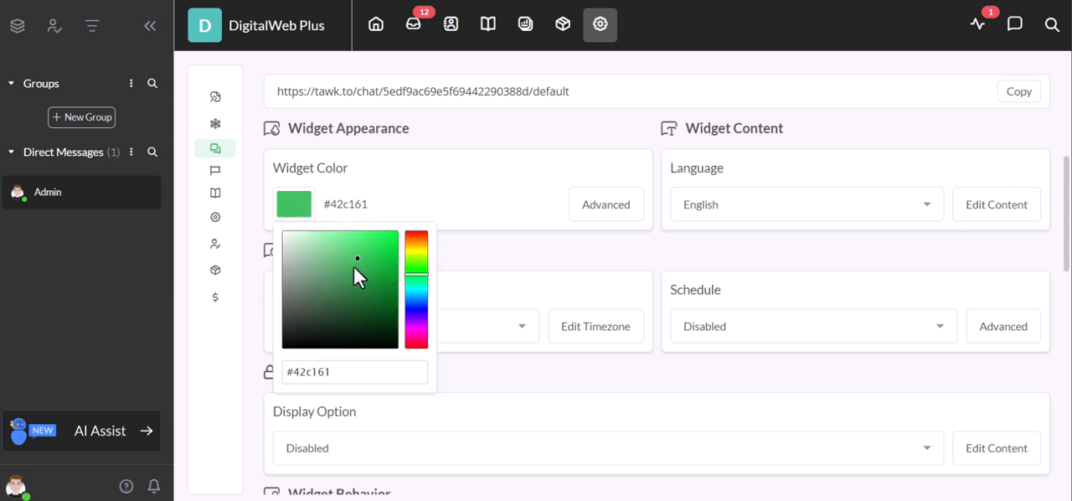
pyautogui.click(319, 298)
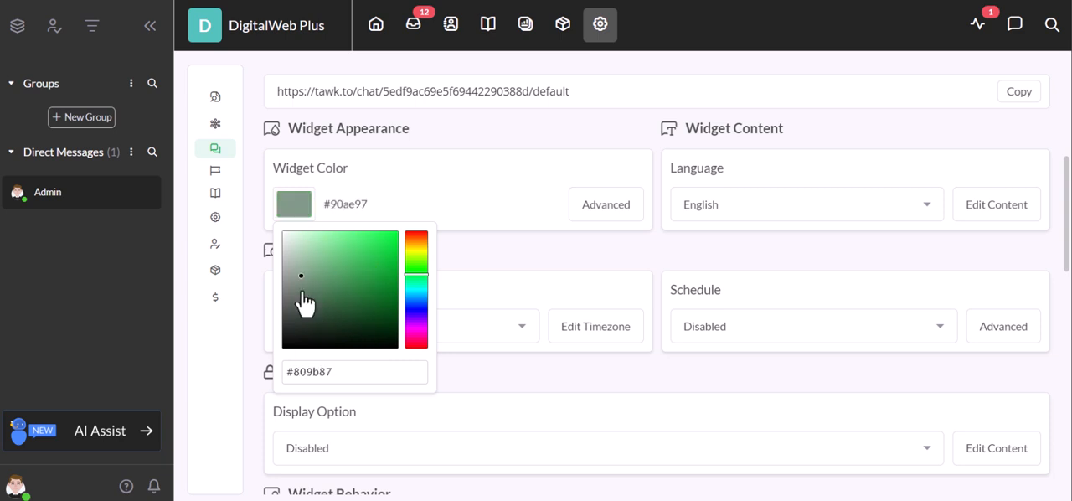
pyautogui.click(392, 260)
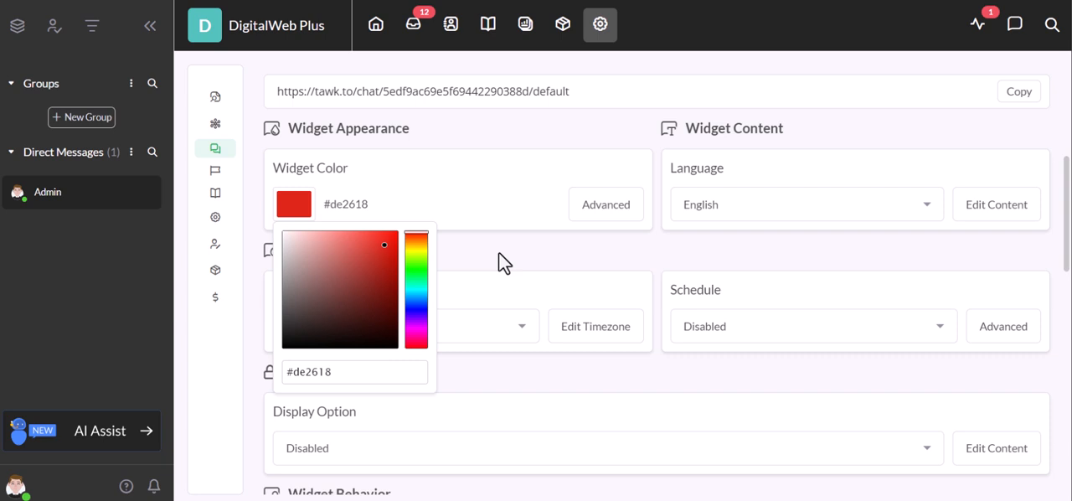
pyautogui.moveTo(465, 271)
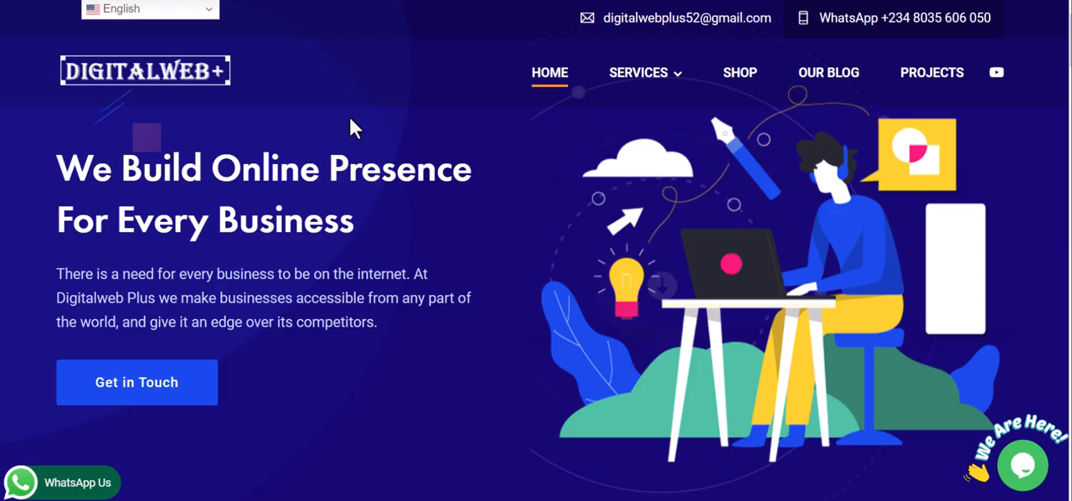
pyautogui.moveTo(303, 207)
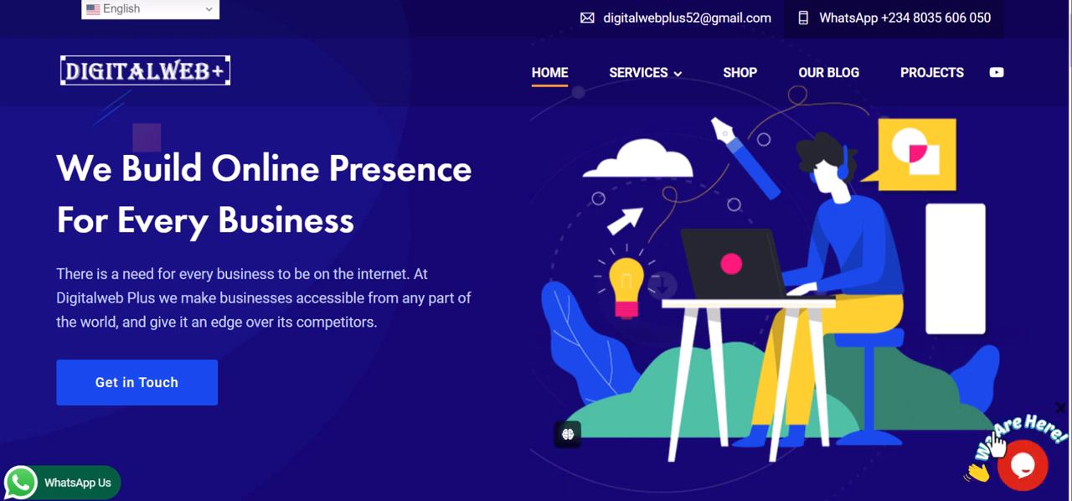
pyautogui.moveTo(1022, 469)
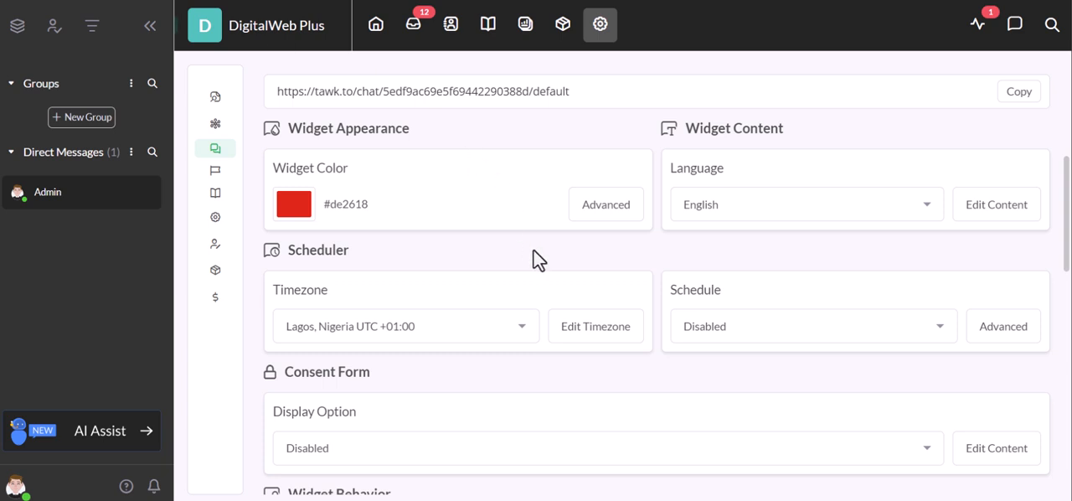
pyautogui.moveTo(618, 231)
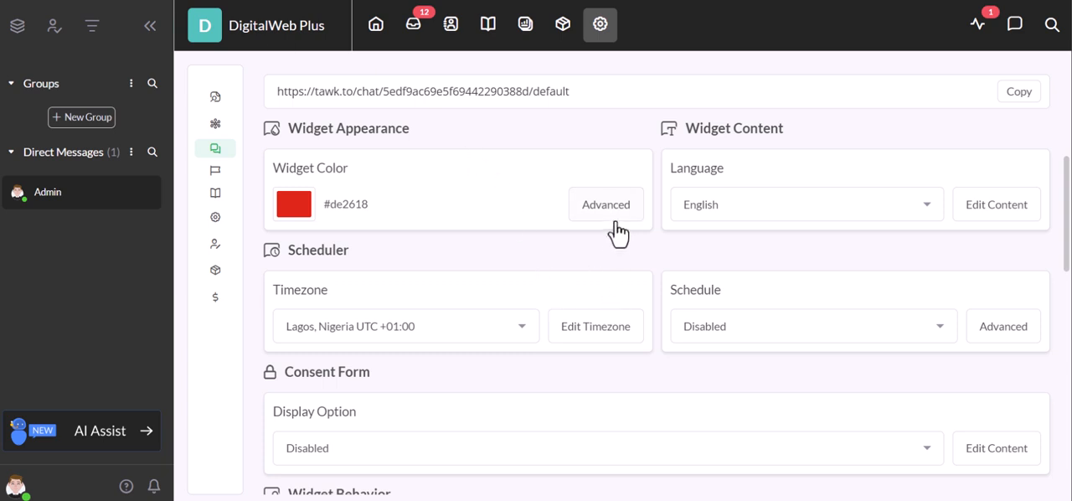
pyautogui.moveTo(606, 208)
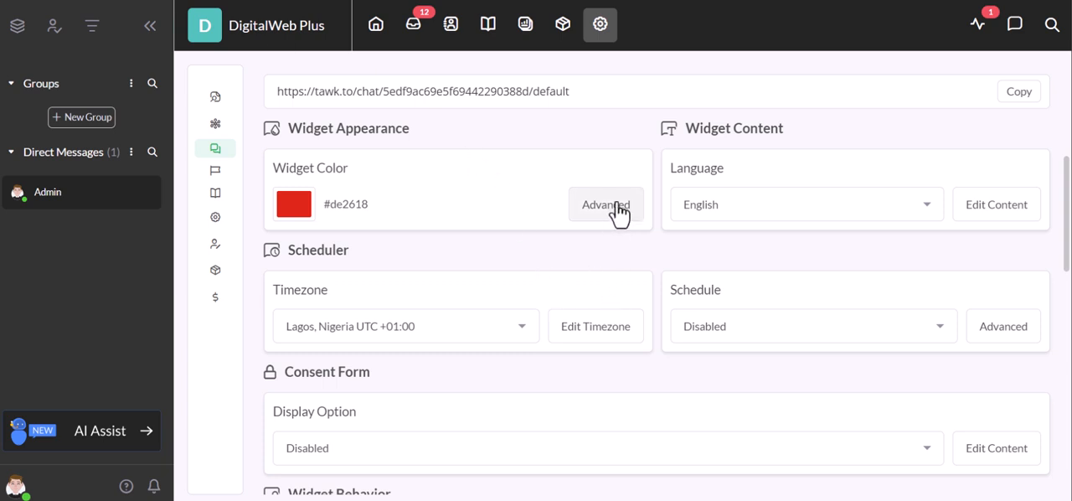
pyautogui.moveTo(623, 221)
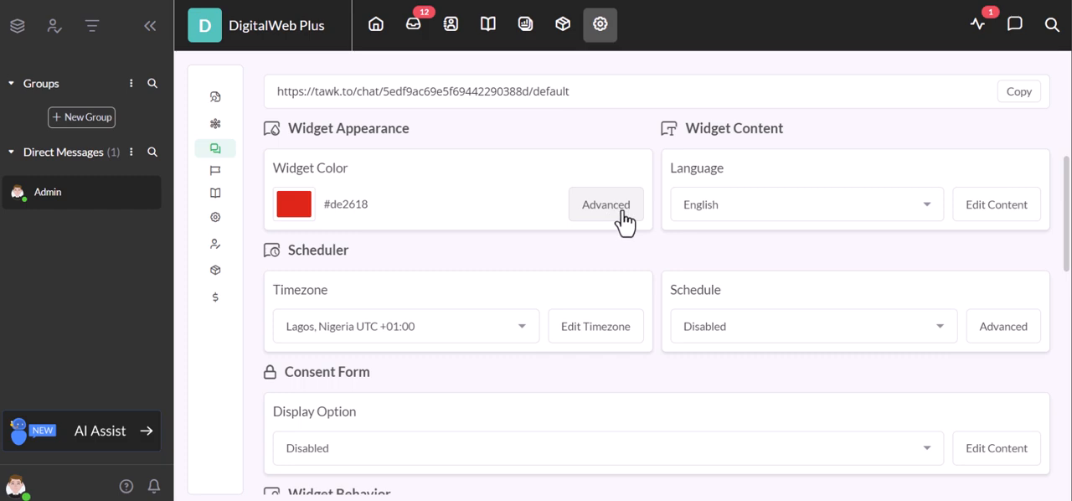
# Enter the Advanced Widget Appearance editor and look through its options with the red preview.
pyautogui.click(607, 204)
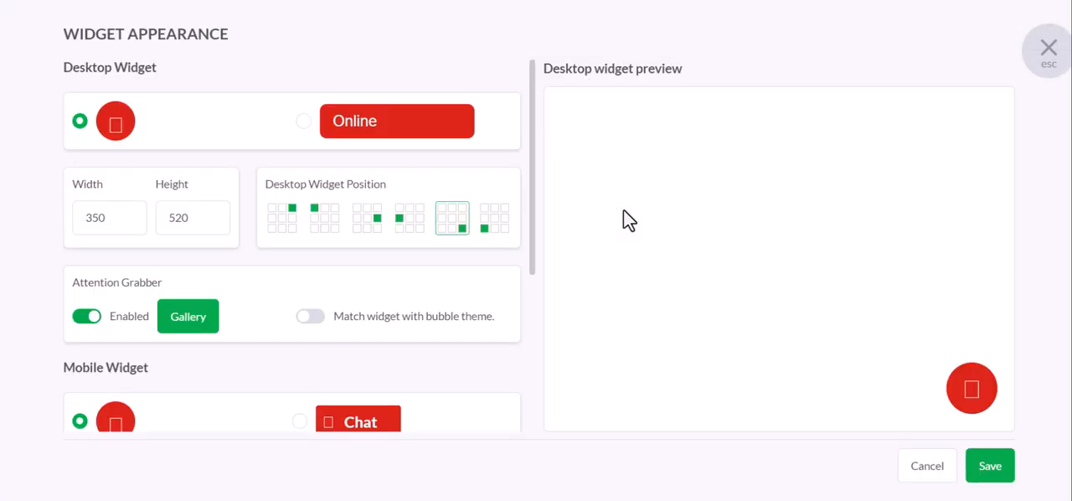
pyautogui.moveTo(365, 124)
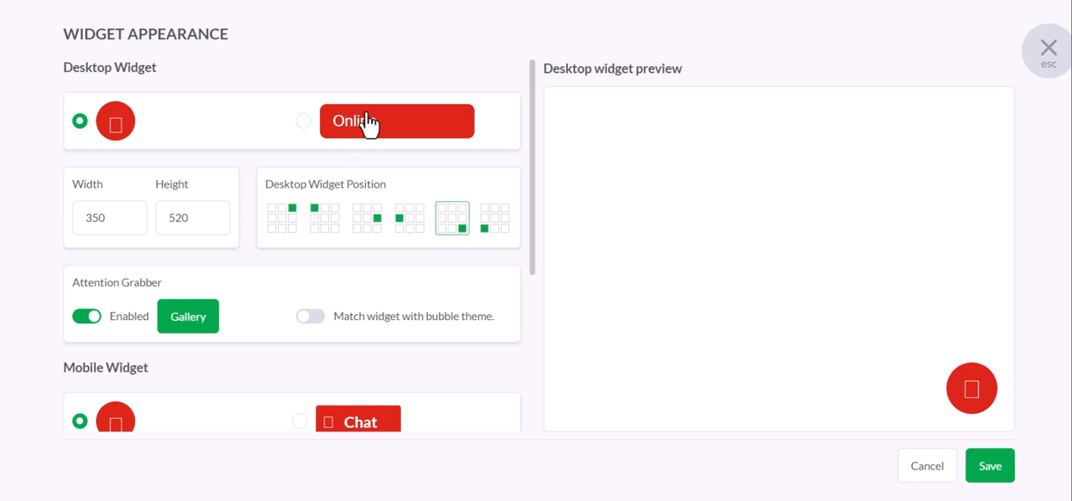
pyautogui.moveTo(435, 179)
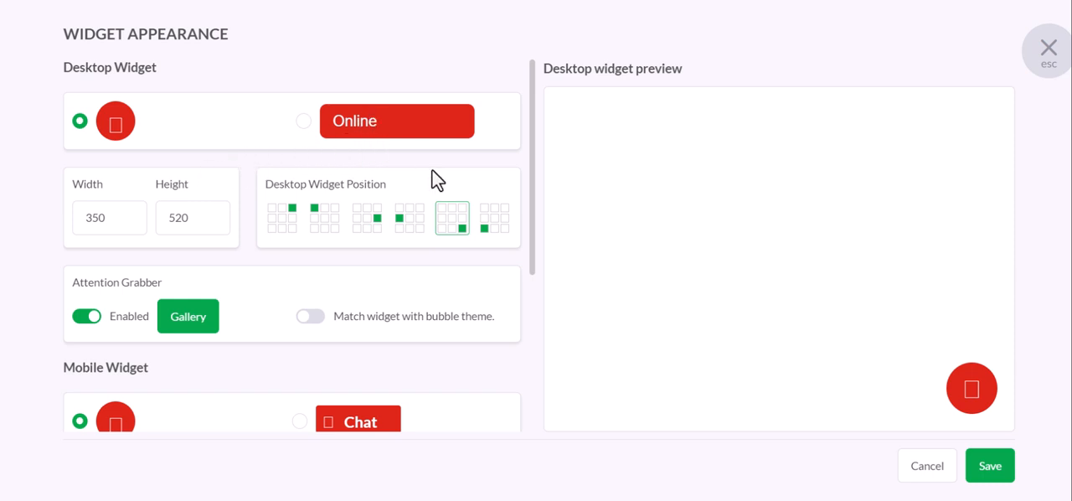
pyautogui.moveTo(130, 92)
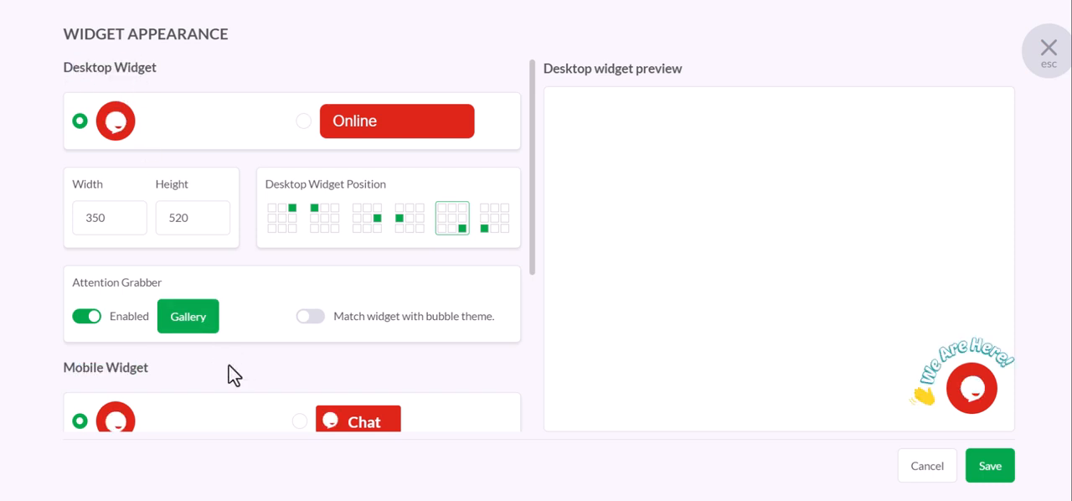
pyautogui.moveTo(347, 211)
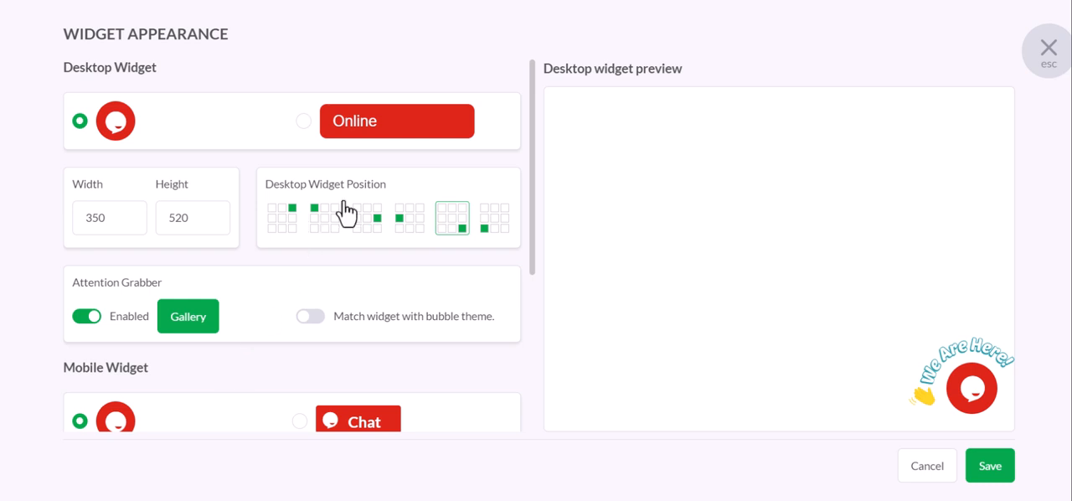
pyautogui.moveTo(991, 405)
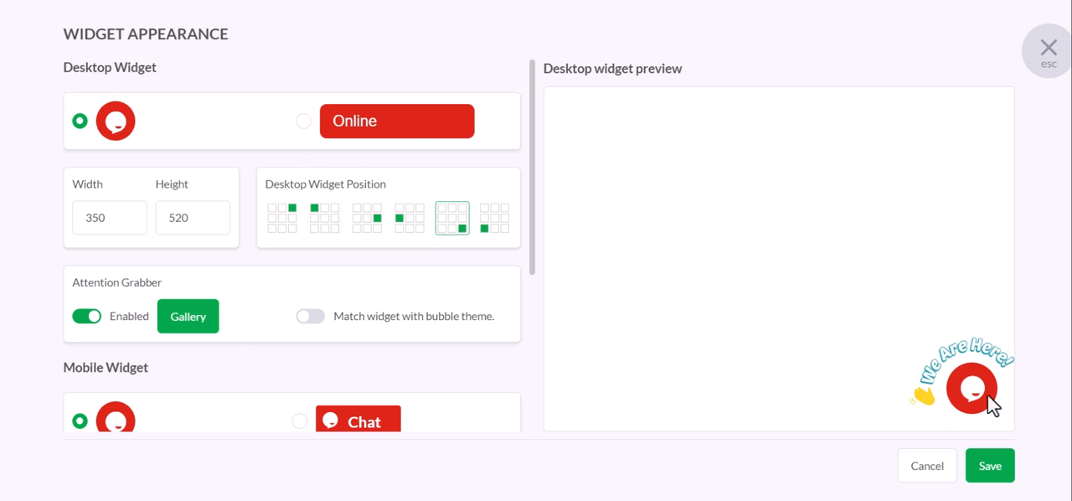
pyautogui.moveTo(985, 398)
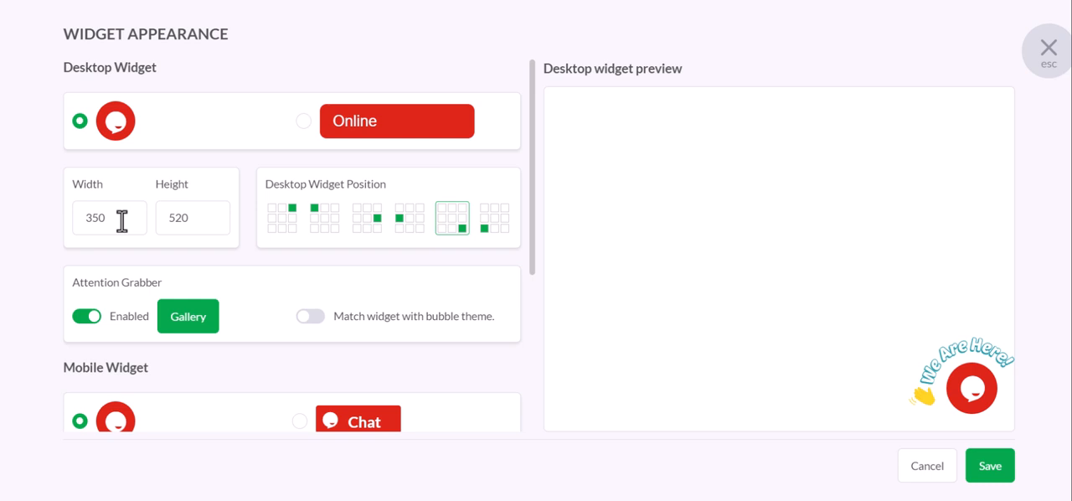
pyautogui.scroll(-3)
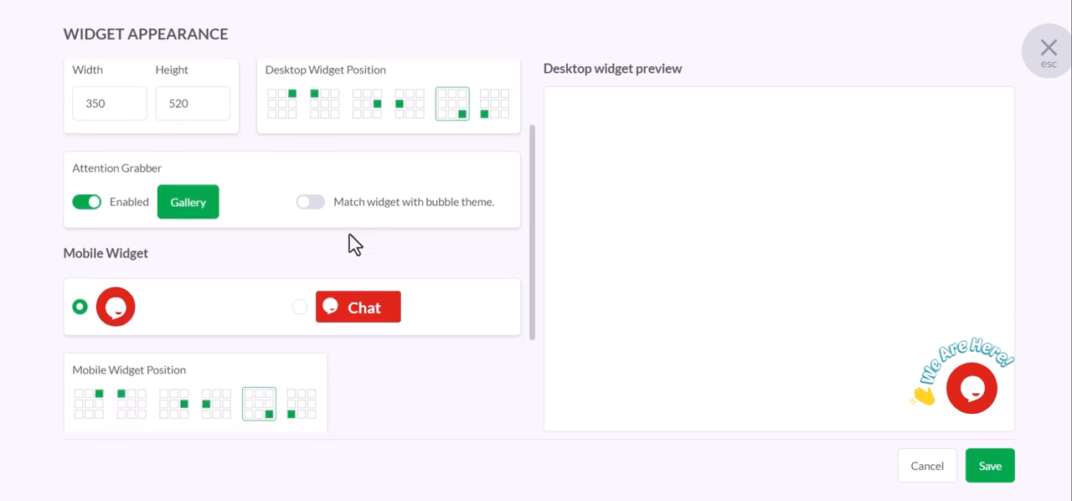
pyautogui.scroll(3)
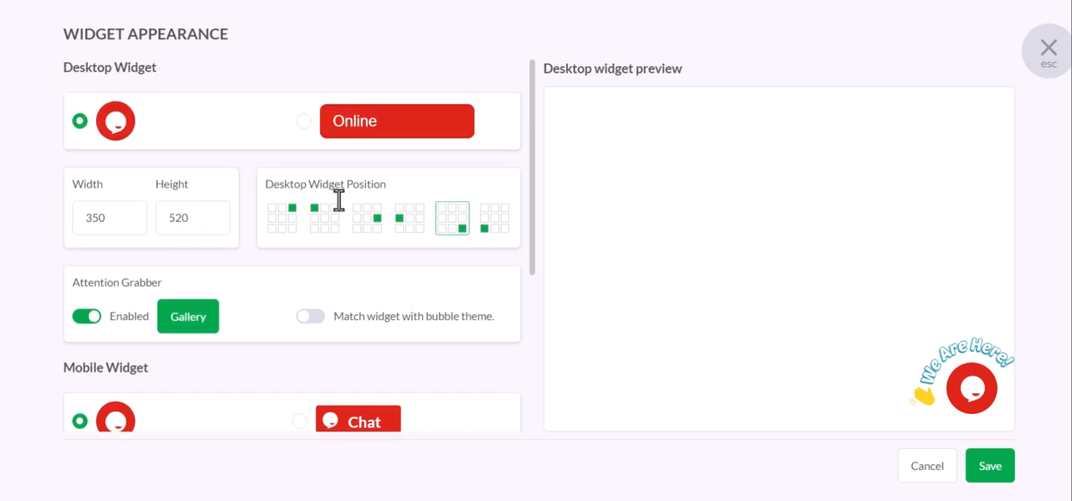
pyautogui.scroll(-3)
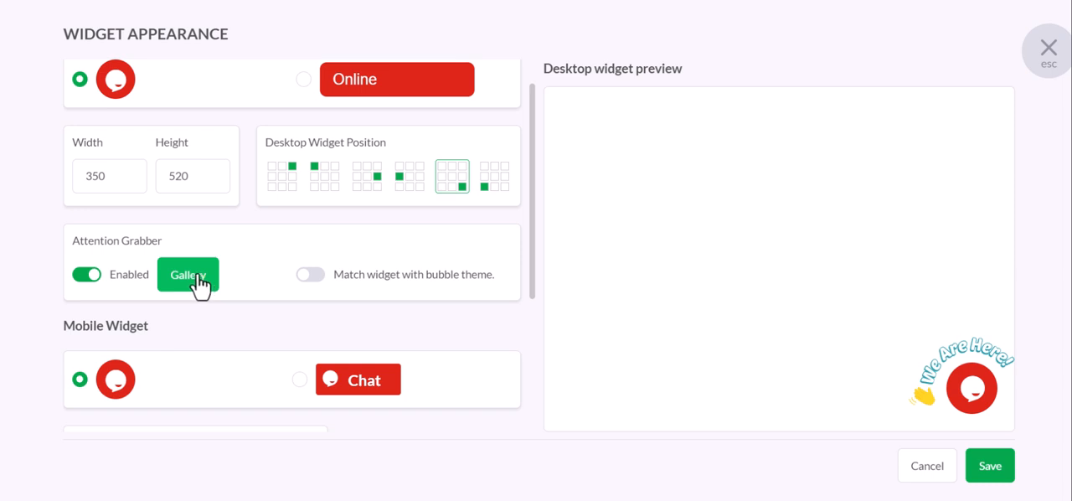
pyautogui.moveTo(945, 457)
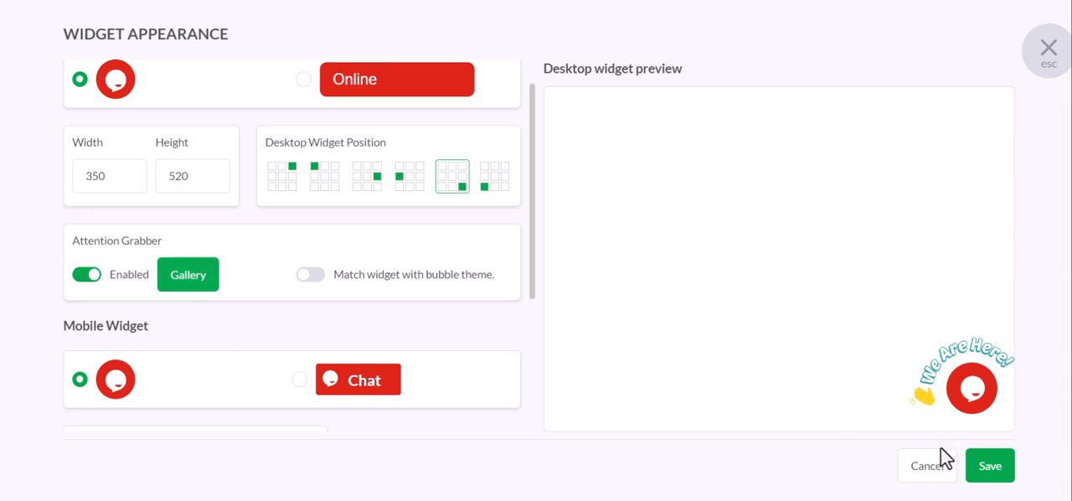
pyautogui.moveTo(945, 459)
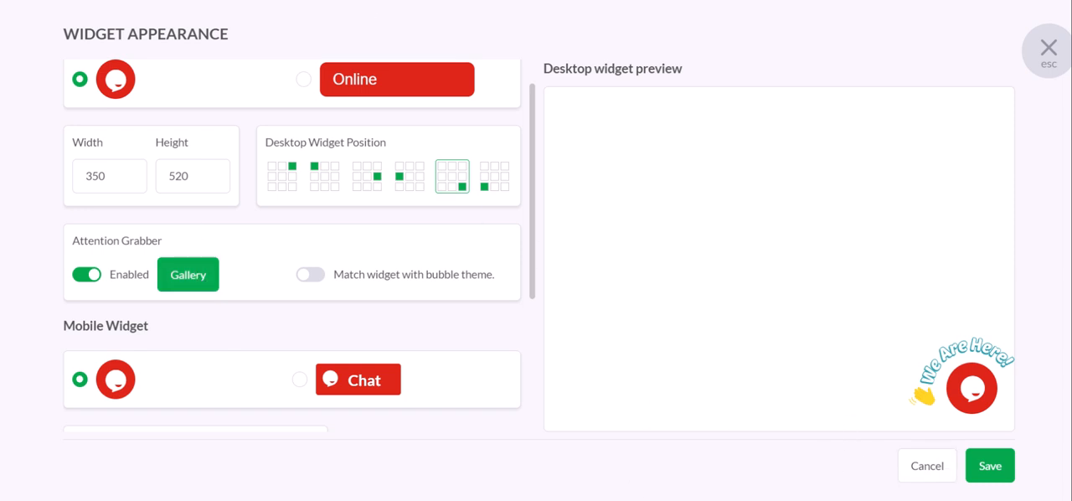
# Set the desktop widget position to left-middle and save the appearance changes.
pyautogui.click(1048, 47)
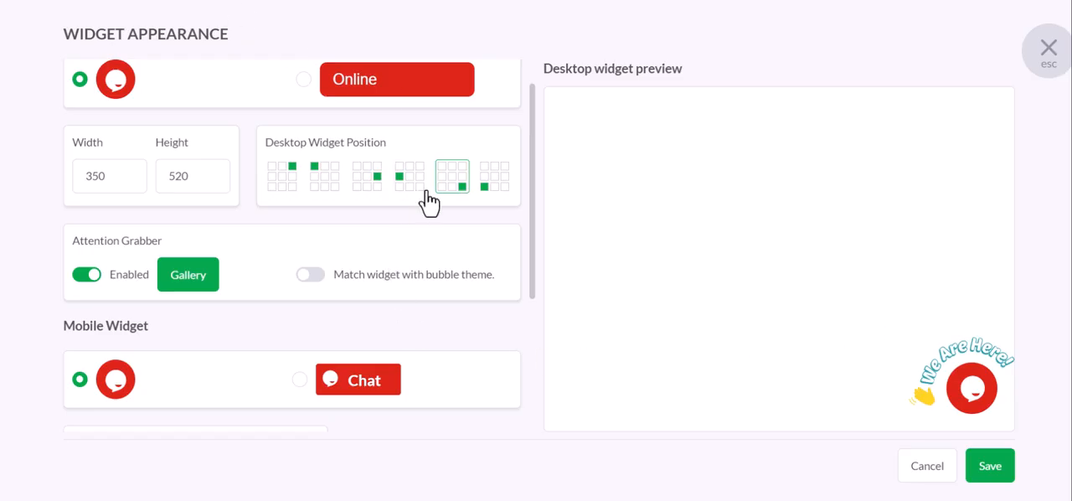
pyautogui.moveTo(452, 201)
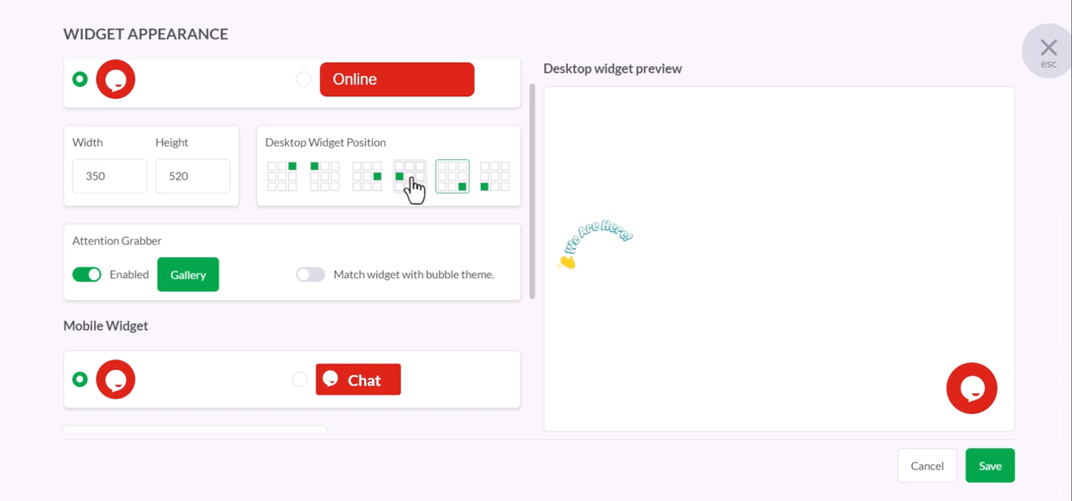
pyautogui.click(408, 176)
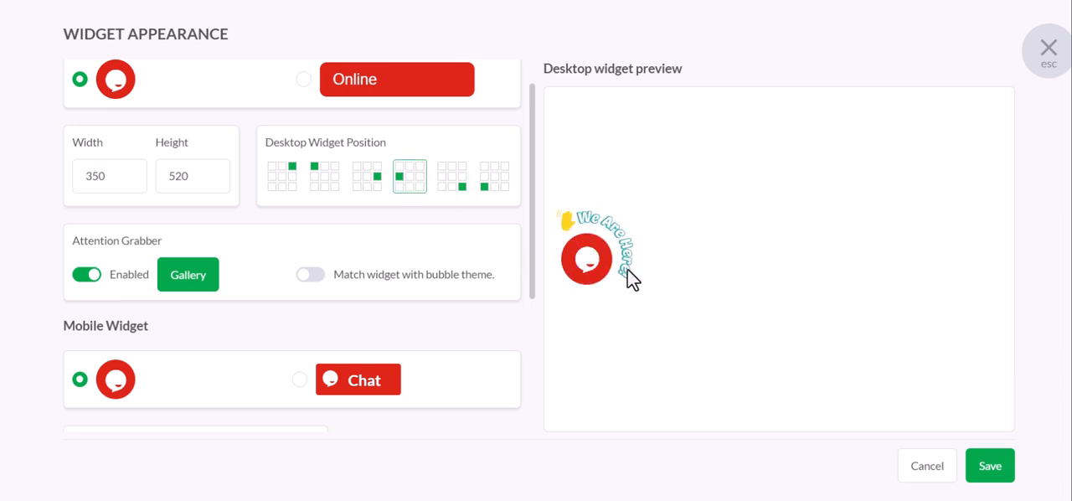
pyautogui.click(988, 466)
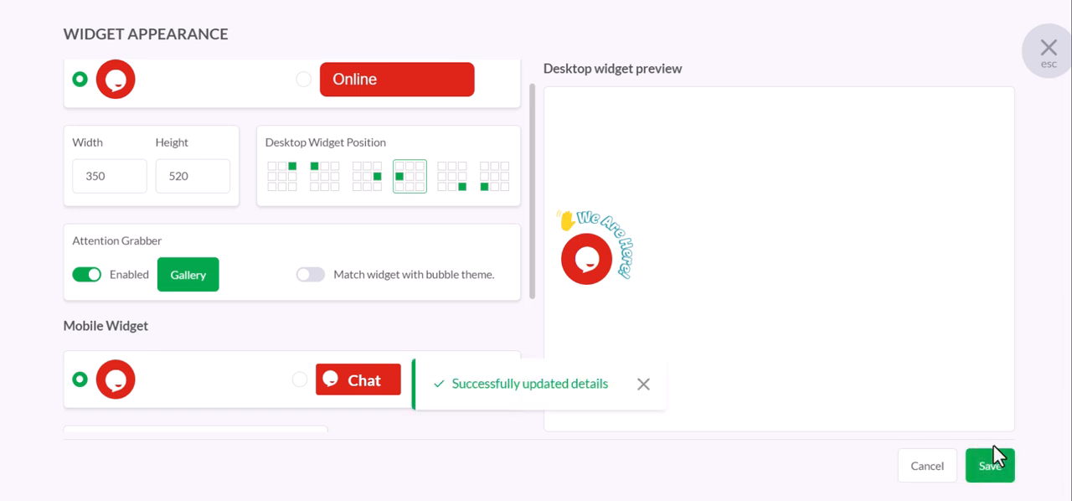
pyautogui.moveTo(551, 83)
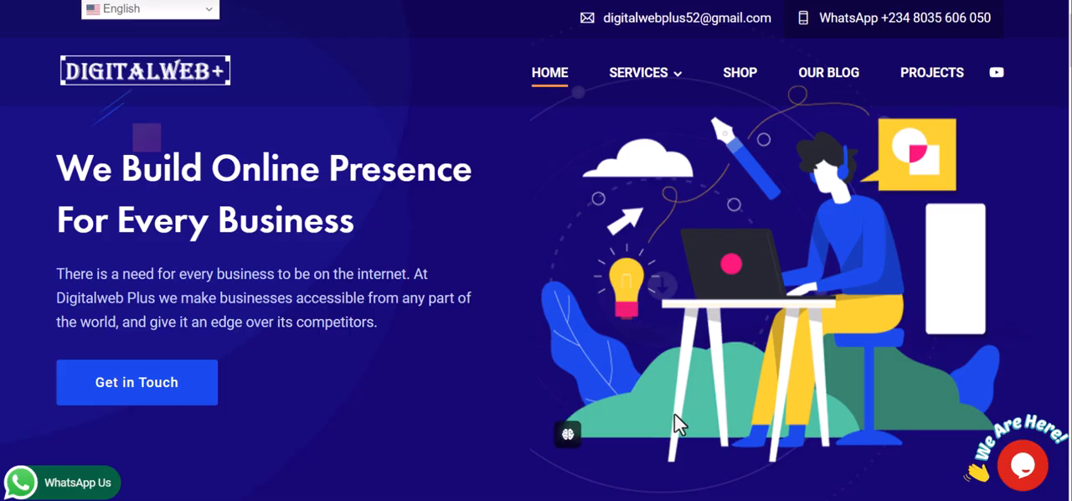
pyautogui.moveTo(489, 275)
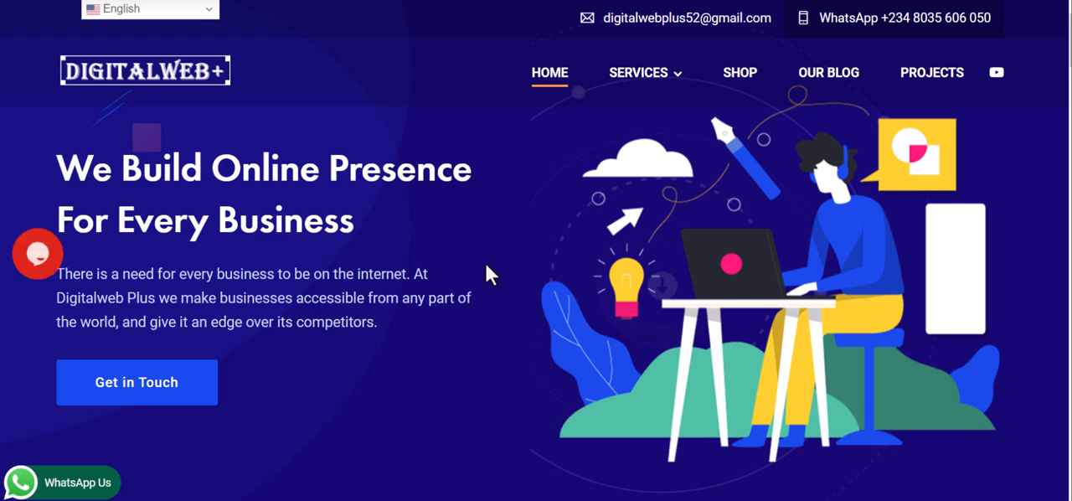
pyautogui.moveTo(7, 309)
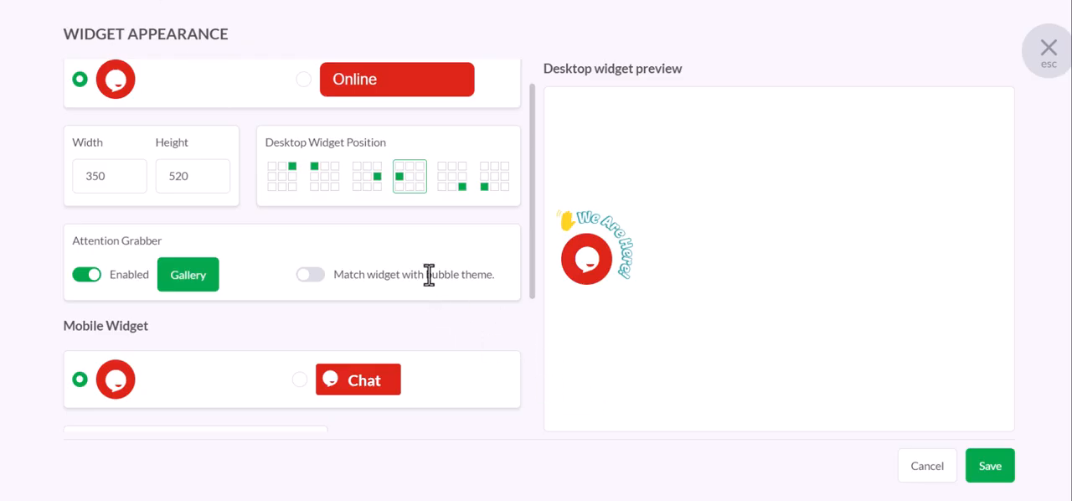
# Put the desktop widget back at bottom-right and re-enable the 'We Are Here!' attention grabber.
pyautogui.click(452, 178)
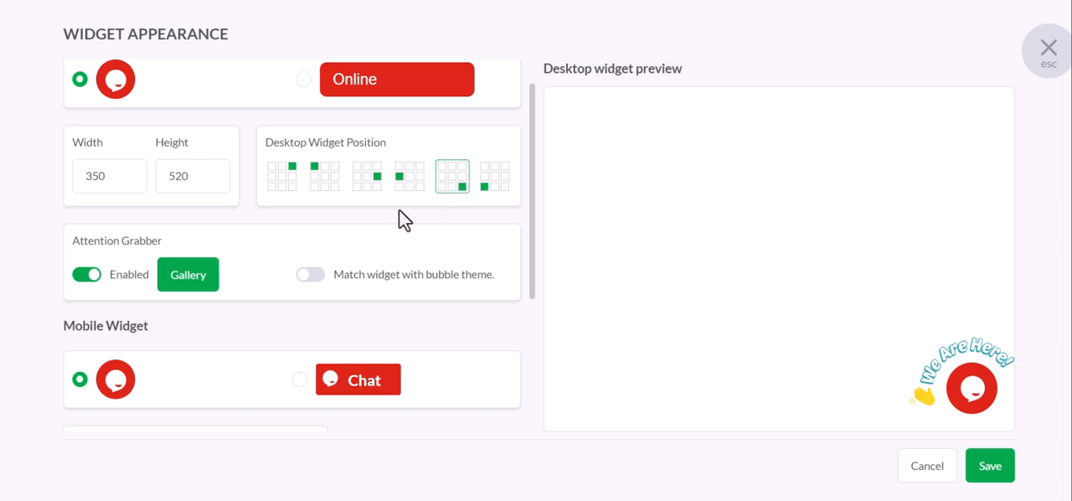
pyautogui.click(87, 275)
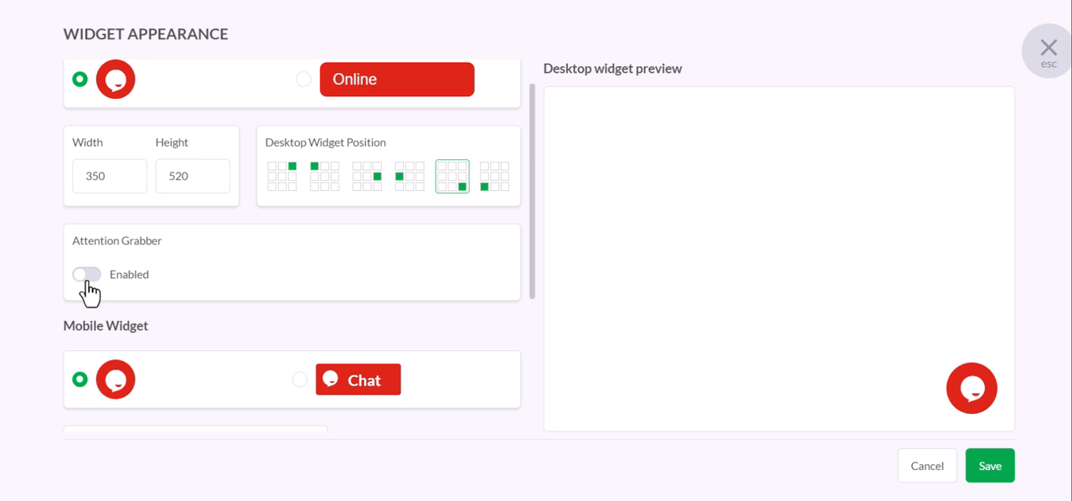
pyautogui.moveTo(924, 418)
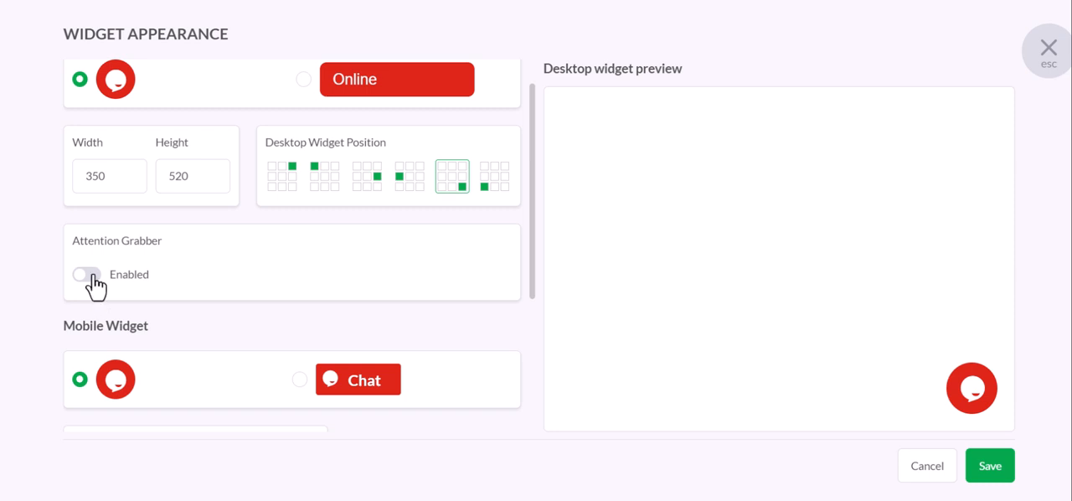
pyautogui.click(87, 274)
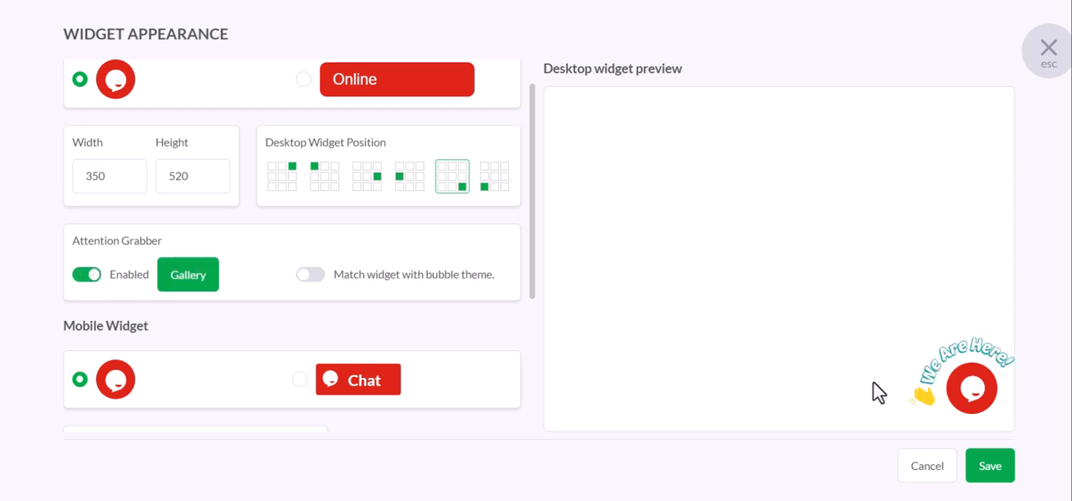
pyautogui.moveTo(957, 367)
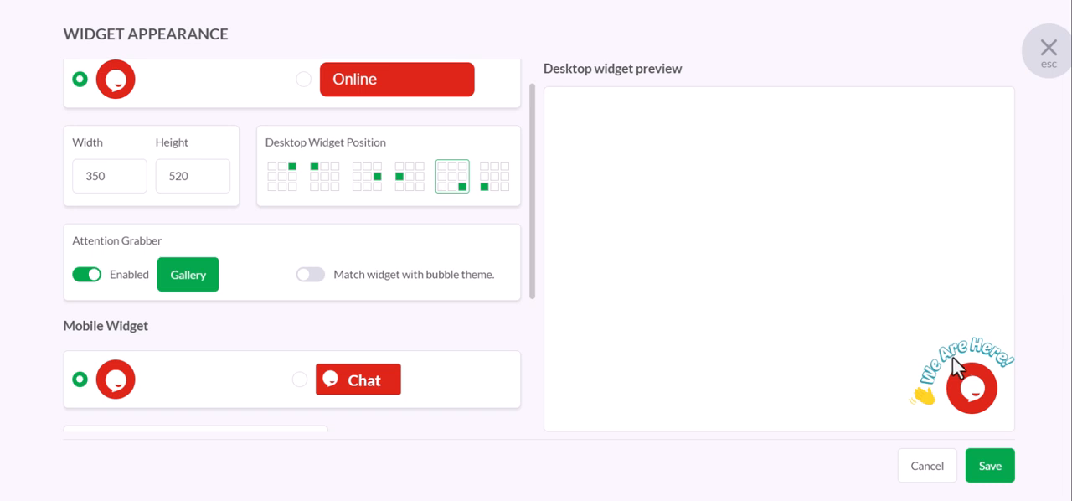
pyautogui.moveTo(187, 275)
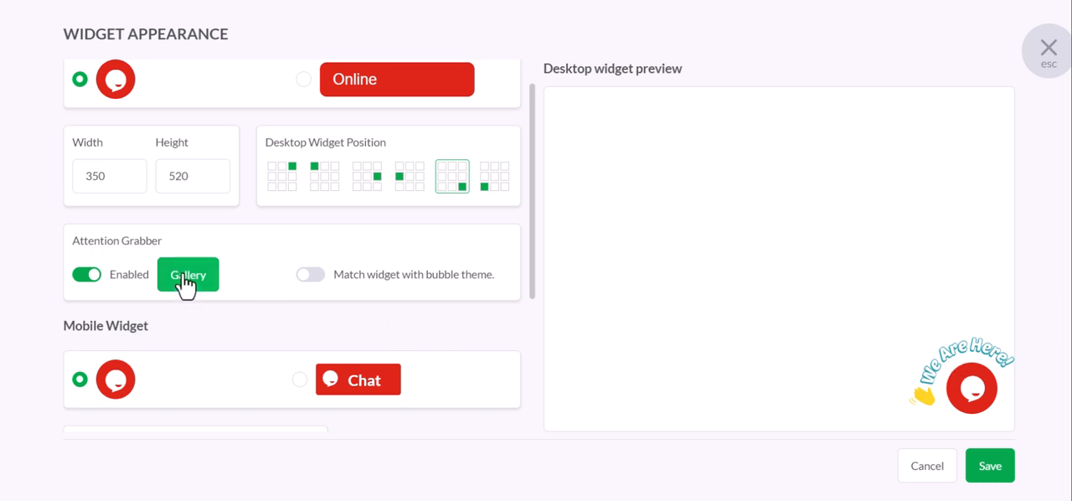
# Choose the 'Let's Chat' signpost sticker from the attention-grabber gallery.
pyautogui.click(187, 274)
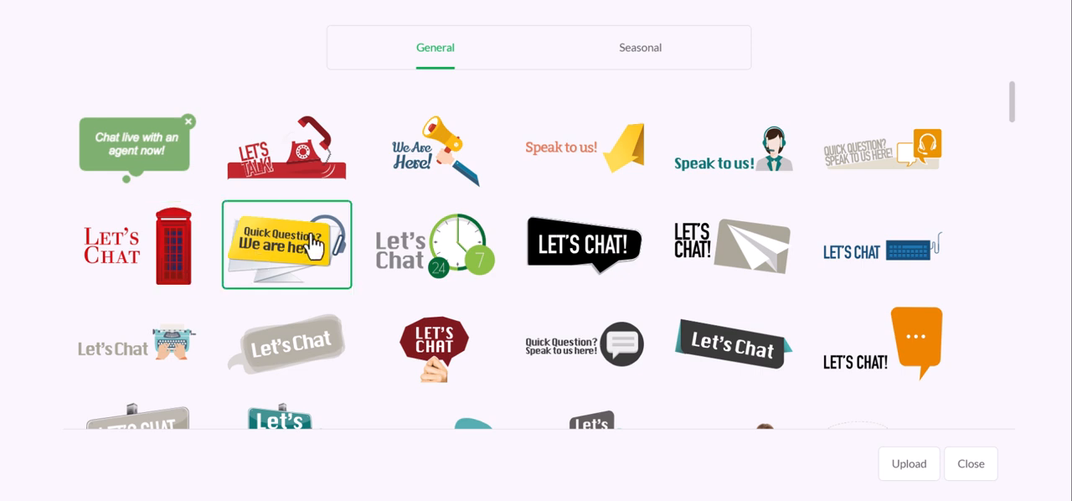
pyautogui.click(583, 341)
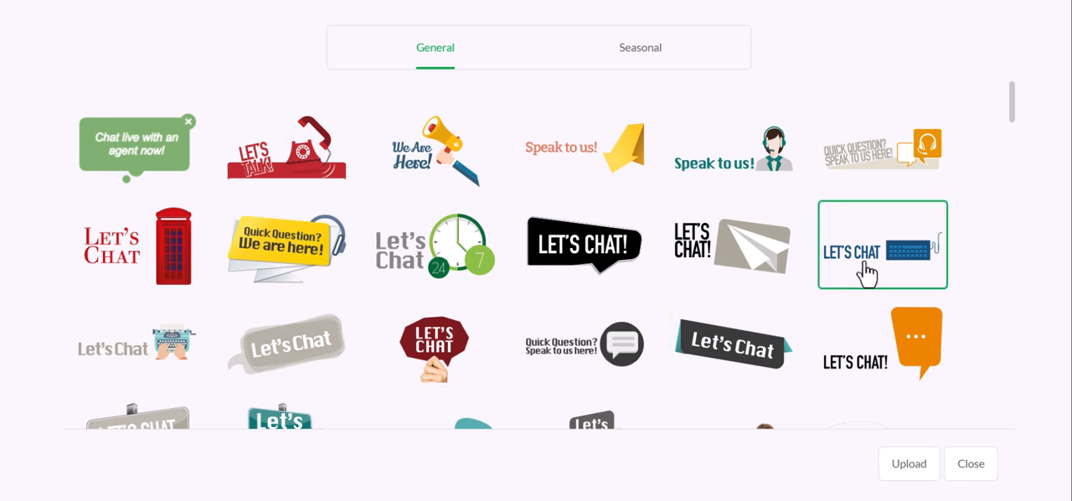
pyautogui.scroll(-3)
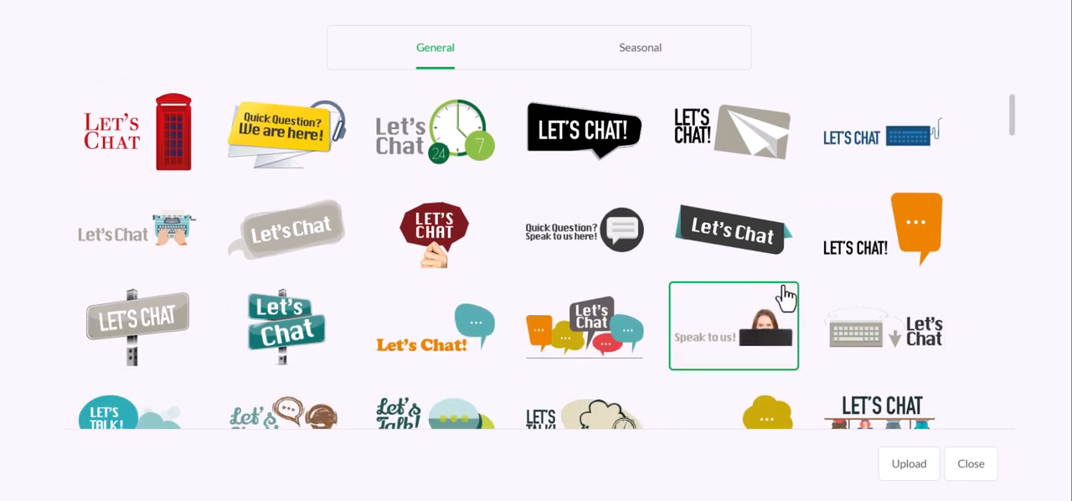
pyautogui.scroll(-3)
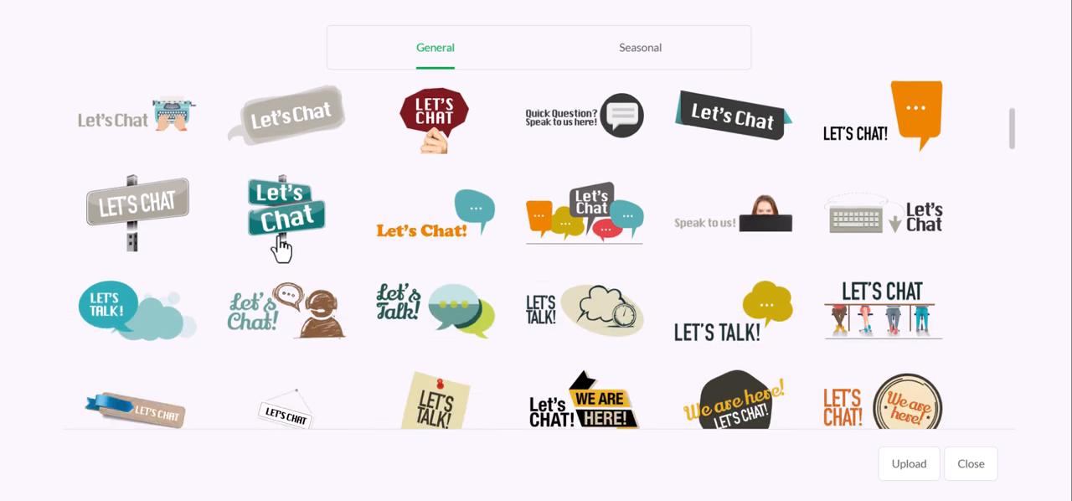
pyautogui.click(286, 215)
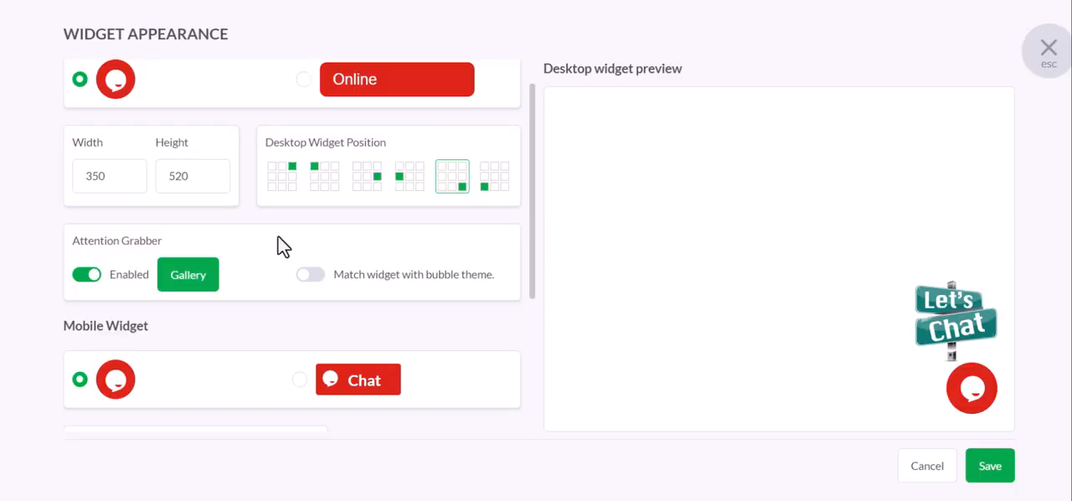
pyautogui.moveTo(945, 355)
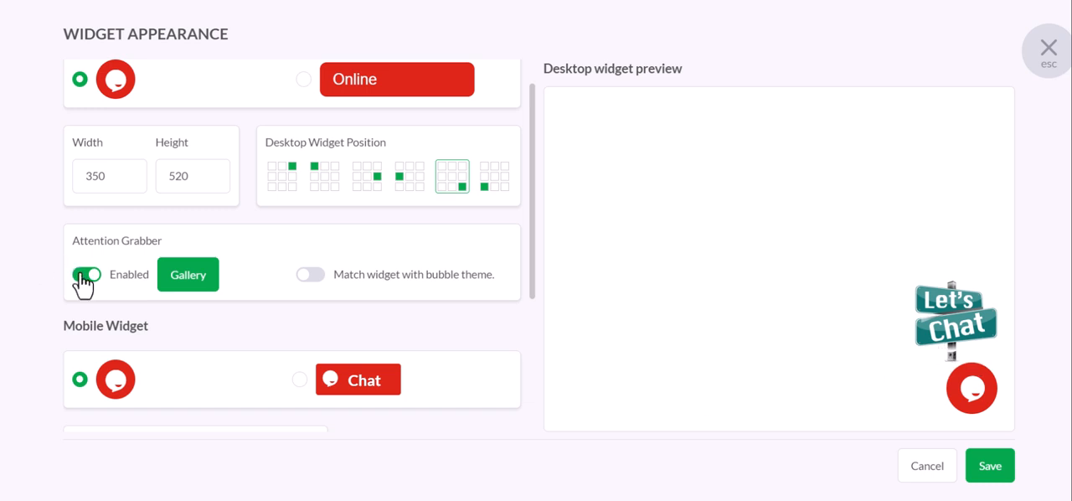
# Toggle the attention grabber off and on, then reselect the 'Let's Chat' signpost.
pyautogui.click(87, 274)
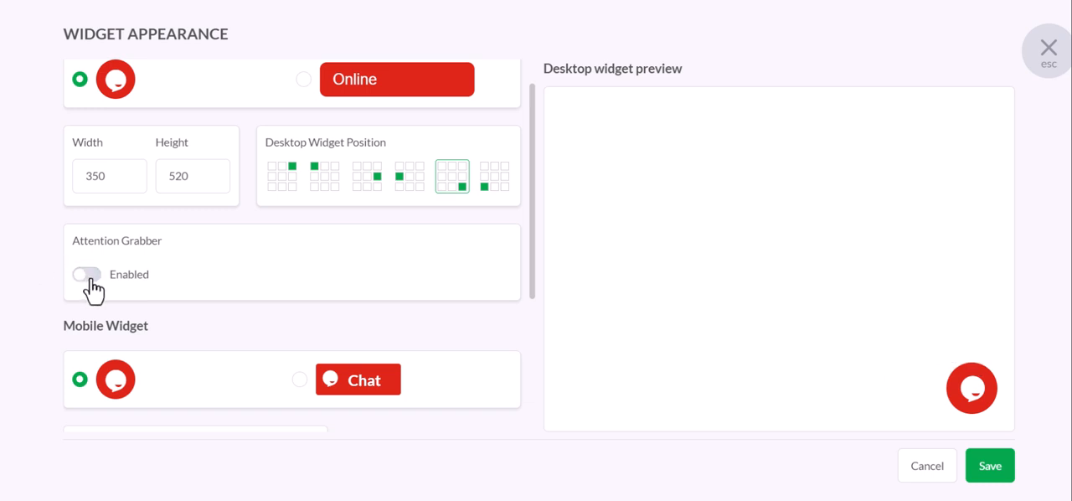
pyautogui.click(87, 275)
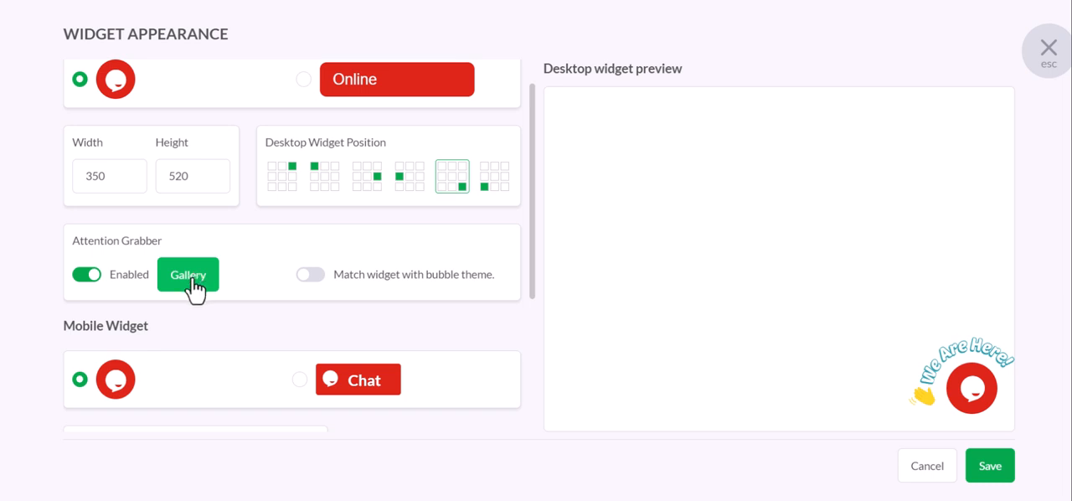
pyautogui.moveTo(911, 417)
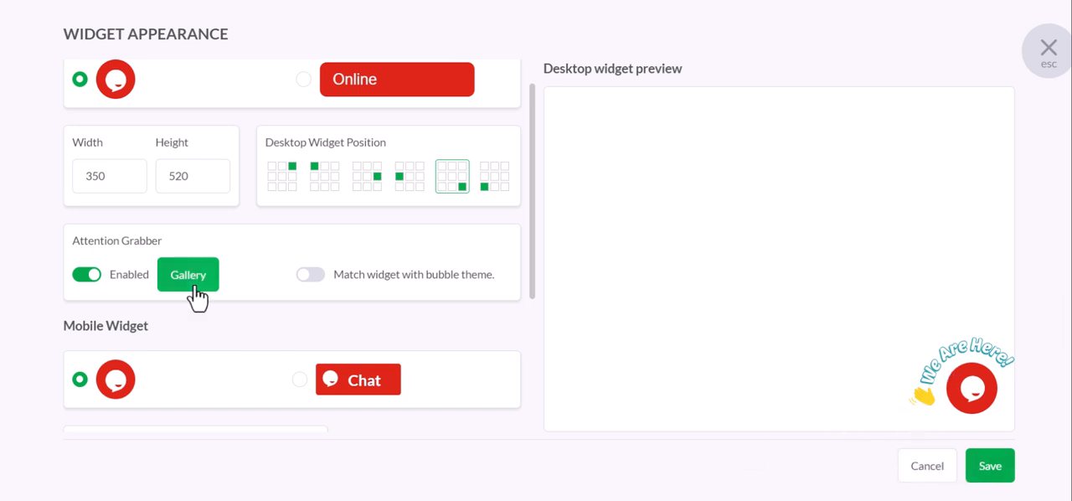
pyautogui.click(188, 275)
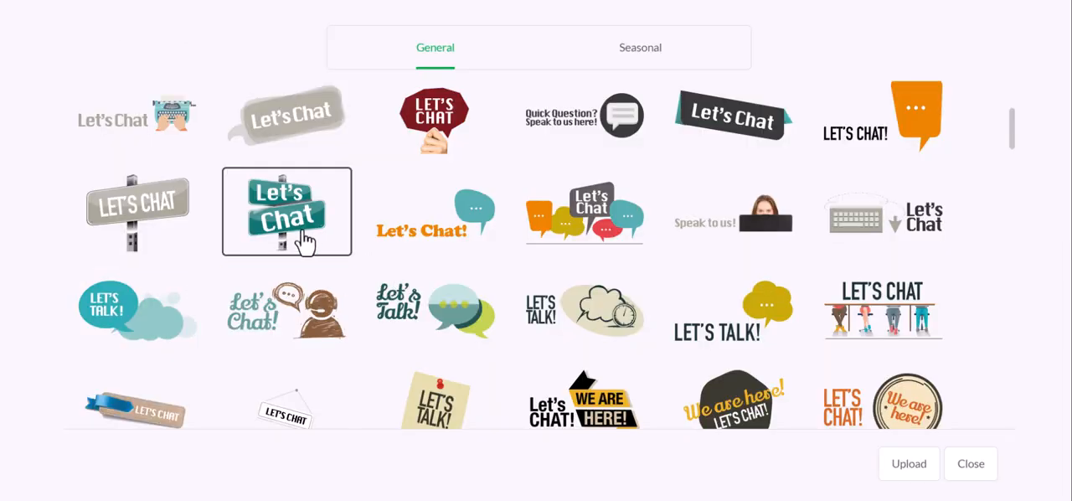
pyautogui.click(287, 211)
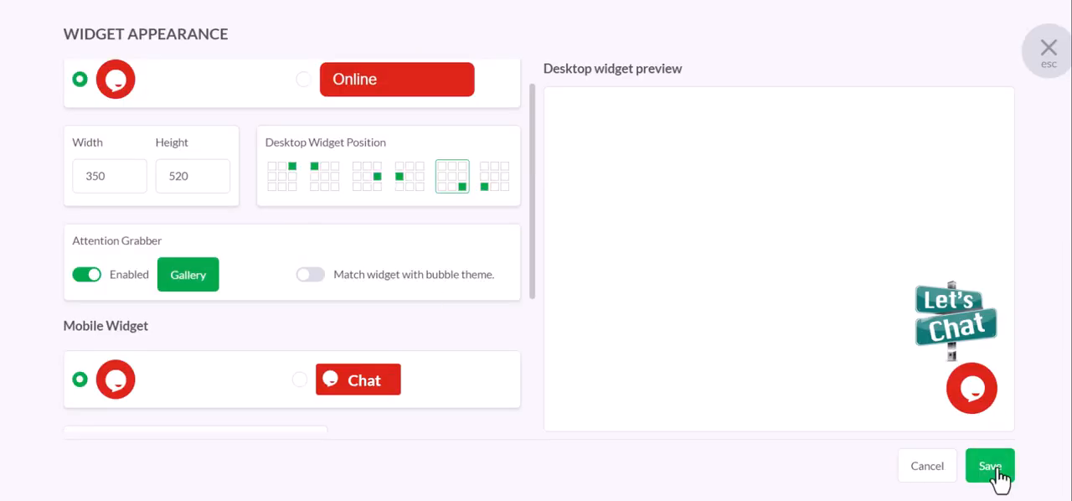
# Save the appearance, then switch the desktop widget to the rectangular 'Online' bar style.
pyautogui.click(990, 465)
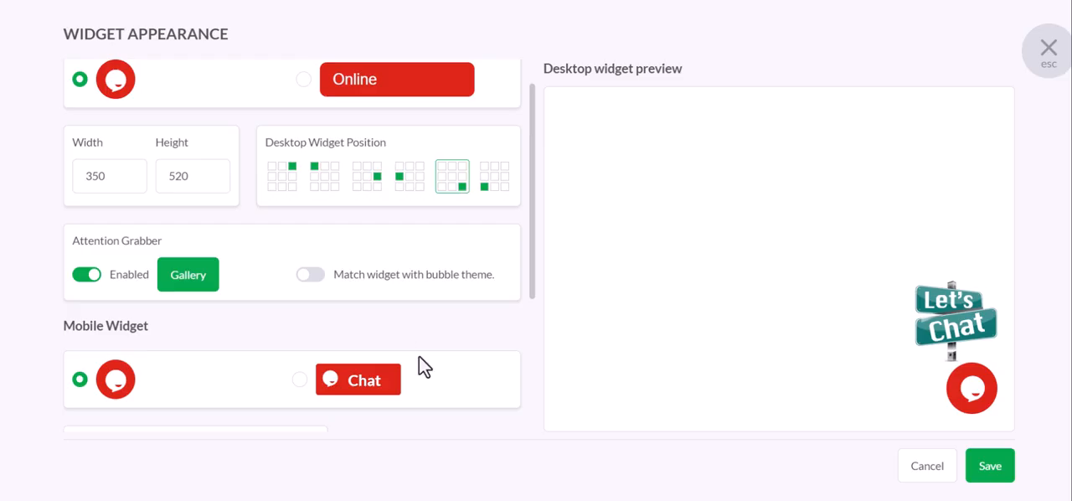
pyautogui.moveTo(281, 300)
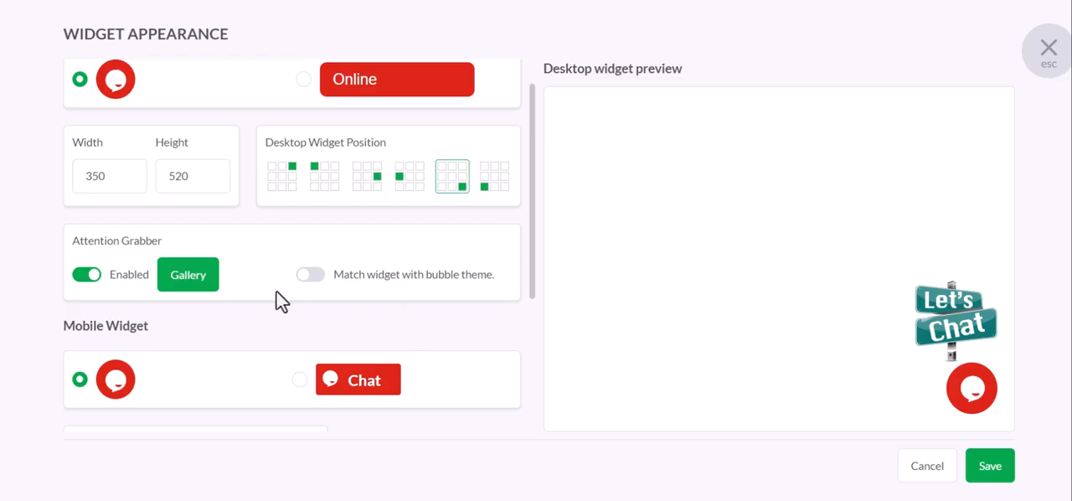
pyautogui.moveTo(303, 78)
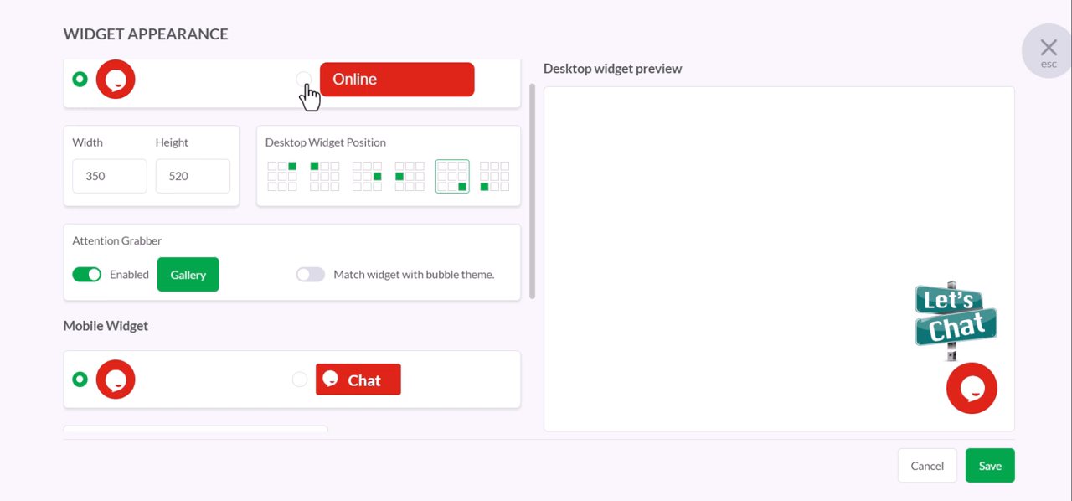
pyautogui.click(304, 79)
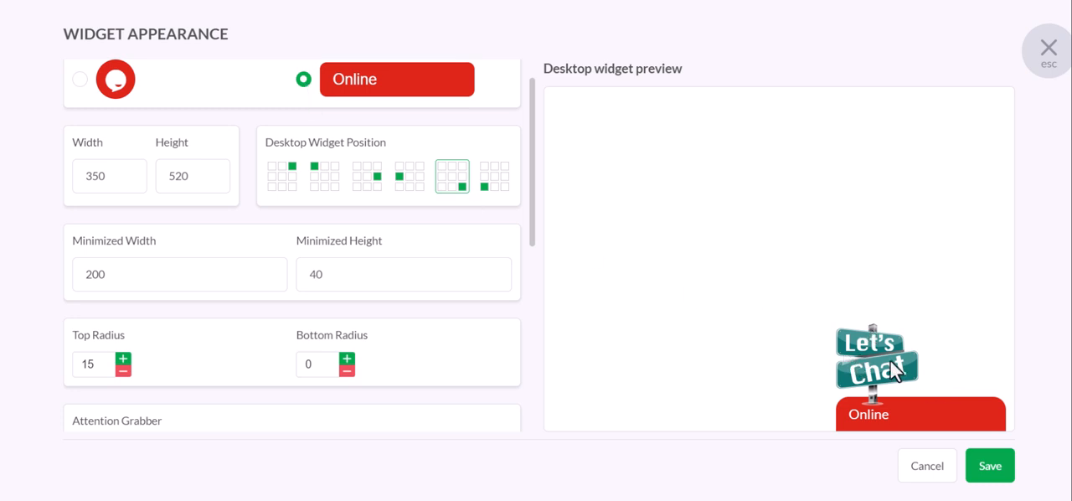
pyautogui.moveTo(995, 482)
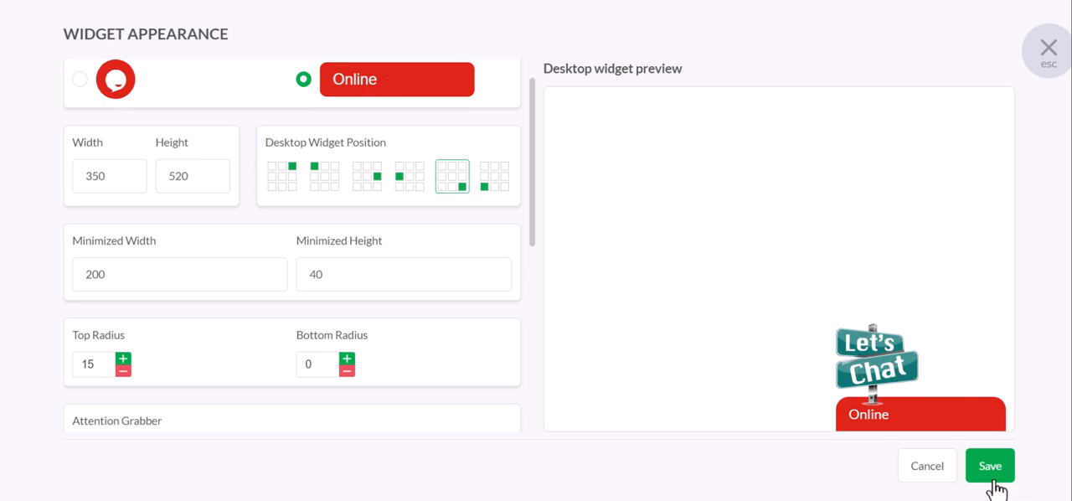
pyautogui.moveTo(886, 429)
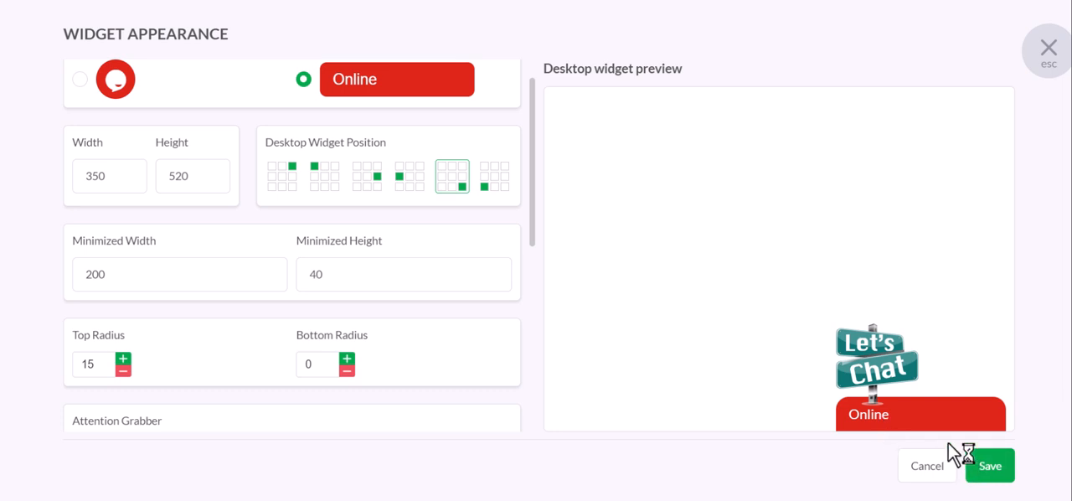
# Review the remaining appearance settings — radius, mobile widget, colours — without changing them.
pyautogui.scroll(-3)
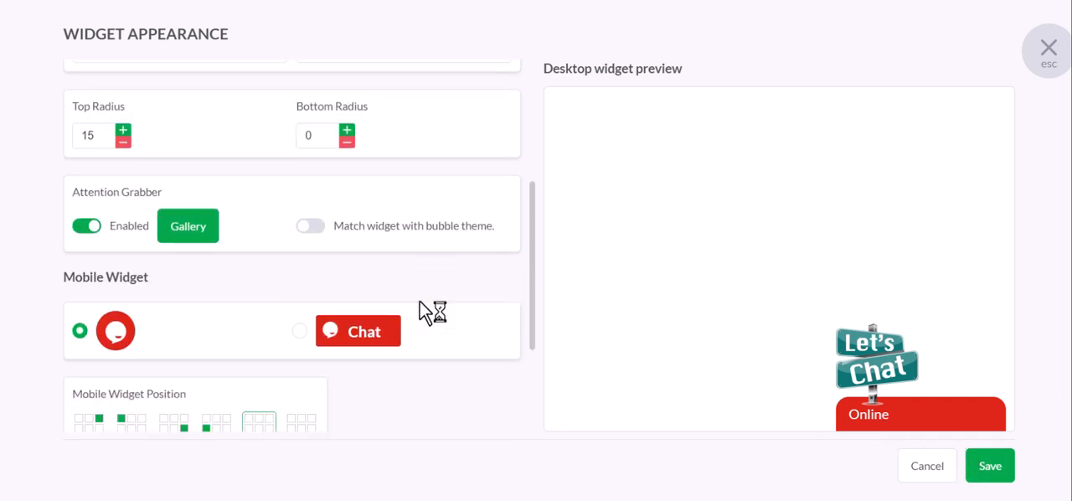
pyautogui.scroll(3)
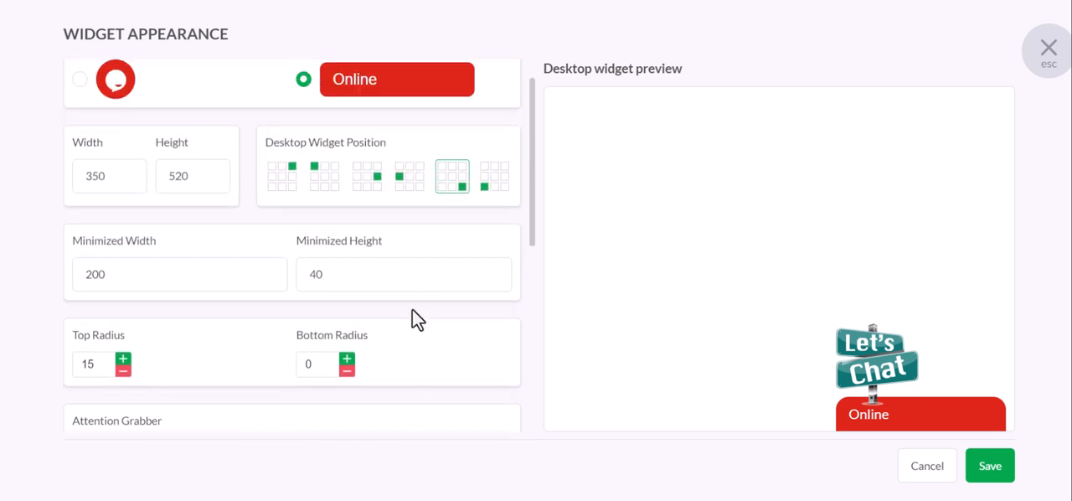
pyautogui.moveTo(193, 308)
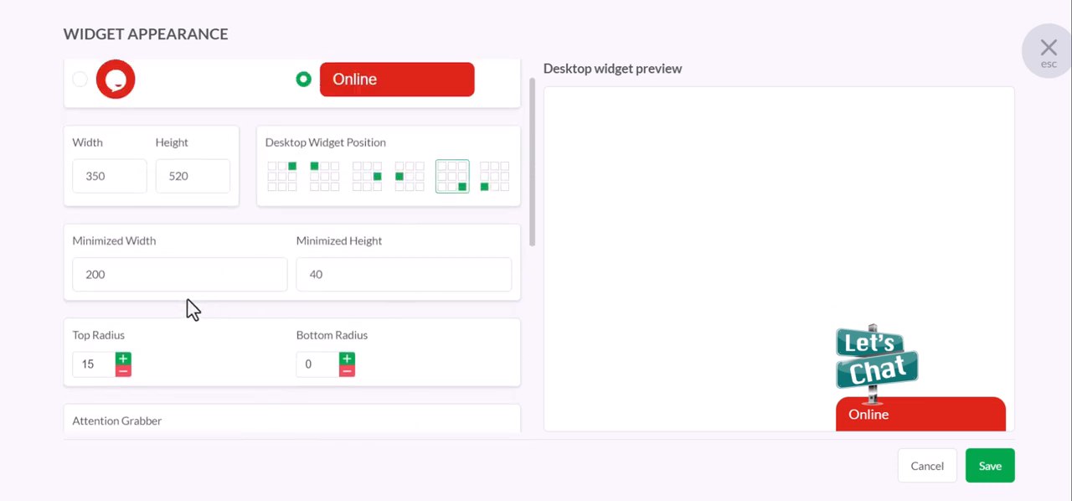
pyautogui.scroll(-3)
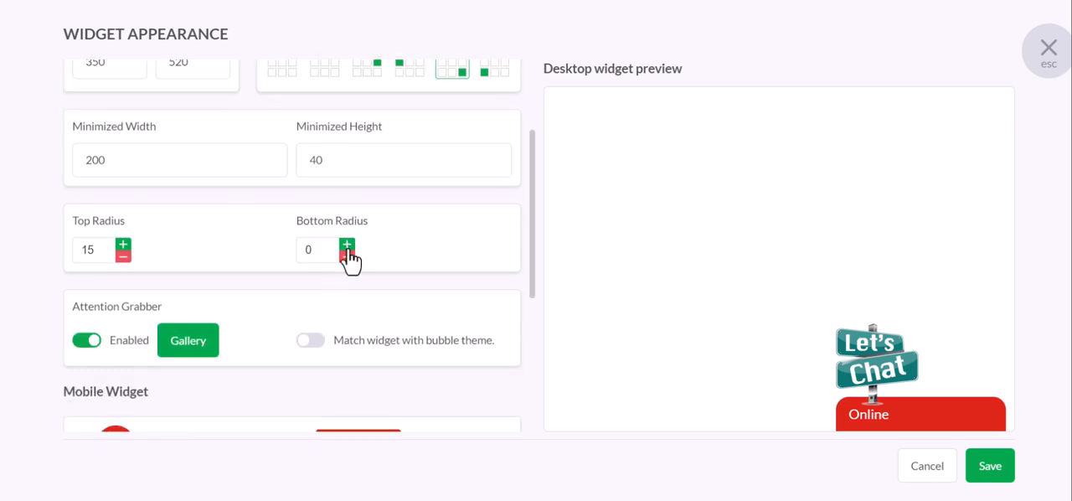
pyautogui.scroll(-3)
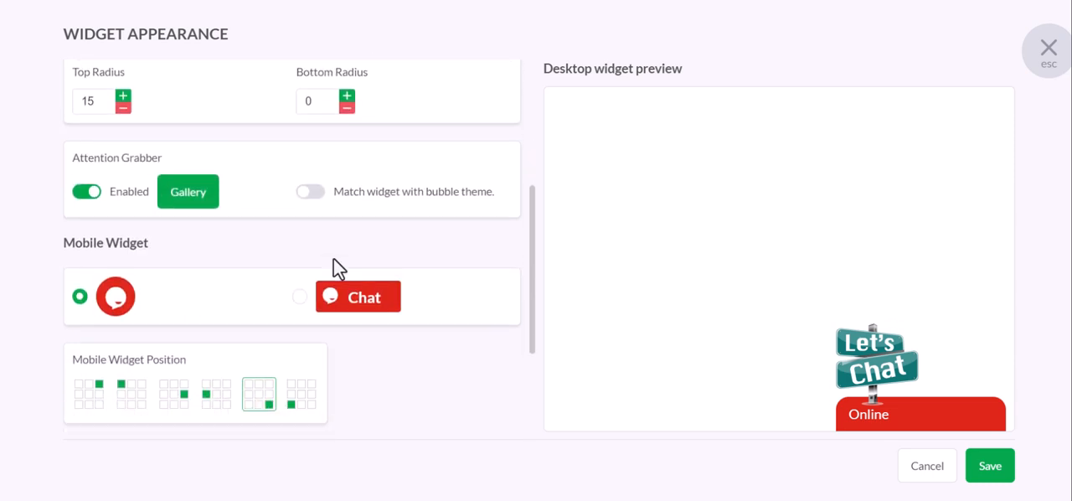
pyautogui.scroll(-3)
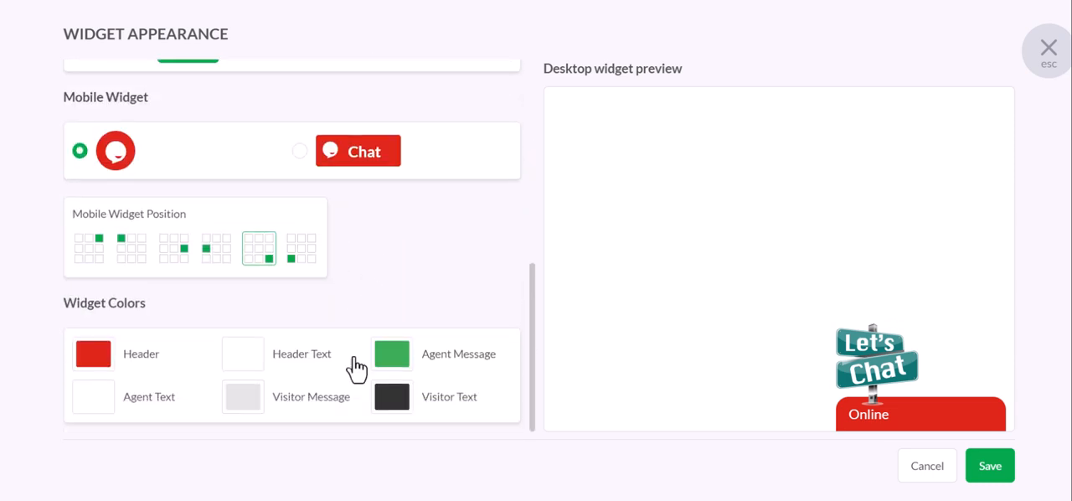
pyautogui.scroll(3)
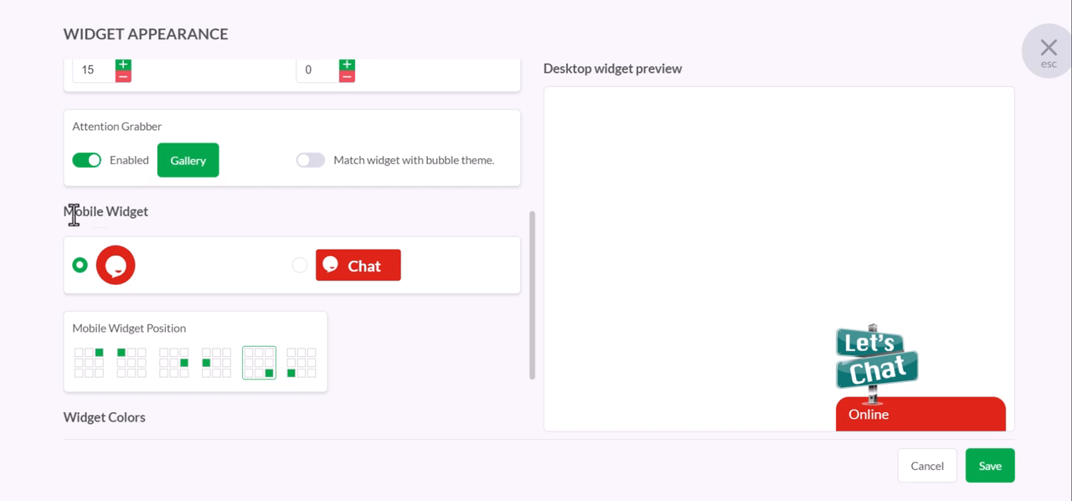
pyautogui.scroll(3)
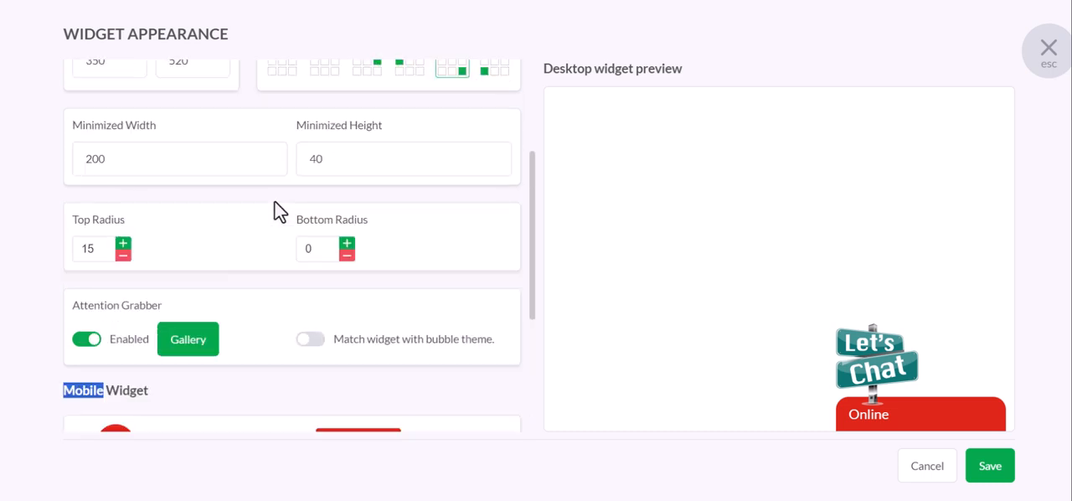
pyautogui.scroll(3)
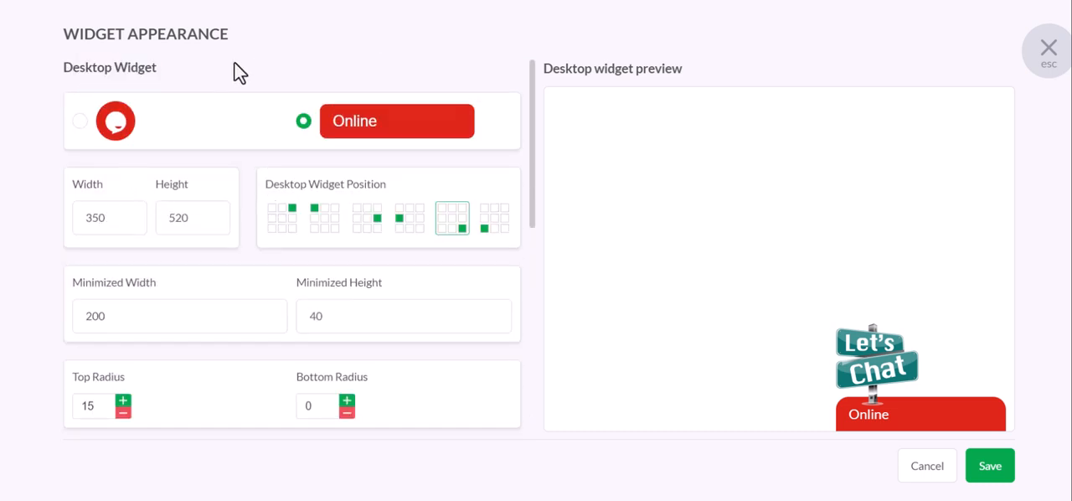
pyautogui.moveTo(238, 211)
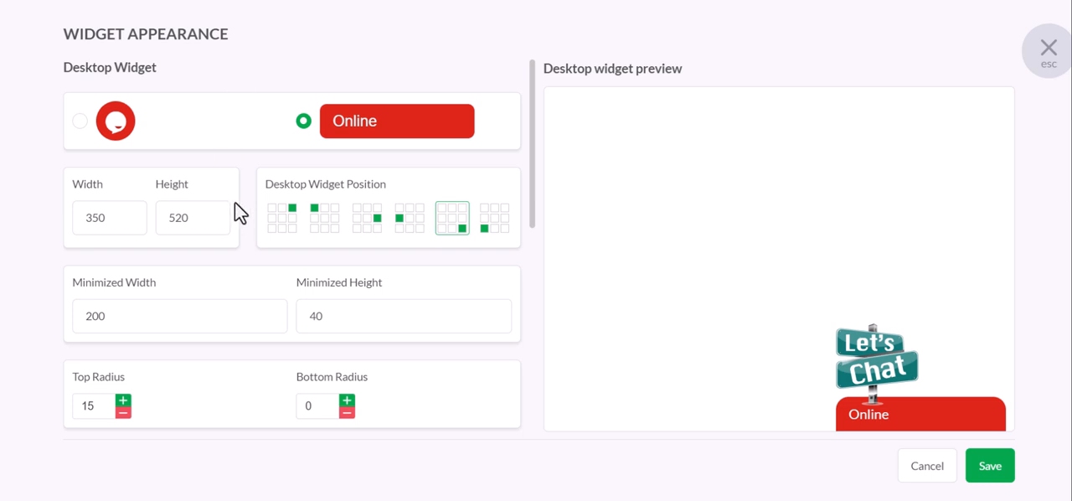
pyautogui.moveTo(226, 255)
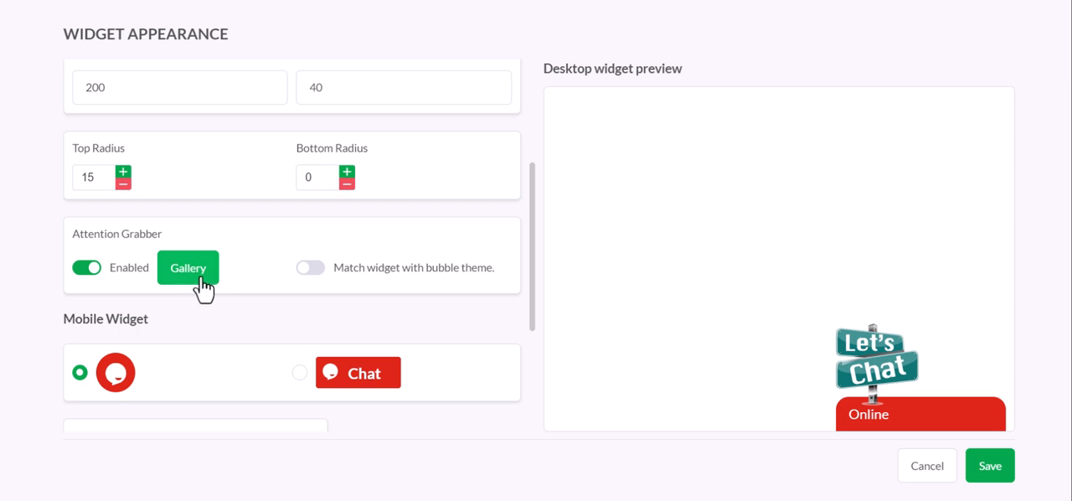
# Upload the 'chat us' PNG from Downloads as the custom attention grabber image.
pyautogui.click(187, 268)
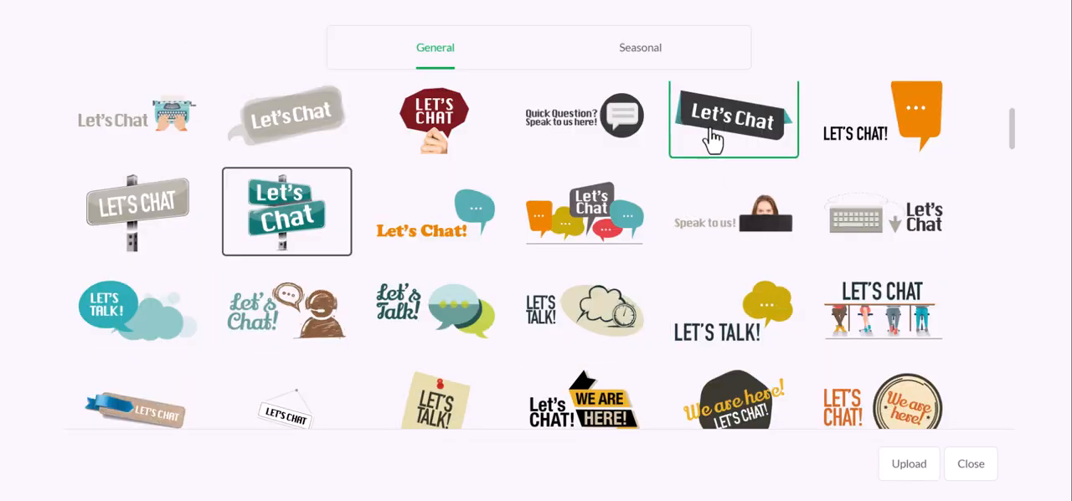
pyautogui.moveTo(907, 462)
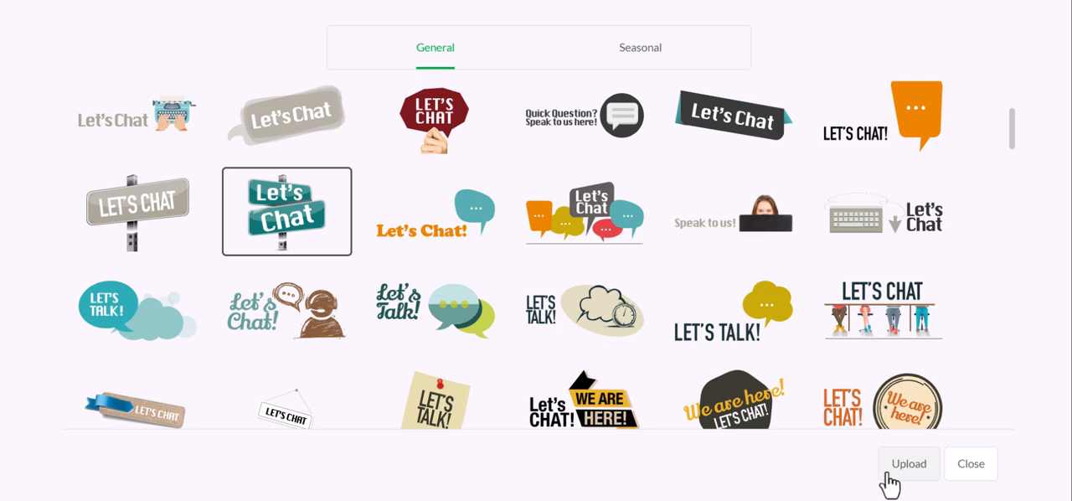
pyautogui.moveTo(908, 473)
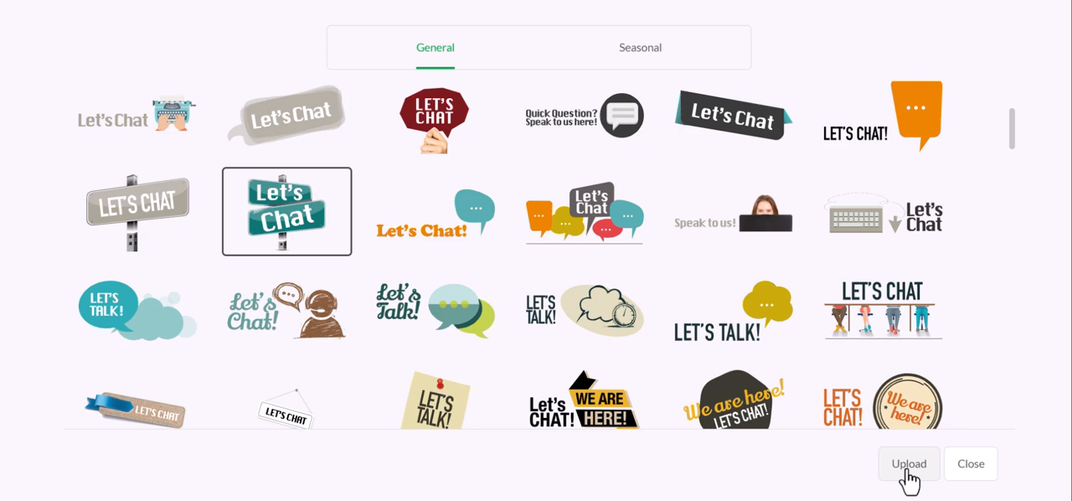
pyautogui.click(908, 463)
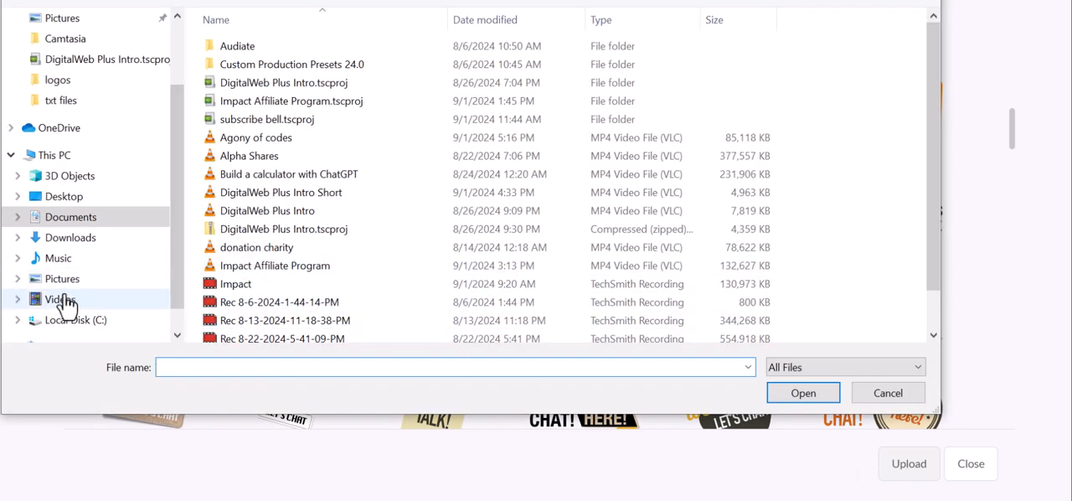
pyautogui.moveTo(59, 258)
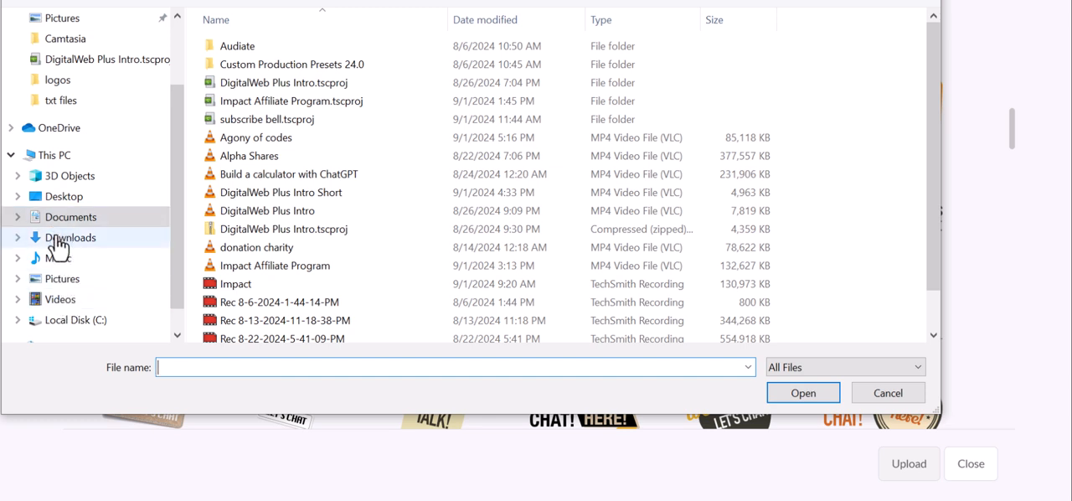
pyautogui.click(68, 237)
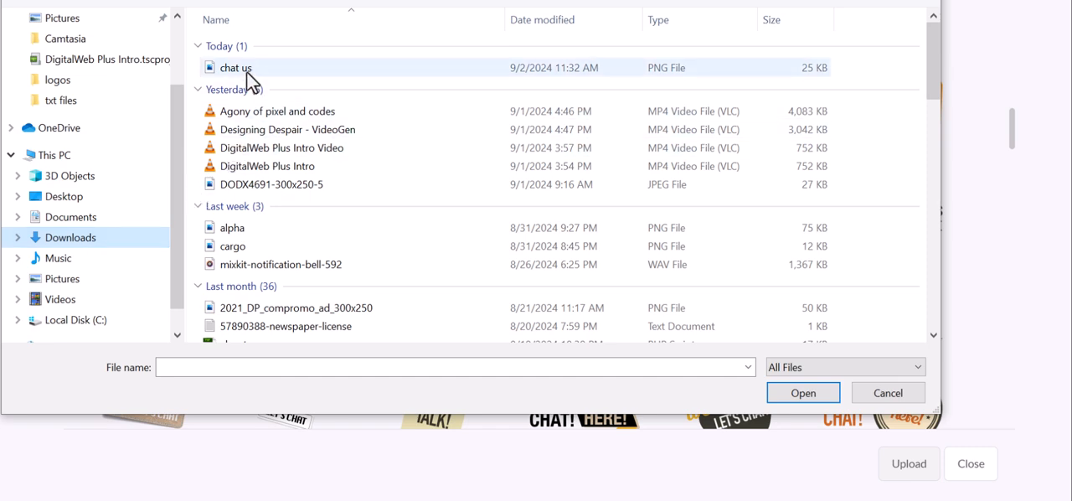
pyautogui.moveTo(233, 67)
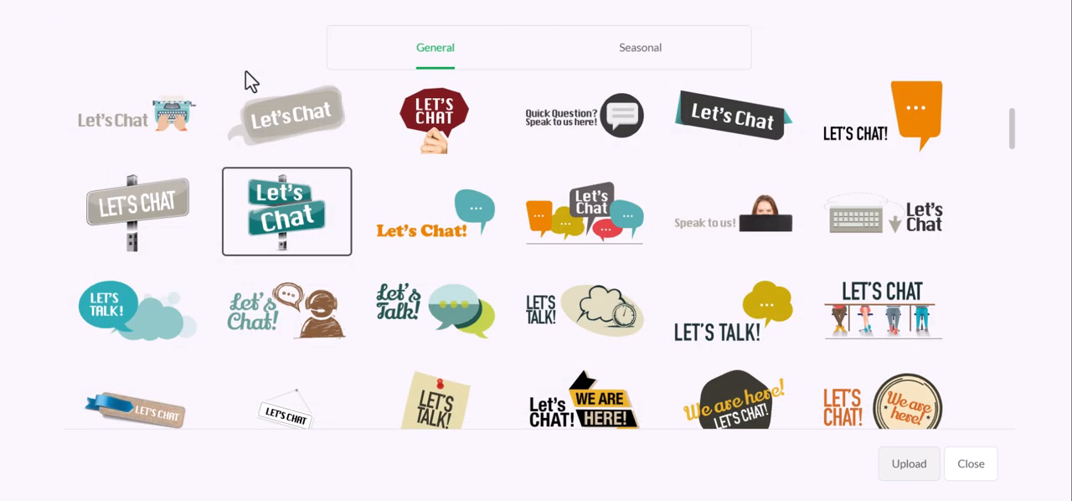
pyautogui.click(435, 211)
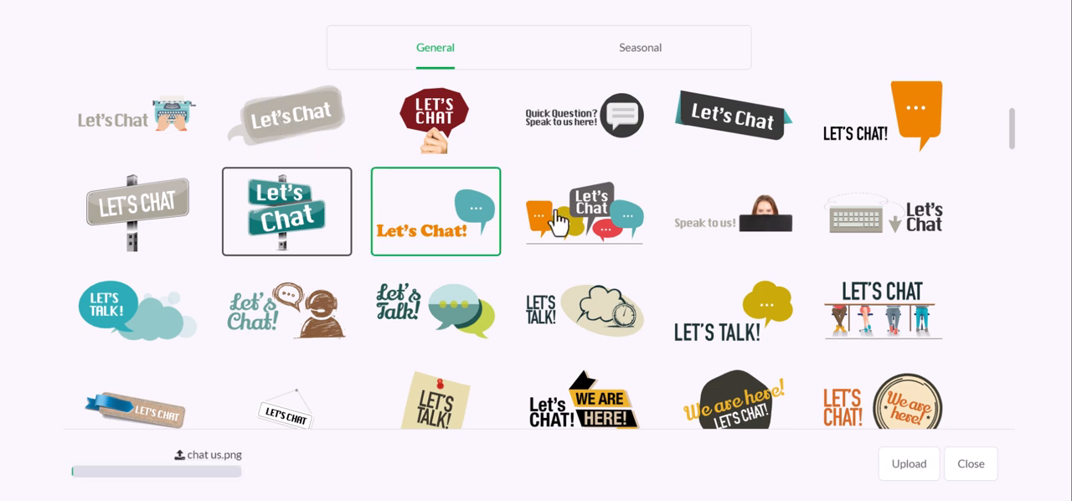
pyautogui.click(970, 462)
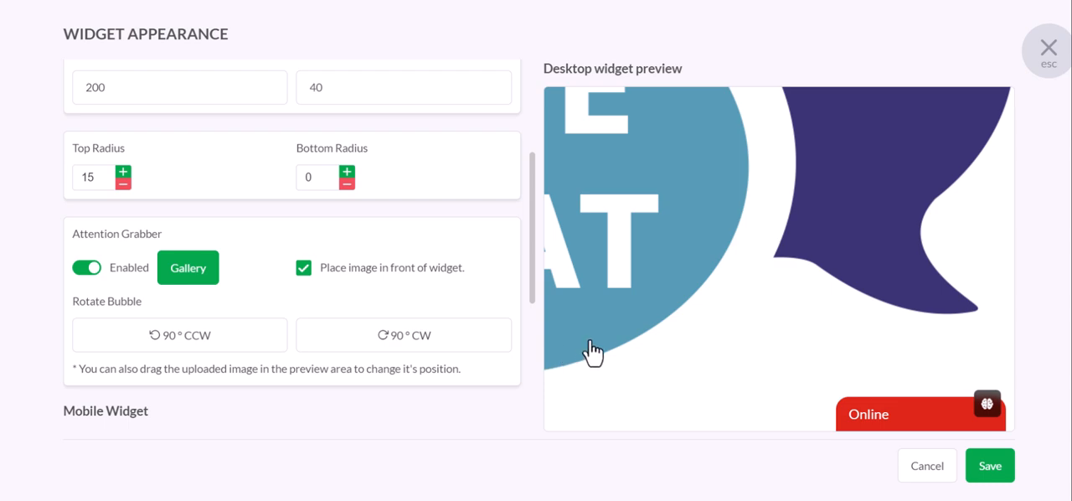
pyautogui.scroll(3)
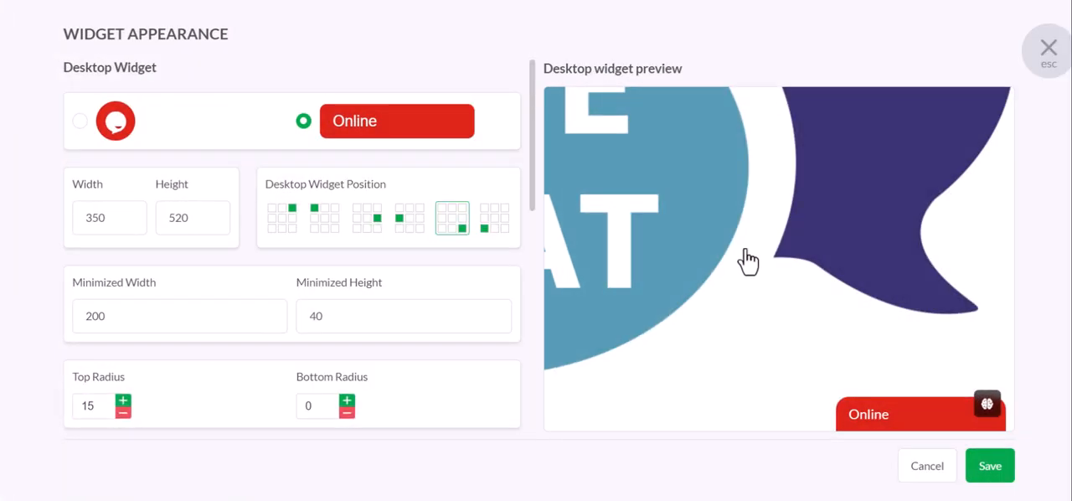
pyautogui.moveTo(829, 372)
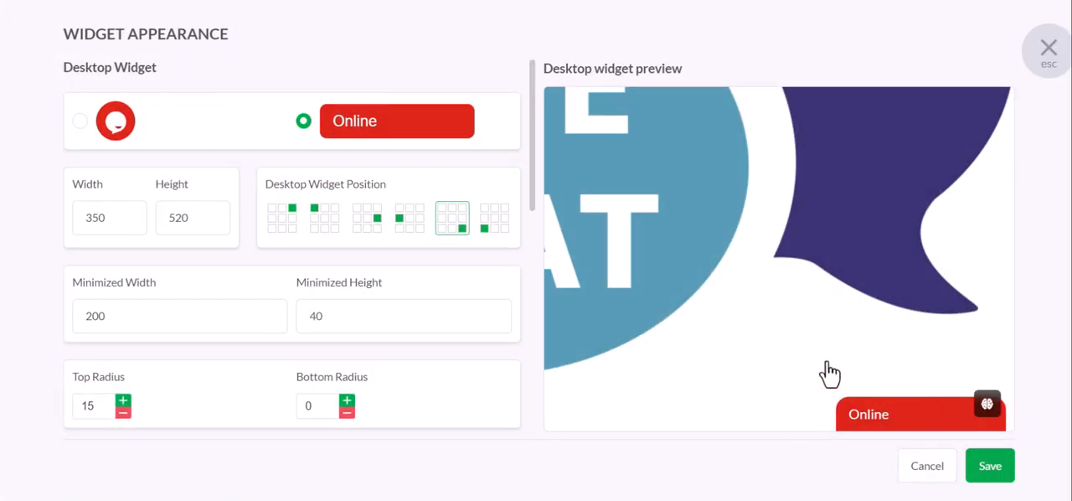
pyautogui.scroll(-3)
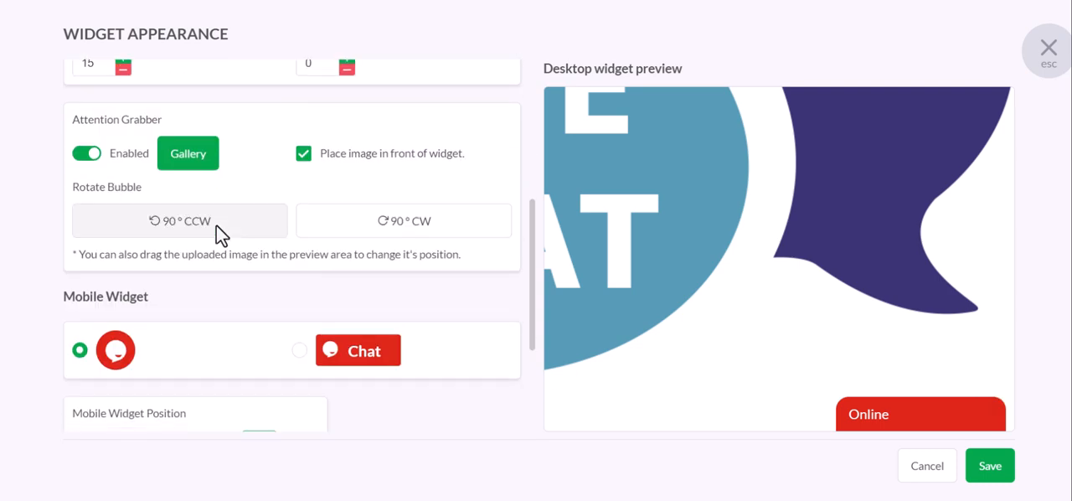
# Re-upload the smaller 150x110 'chat us' image so it fits beside the widget.
pyautogui.click(188, 154)
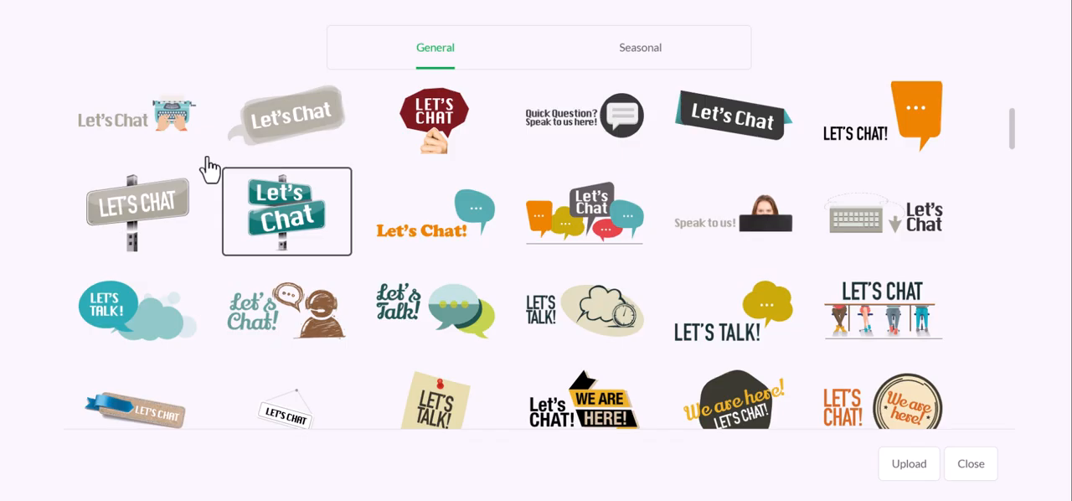
pyautogui.moveTo(971, 462)
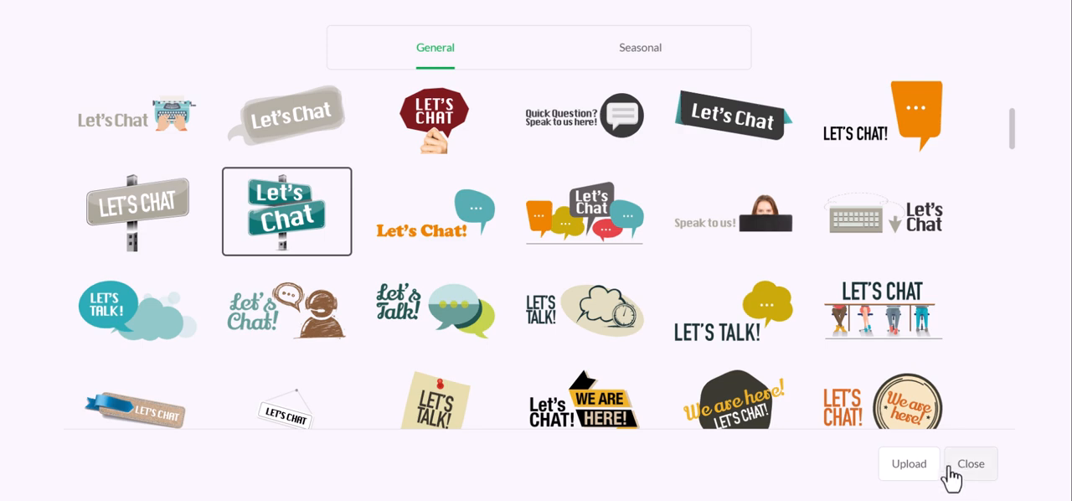
pyautogui.click(907, 462)
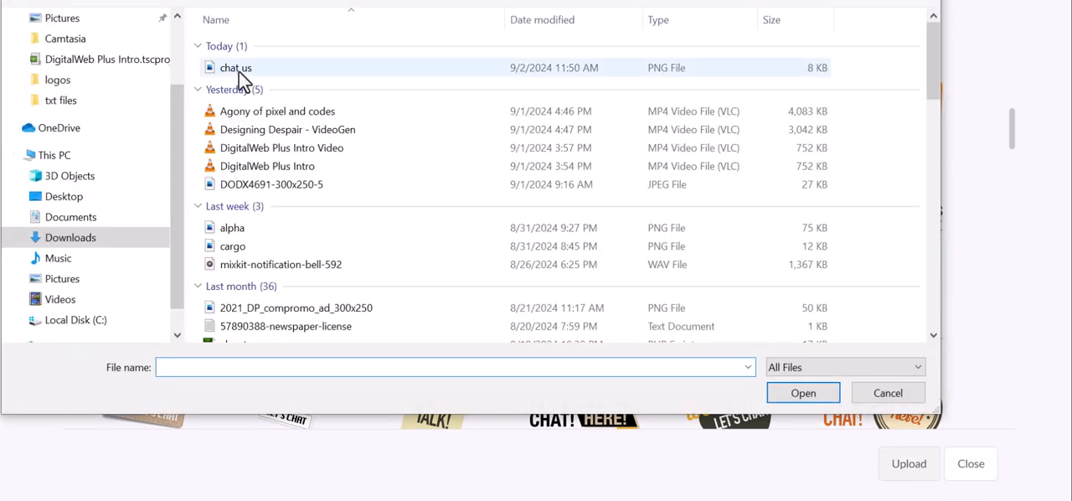
pyautogui.moveTo(236, 67)
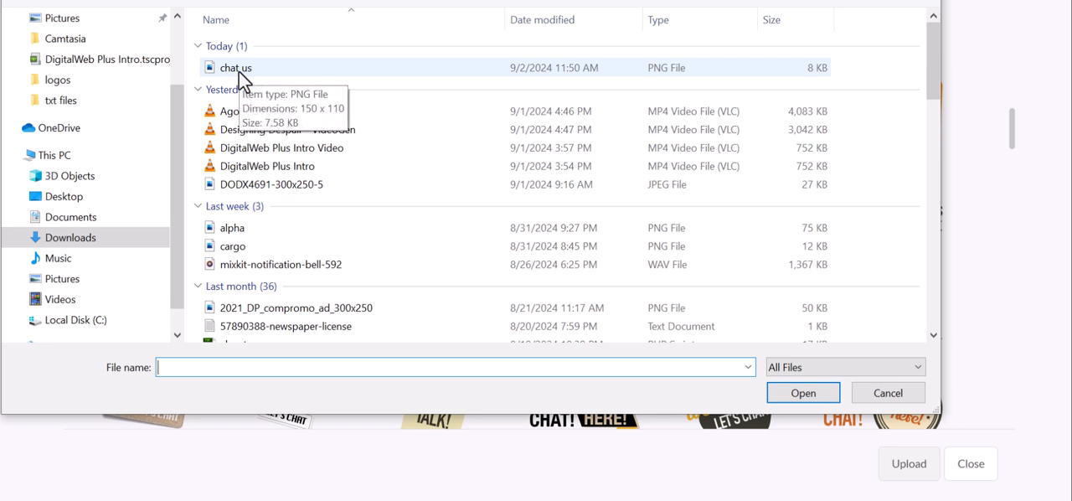
pyautogui.click(800, 392)
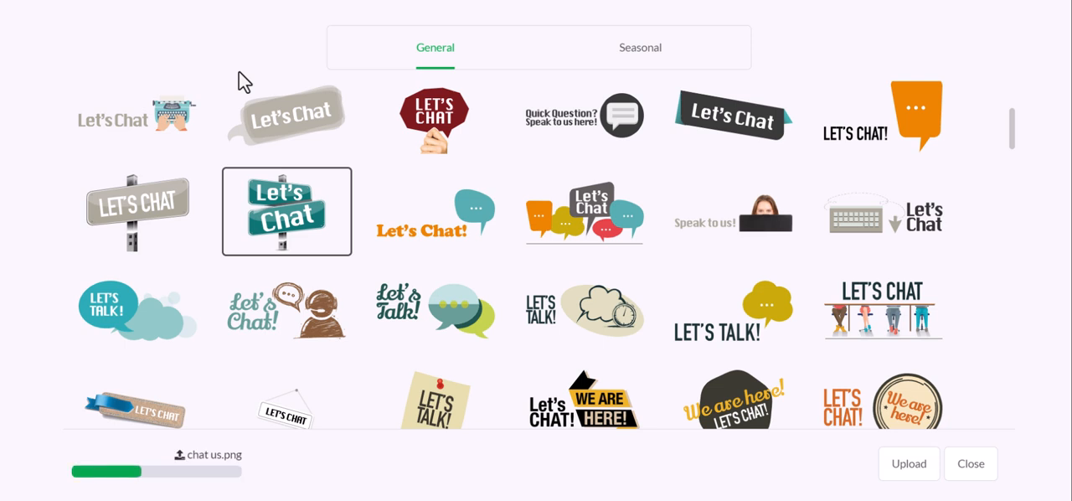
pyautogui.click(970, 462)
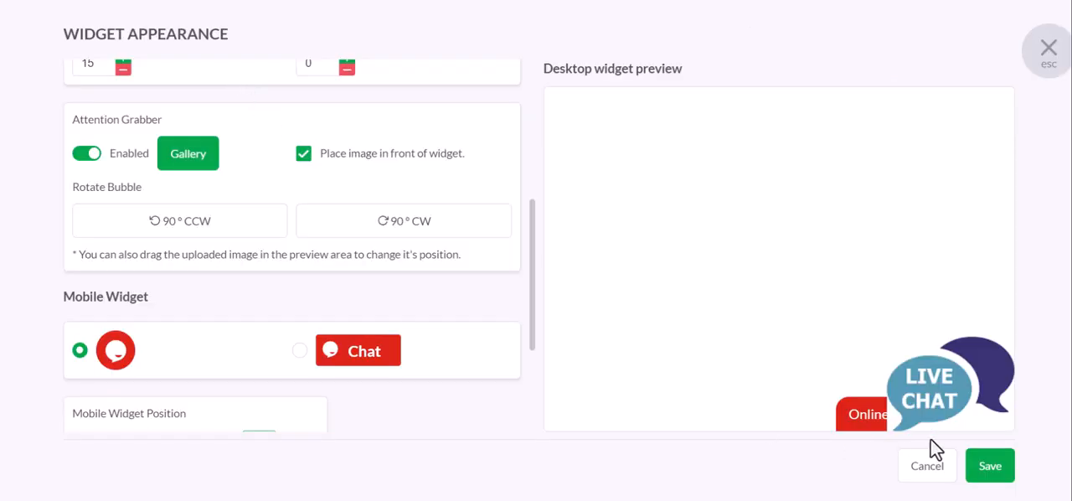
pyautogui.moveTo(936, 376)
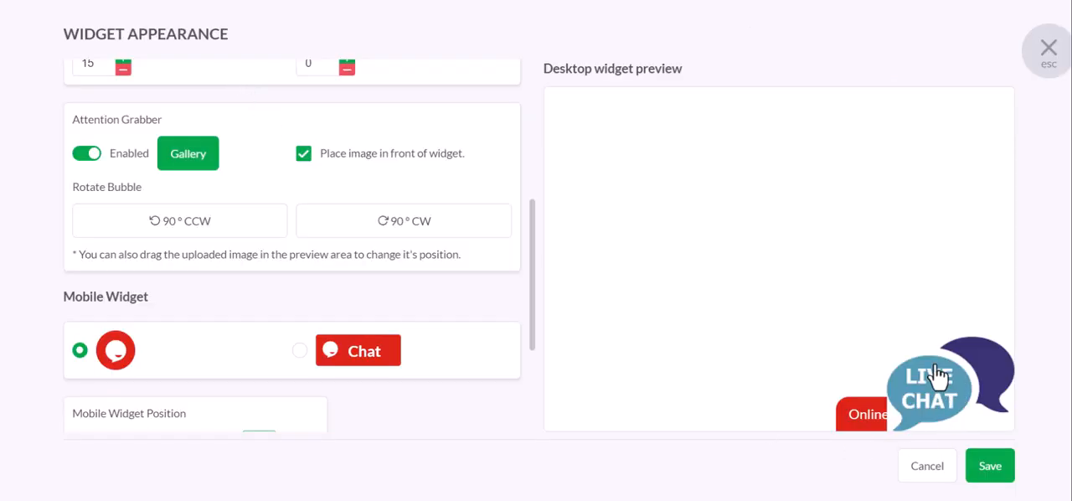
# Choose the round bubble desktop widget with the LIVE CHAT image in front and save the appearance.
pyautogui.scroll(3)
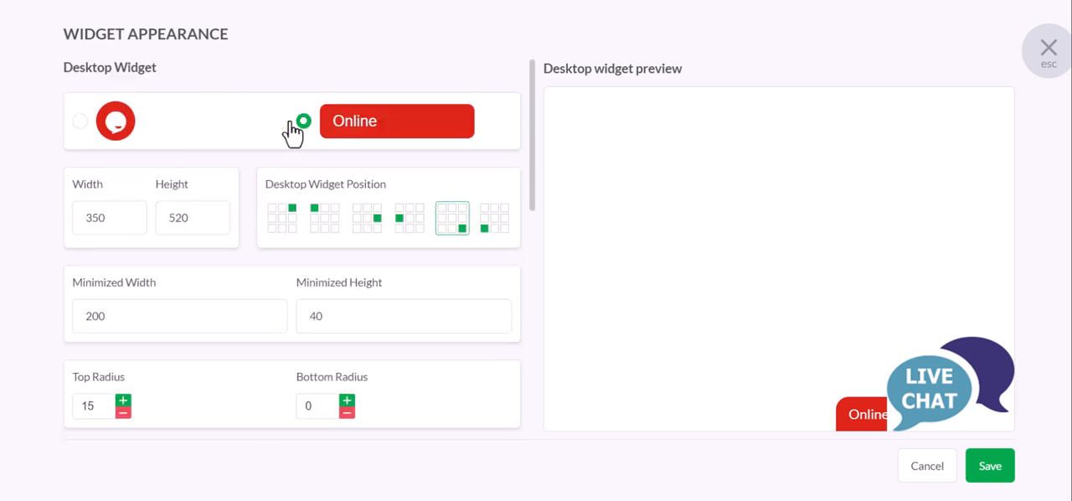
pyautogui.click(80, 121)
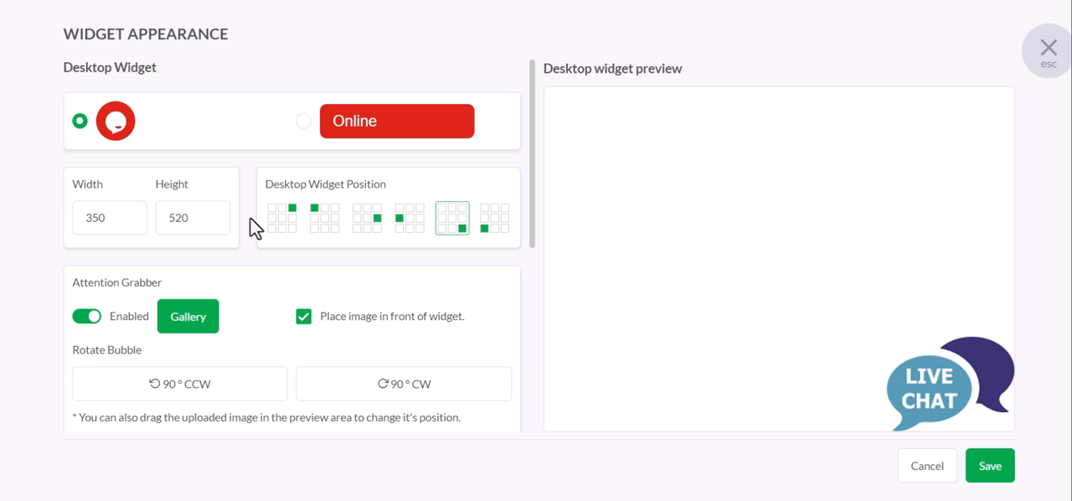
pyautogui.moveTo(442, 288)
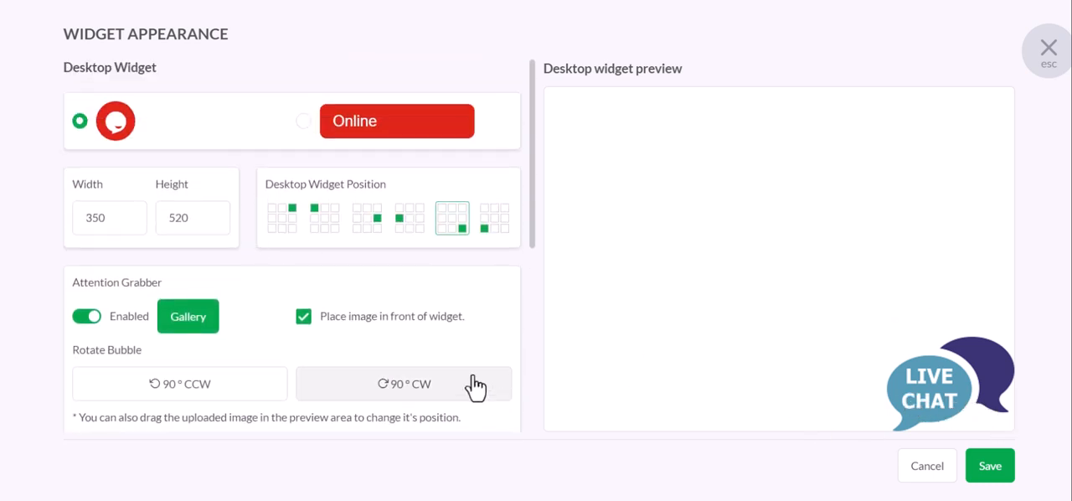
pyautogui.scroll(-3)
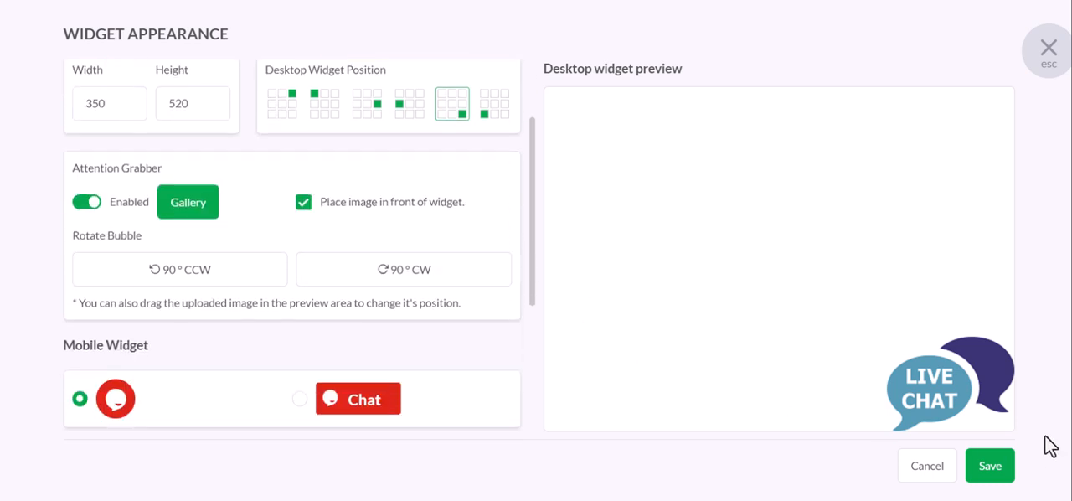
pyautogui.click(988, 466)
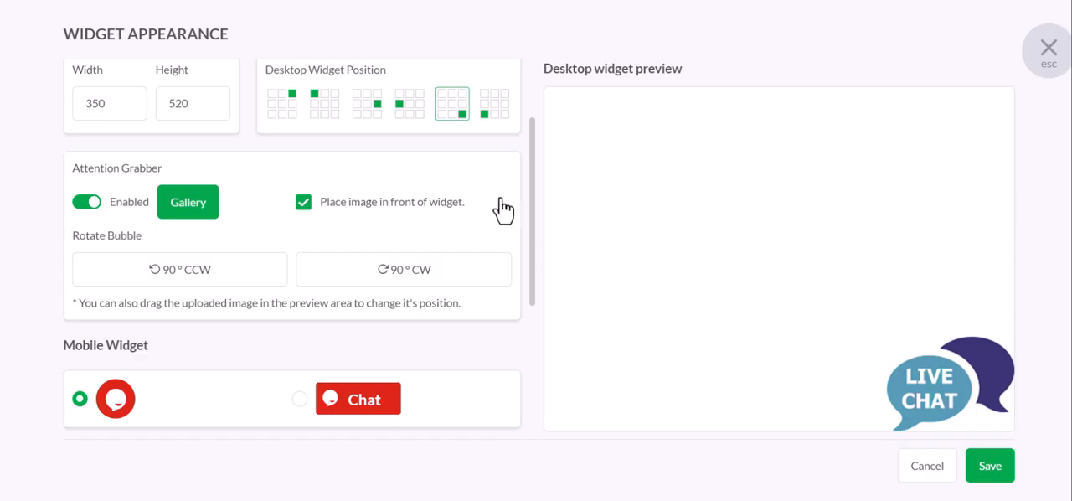
pyautogui.scroll(3)
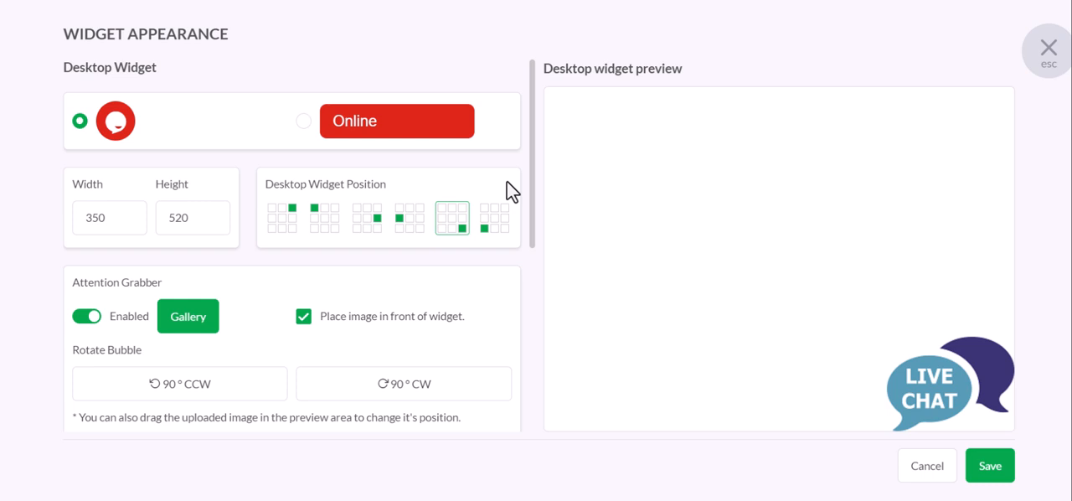
pyautogui.moveTo(288, 221)
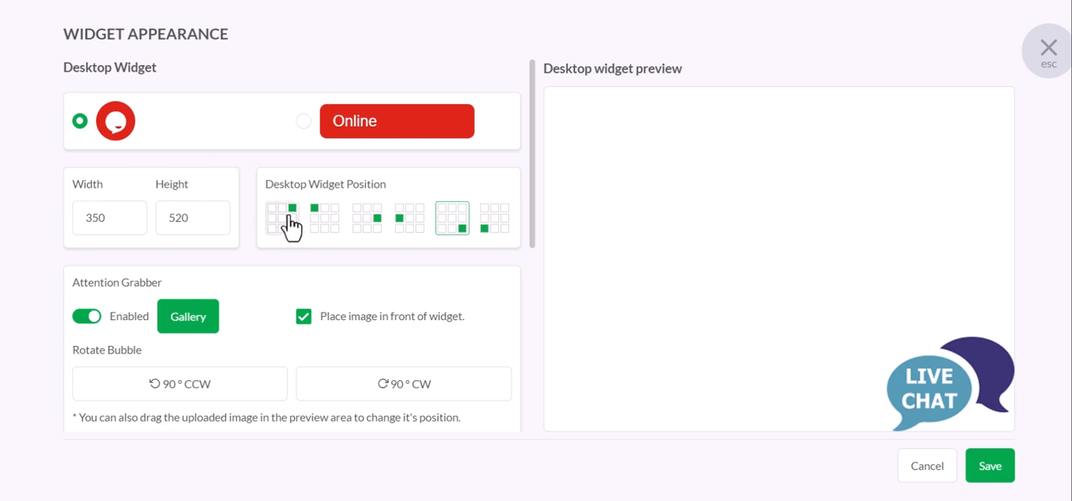
pyautogui.scroll(-3)
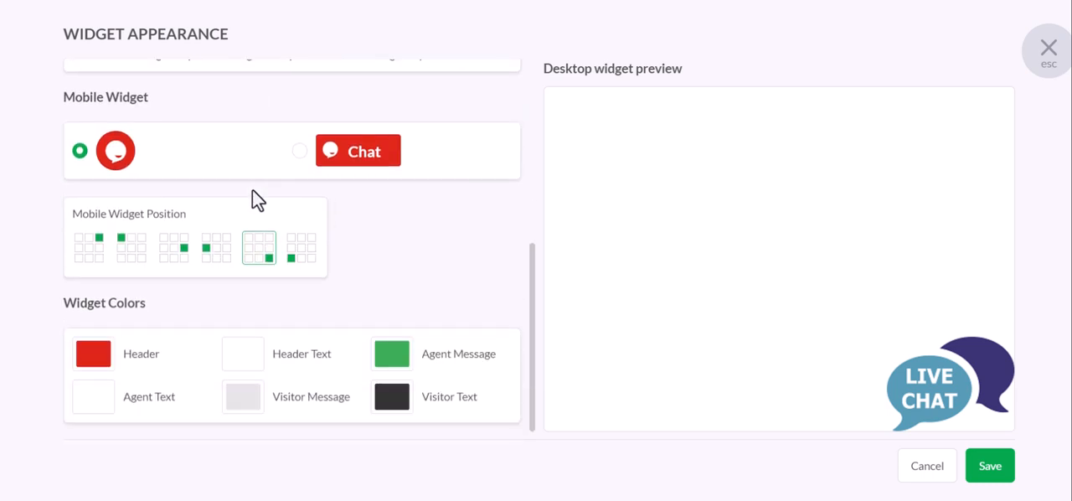
pyautogui.scroll(3)
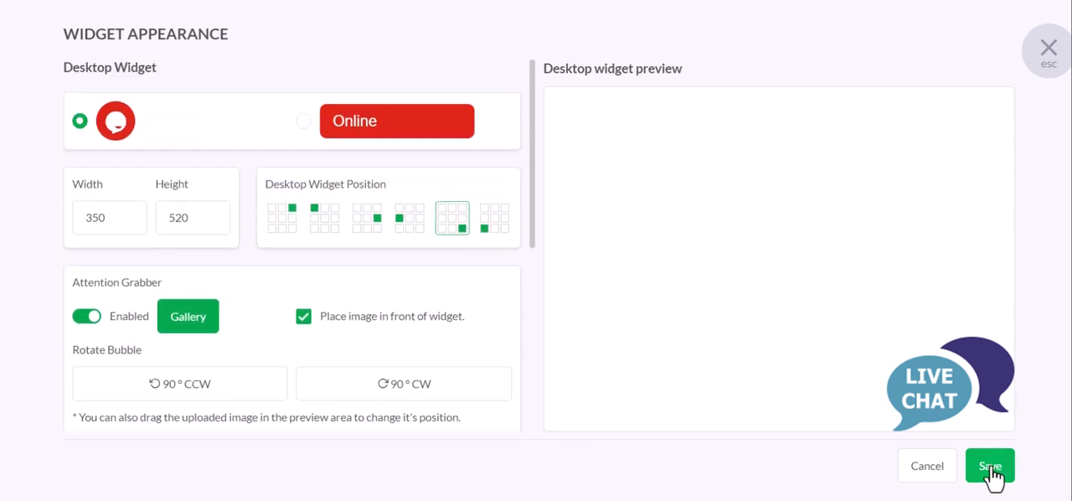
# Save, then set the Widget Color from red to dark green #207a28.
pyautogui.click(988, 466)
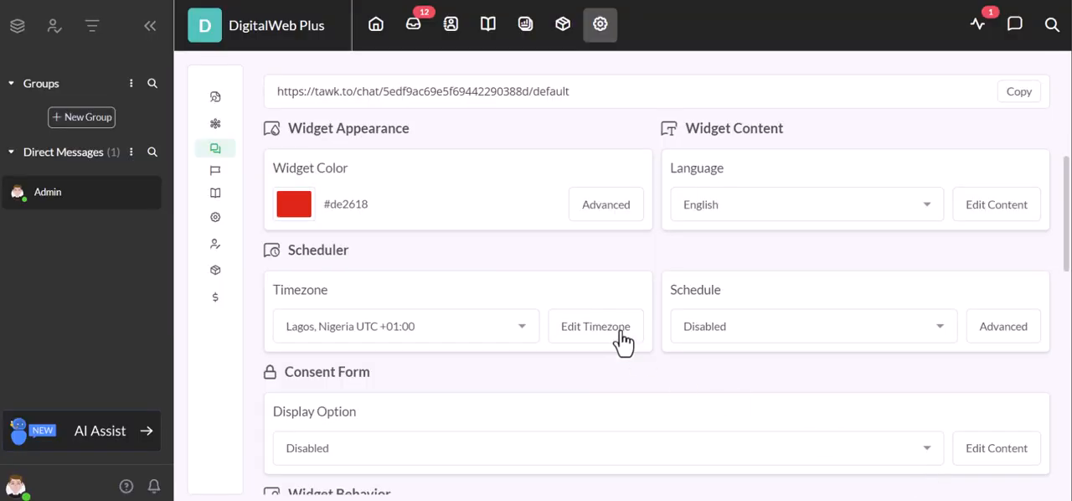
pyautogui.scroll(3)
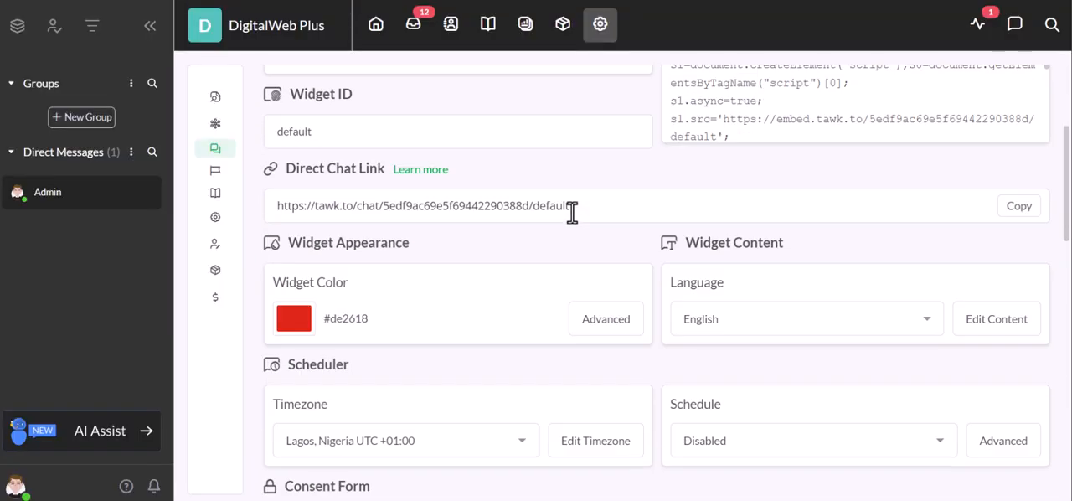
pyautogui.click(295, 318)
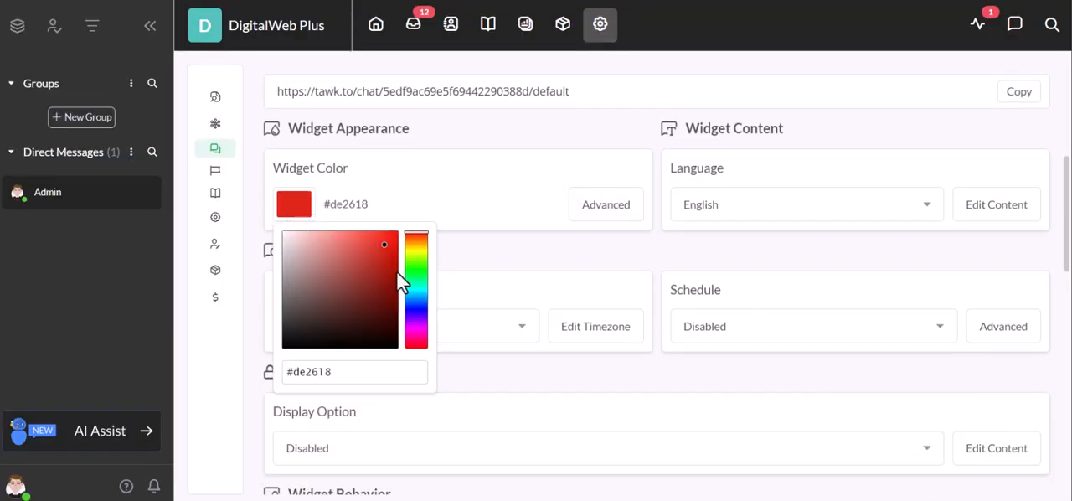
pyautogui.click(415, 268)
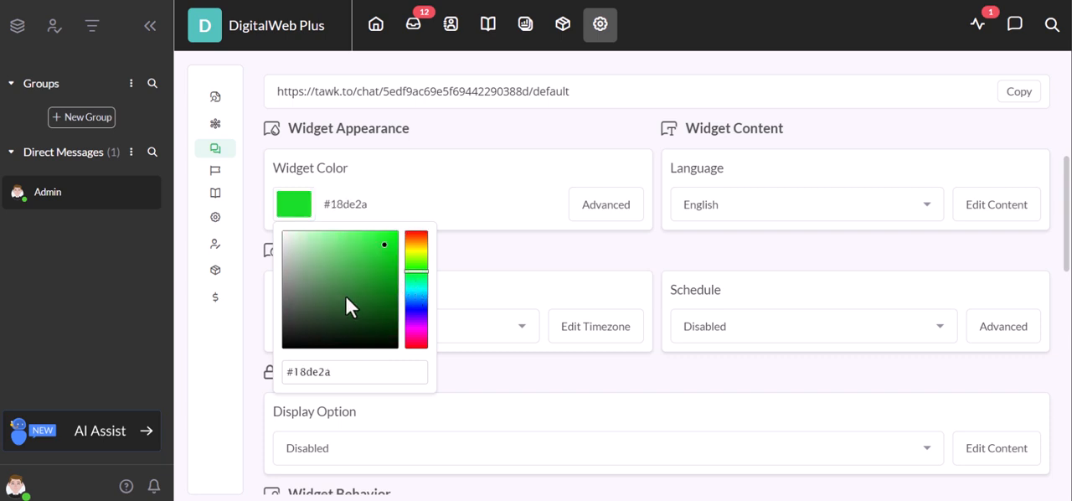
pyautogui.click(368, 285)
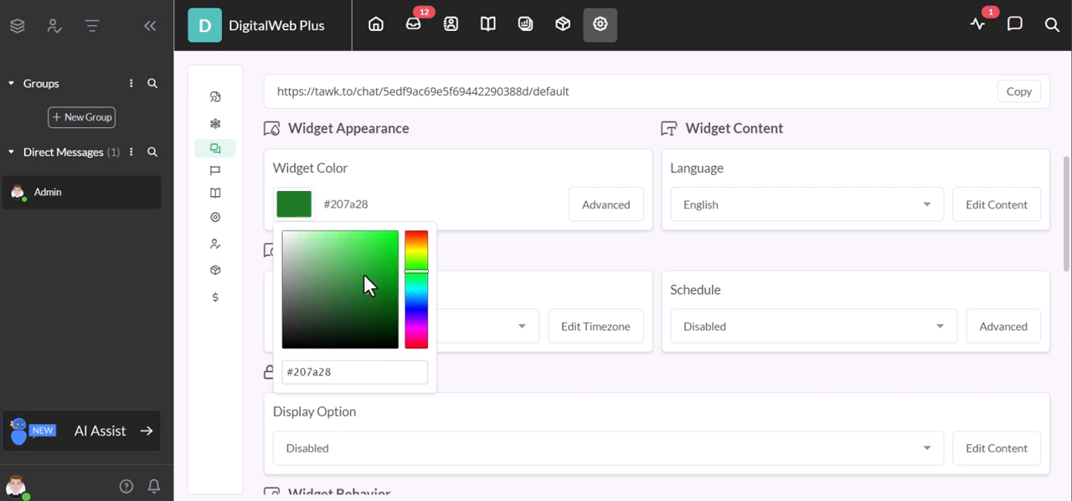
pyautogui.moveTo(509, 278)
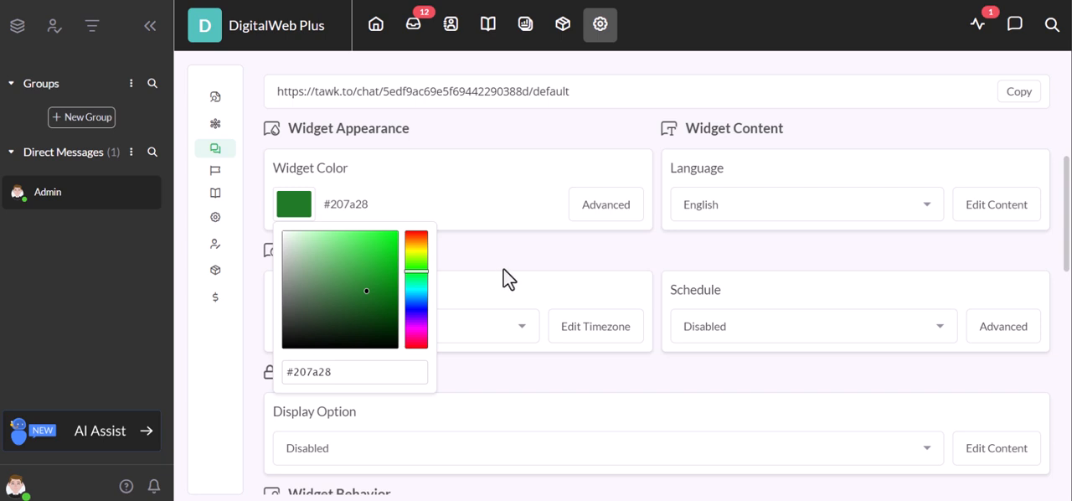
pyautogui.click(529, 267)
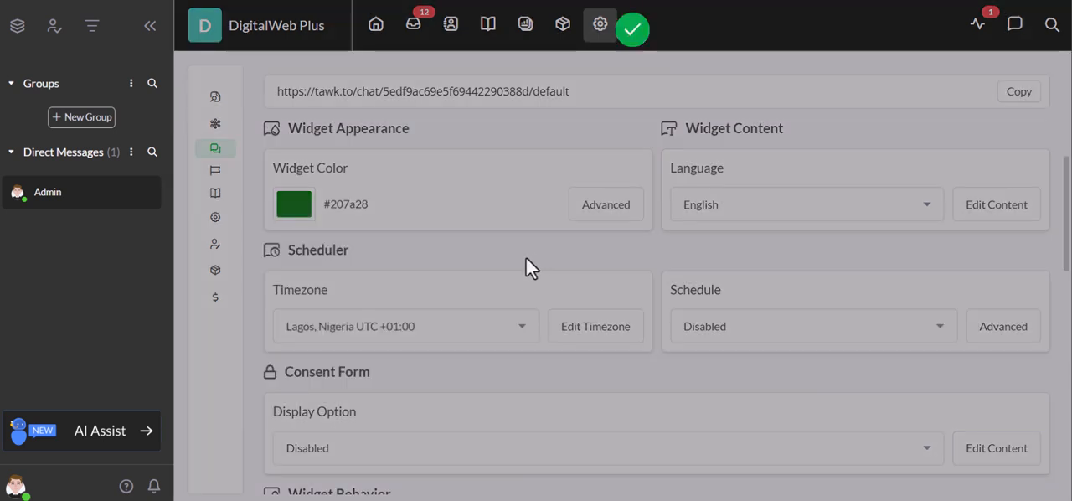
# In Advanced settings, enable the 'We Are Here' attention grabber again.
pyautogui.click(606, 205)
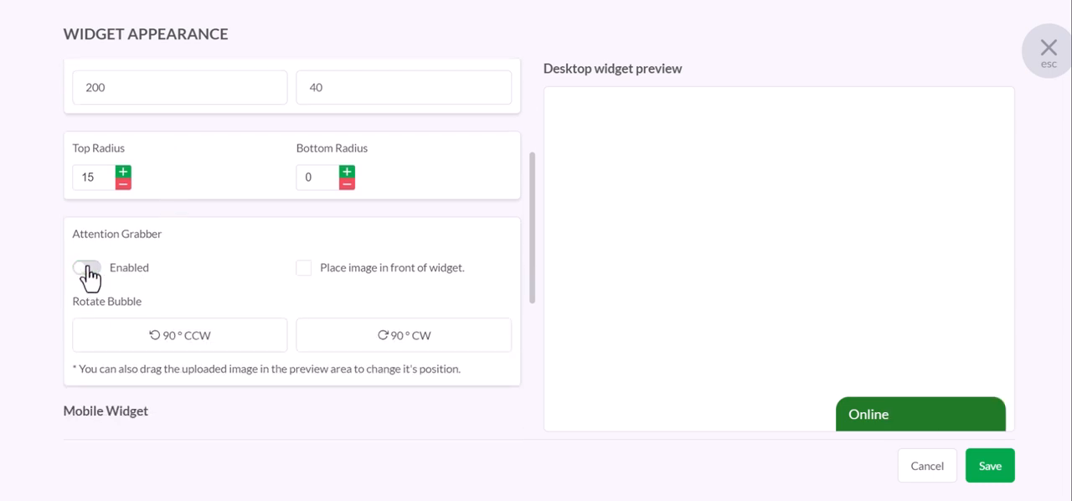
pyautogui.click(87, 268)
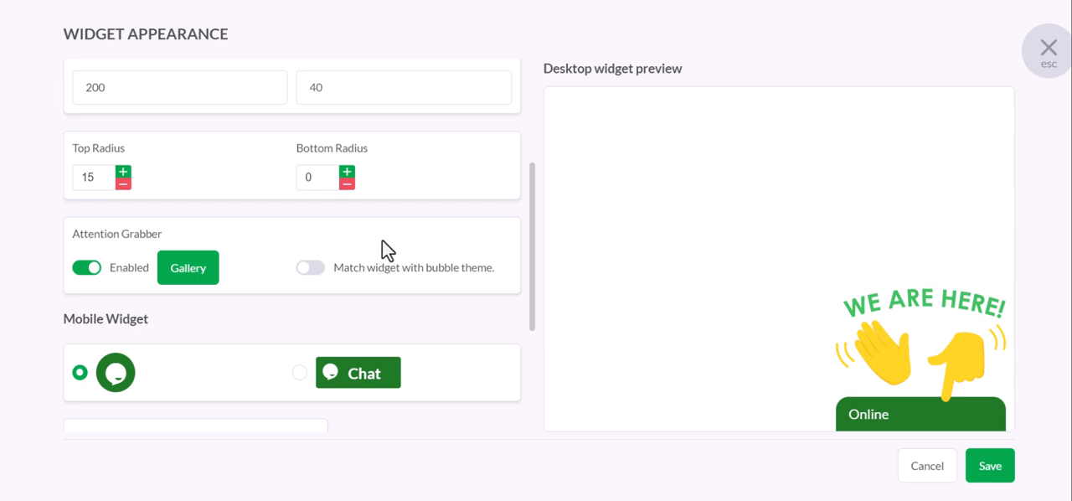
pyautogui.moveTo(256, 250)
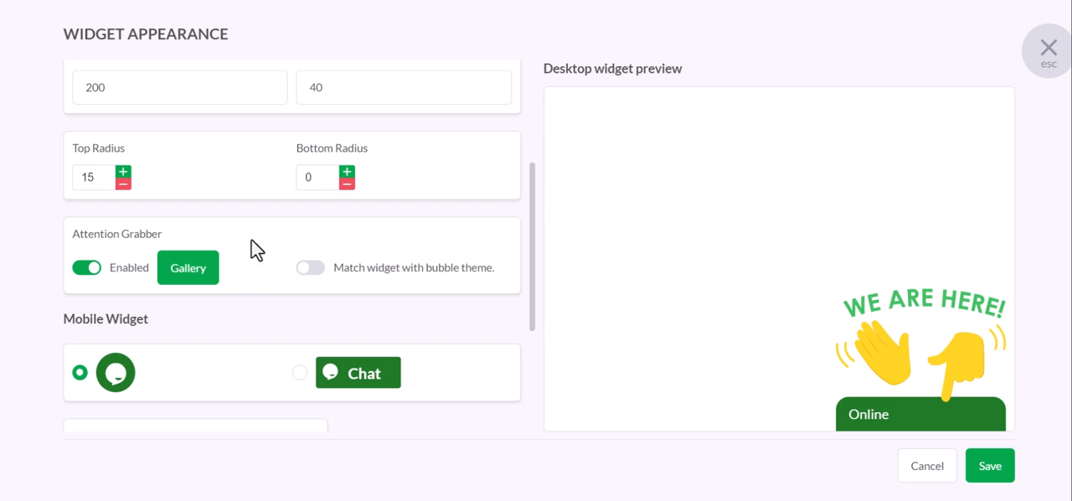
pyautogui.scroll(3)
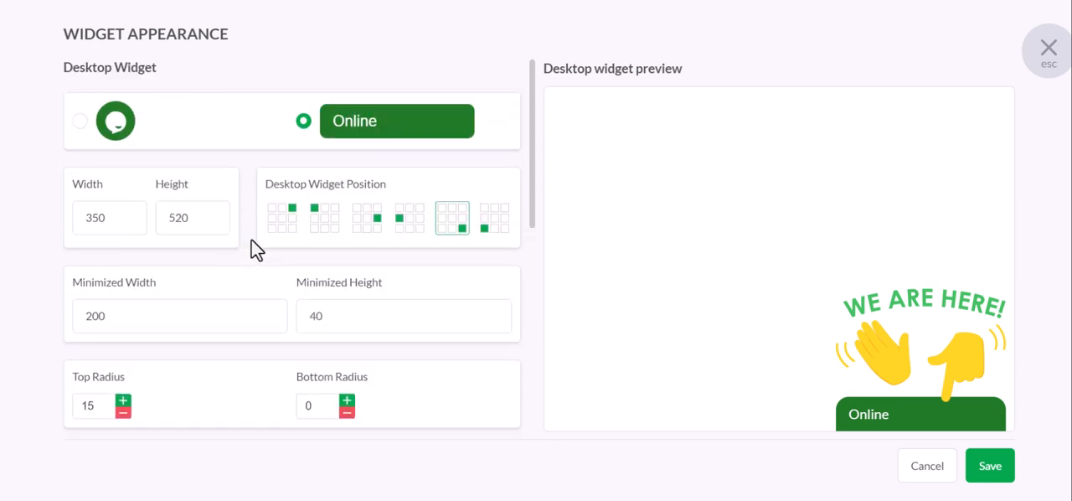
pyautogui.scroll(-3)
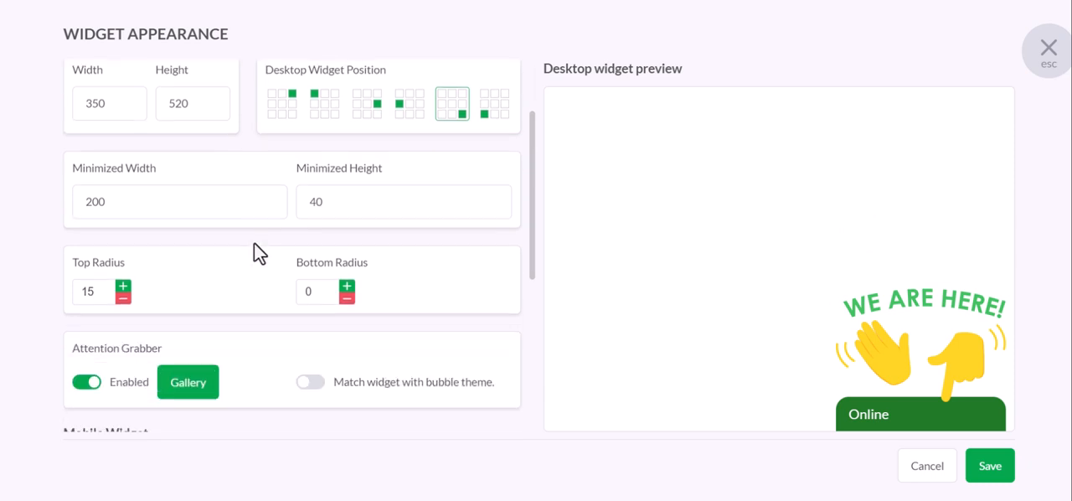
pyautogui.scroll(-3)
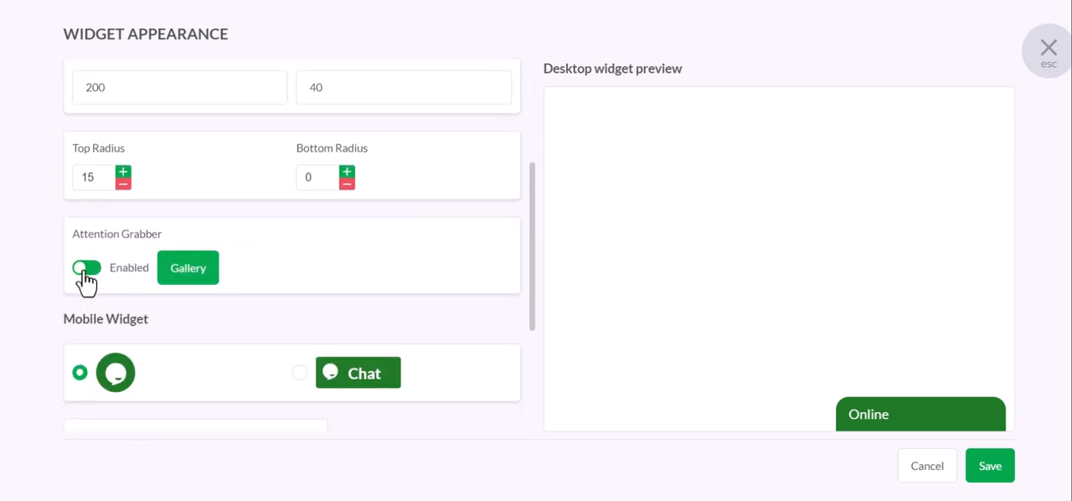
pyautogui.click(87, 268)
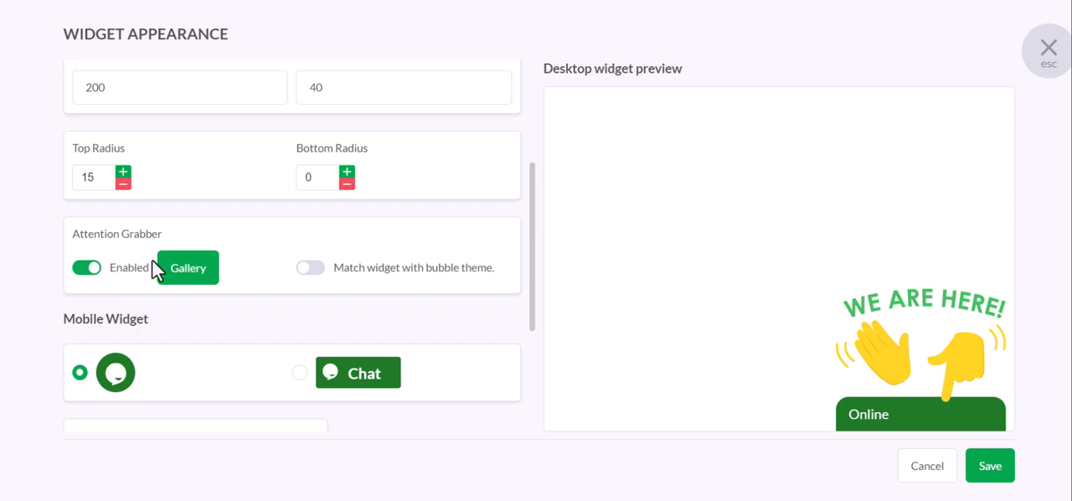
pyautogui.scroll(3)
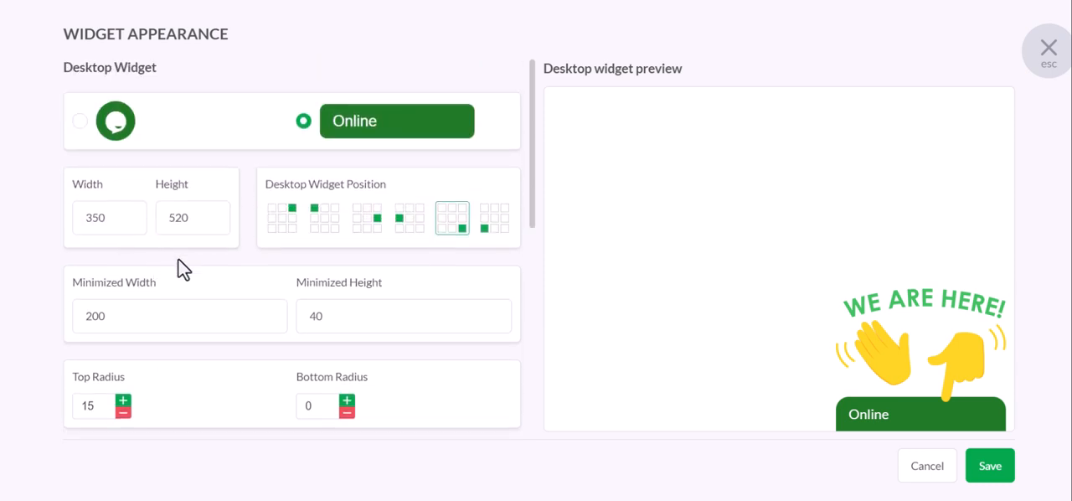
pyautogui.scroll(-3)
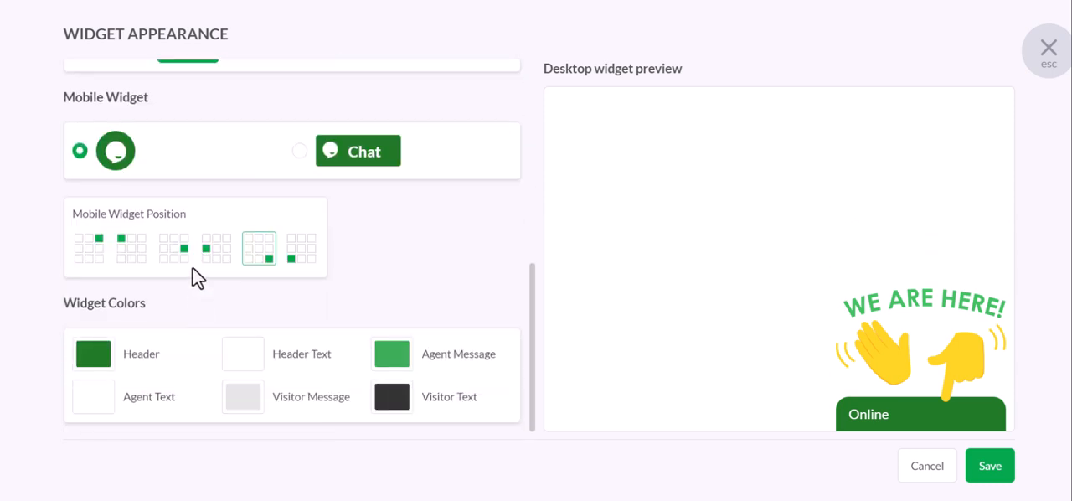
pyautogui.scroll(3)
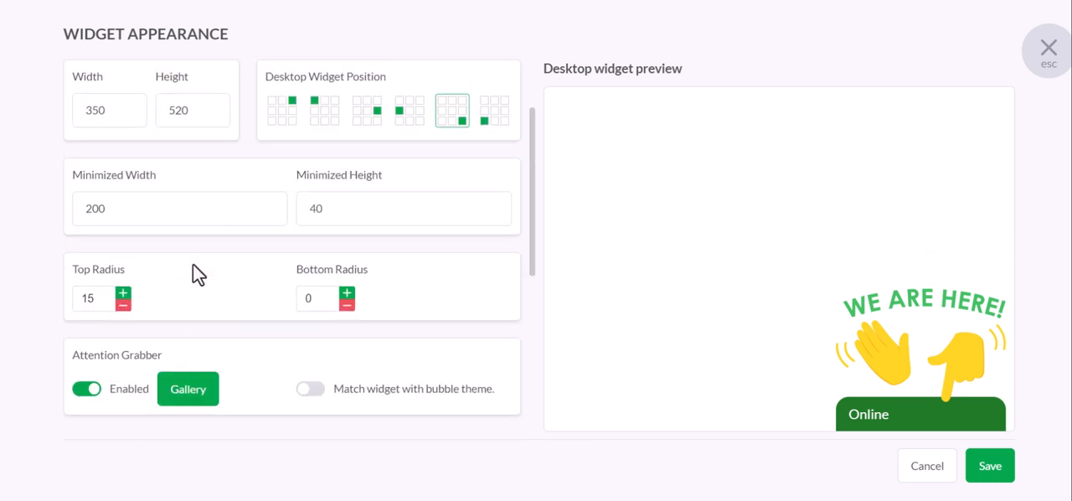
pyautogui.scroll(3)
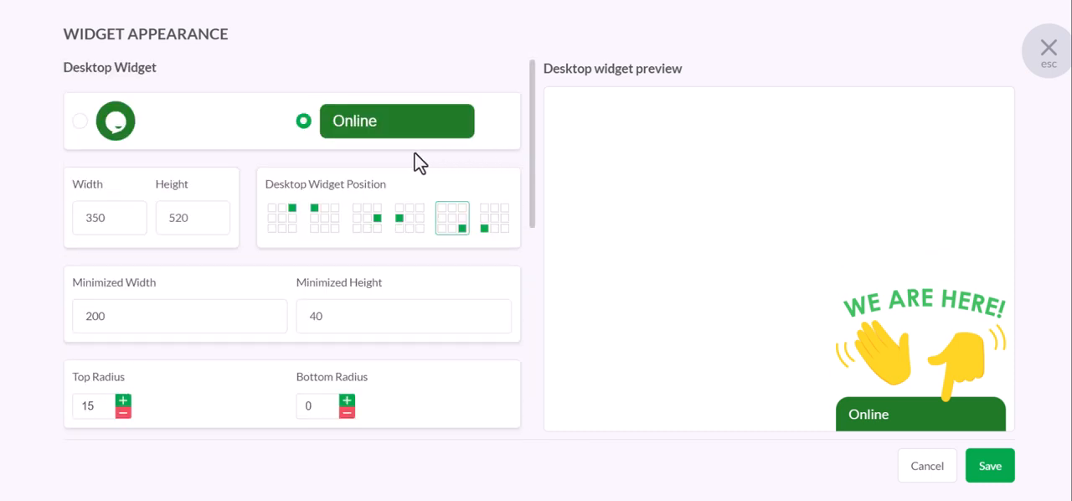
pyautogui.moveTo(82, 120)
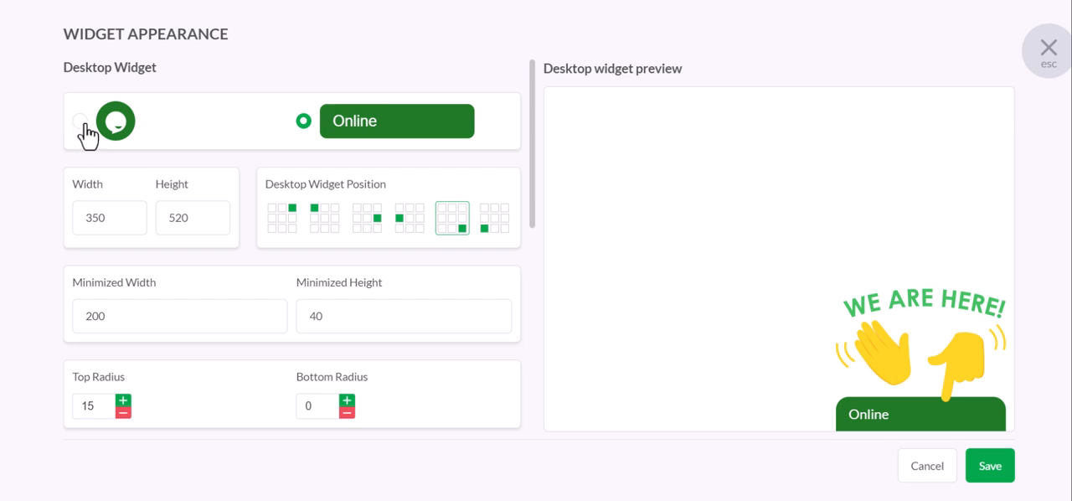
# Select the round bubble desktop widget and save the appearance.
pyautogui.click(81, 120)
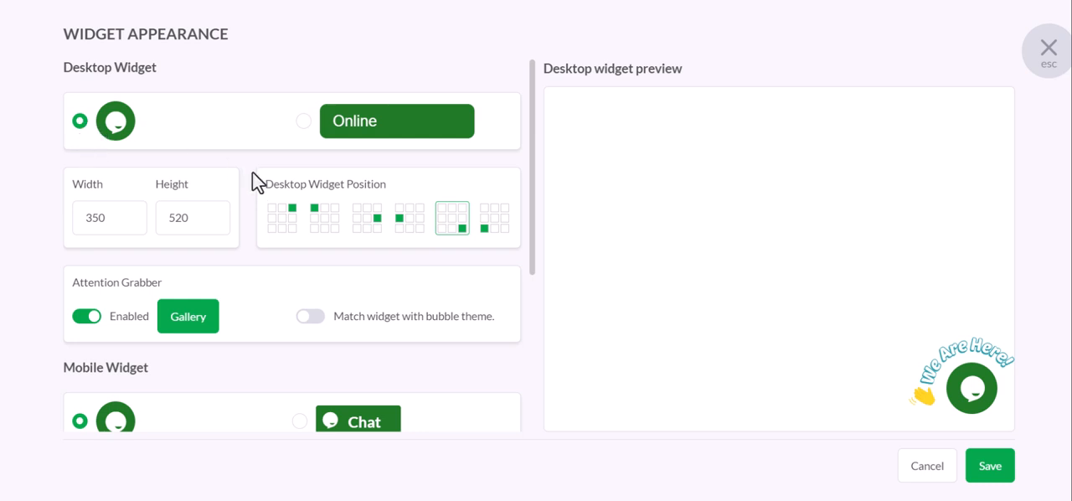
pyautogui.moveTo(254, 197)
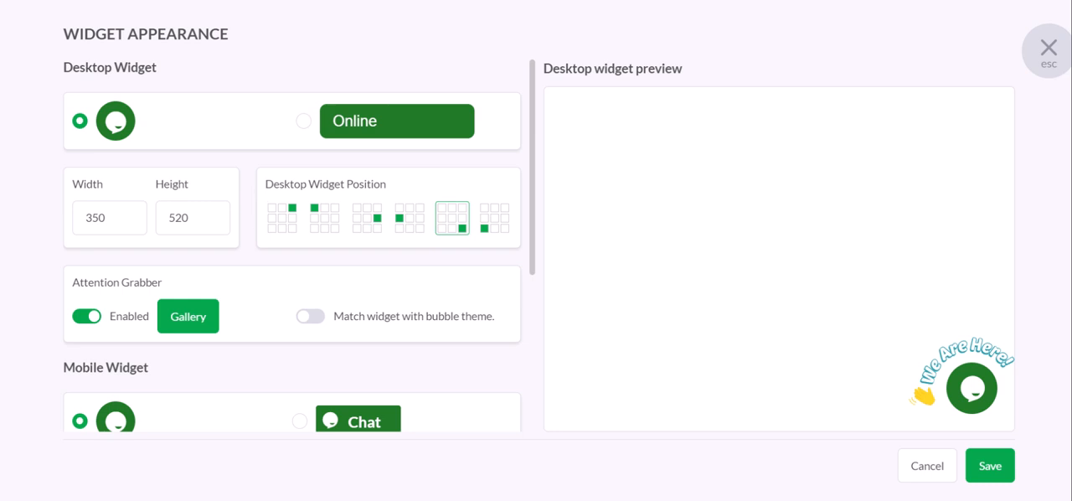
pyautogui.moveTo(988, 465)
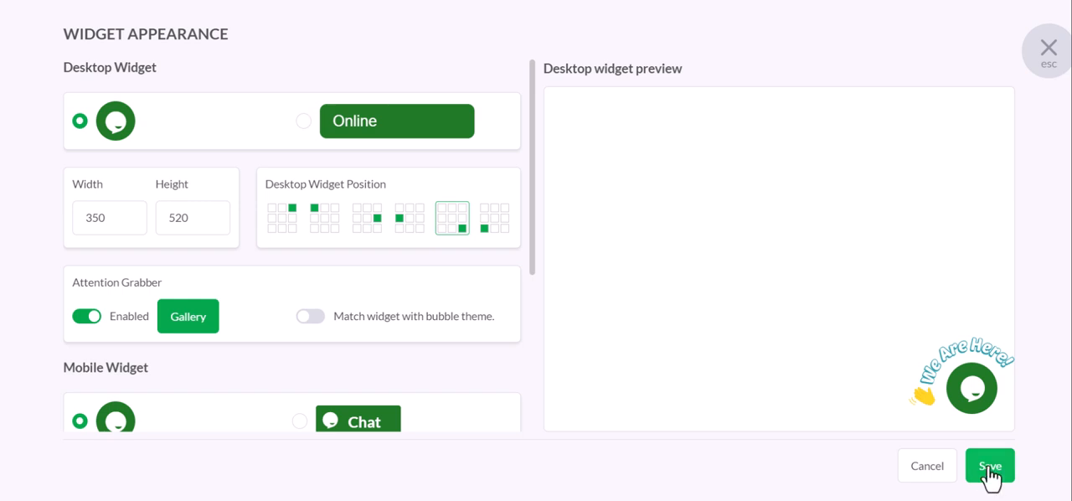
pyautogui.click(988, 465)
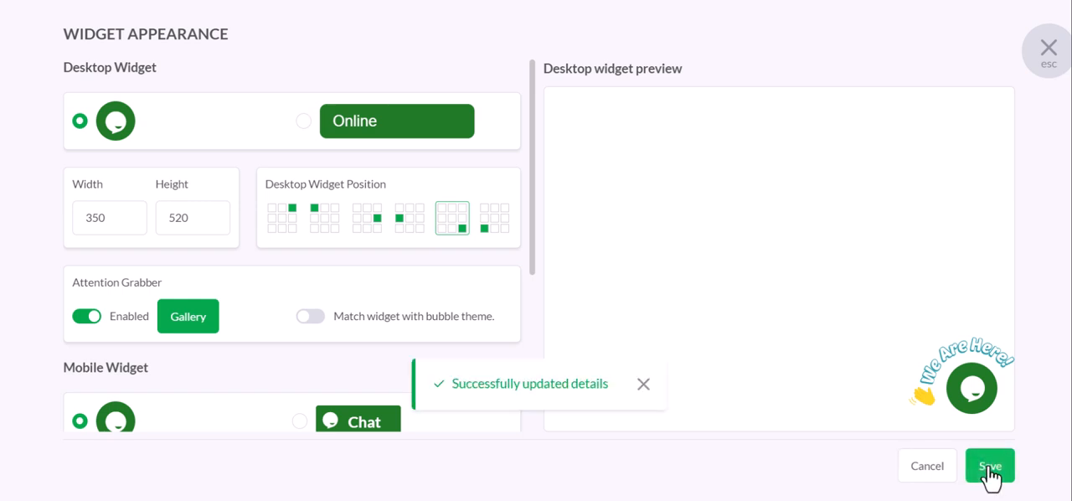
# Return to the DigitalWeb+ website to check the updated chat widget.
pyautogui.click(988, 465)
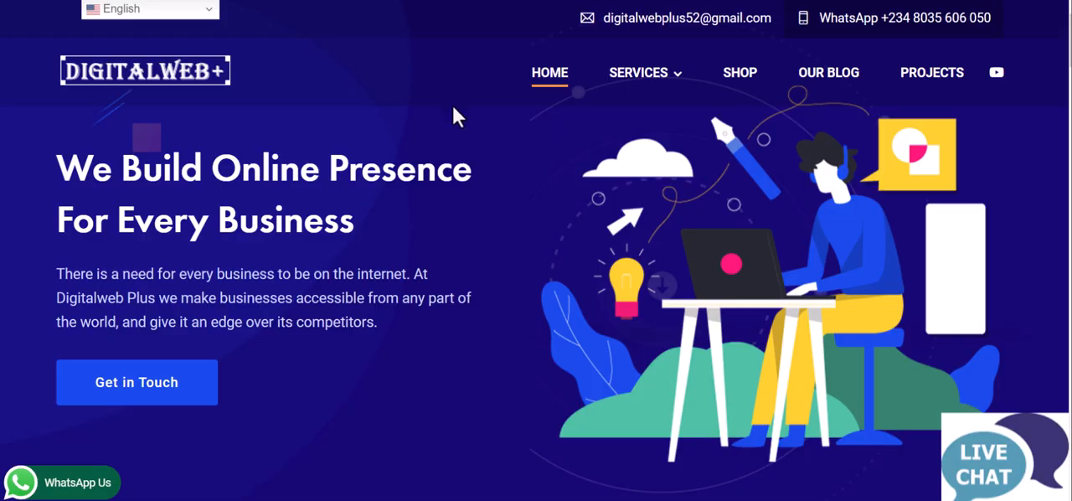
pyautogui.moveTo(416, 216)
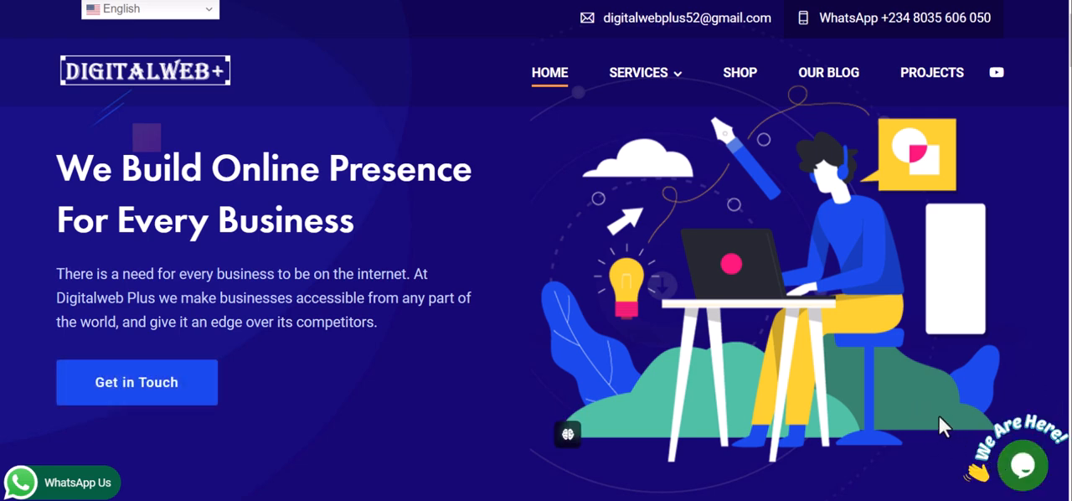
pyautogui.moveTo(327, 449)
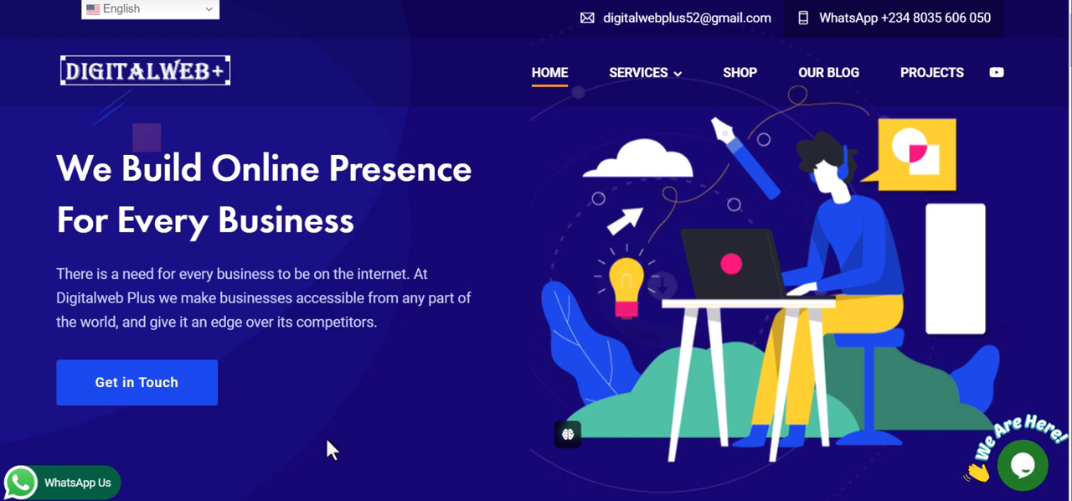
pyautogui.moveTo(904, 6)
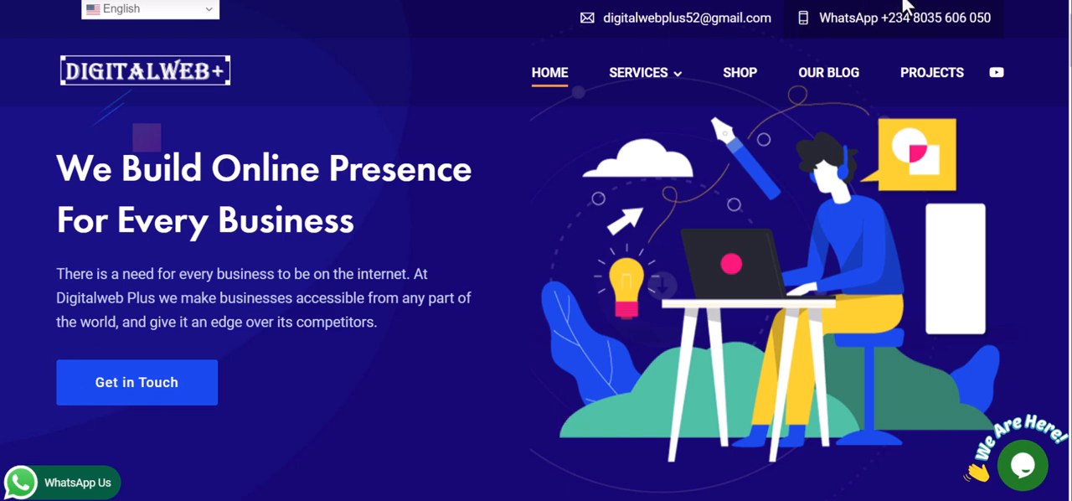